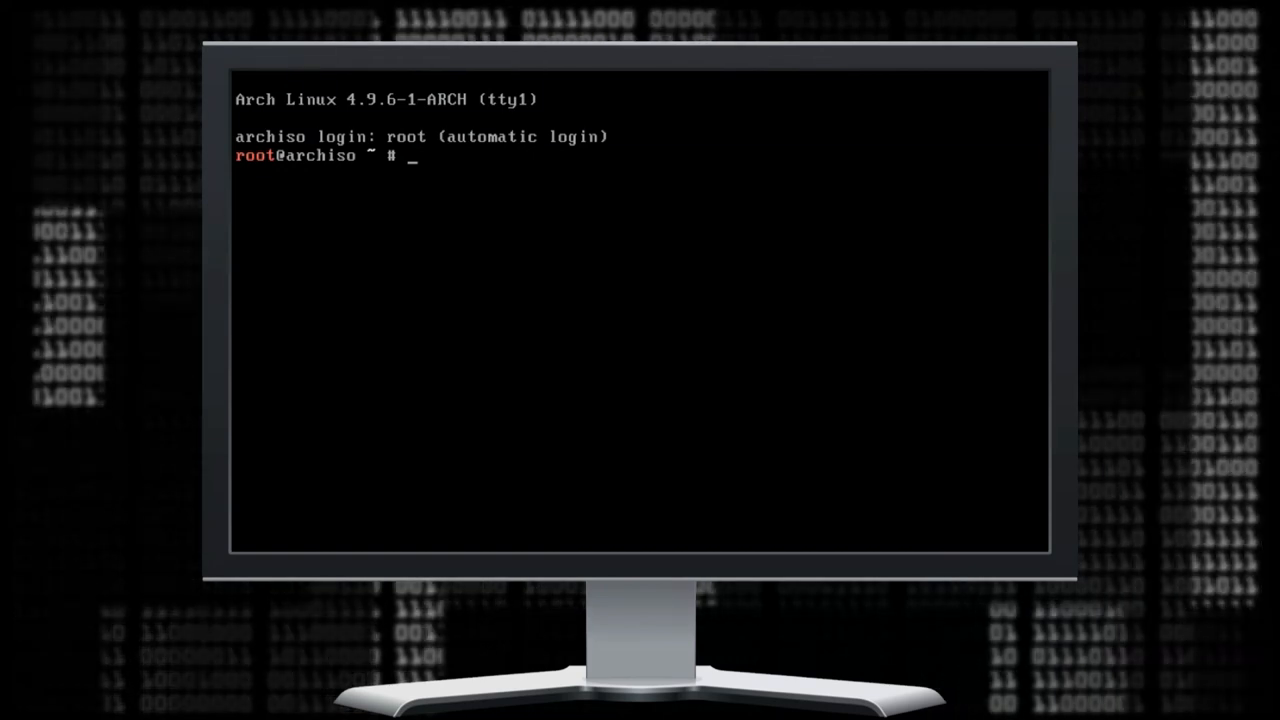
# Ping google.com three times to confirm 0% packet loss, then check network links.
pyautogui.write('ping -c 3 google.com')
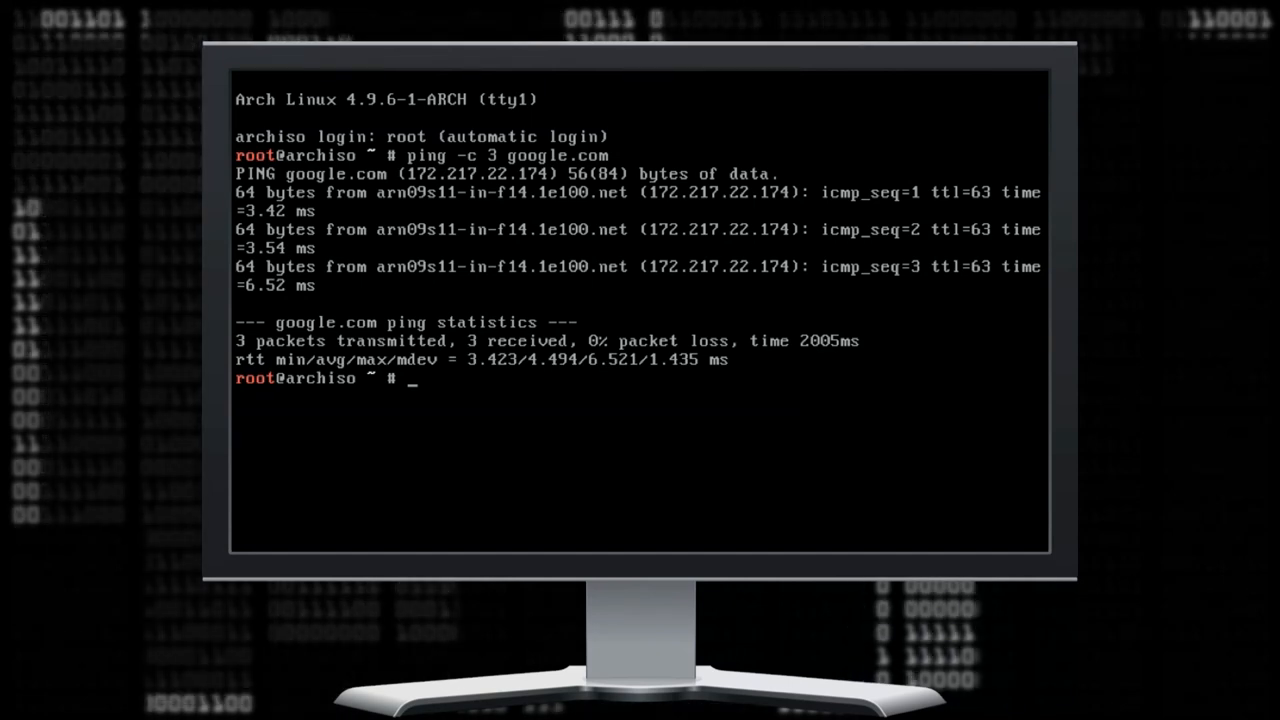
pyautogui.write('ip lin')
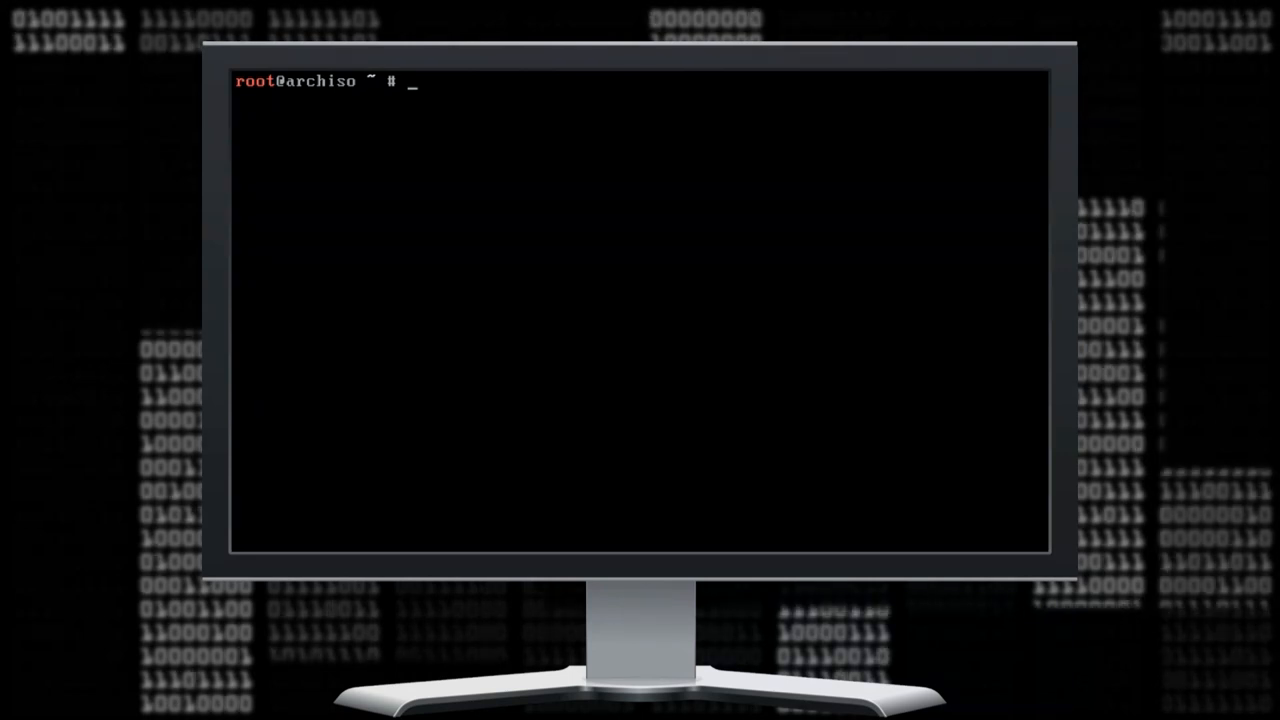
# Sync pacman databases and save 12 fast Swedish mirrors to /etc/pacman.d/mirrorlist with reflector.
pyautogui.write('pacman -Syy')
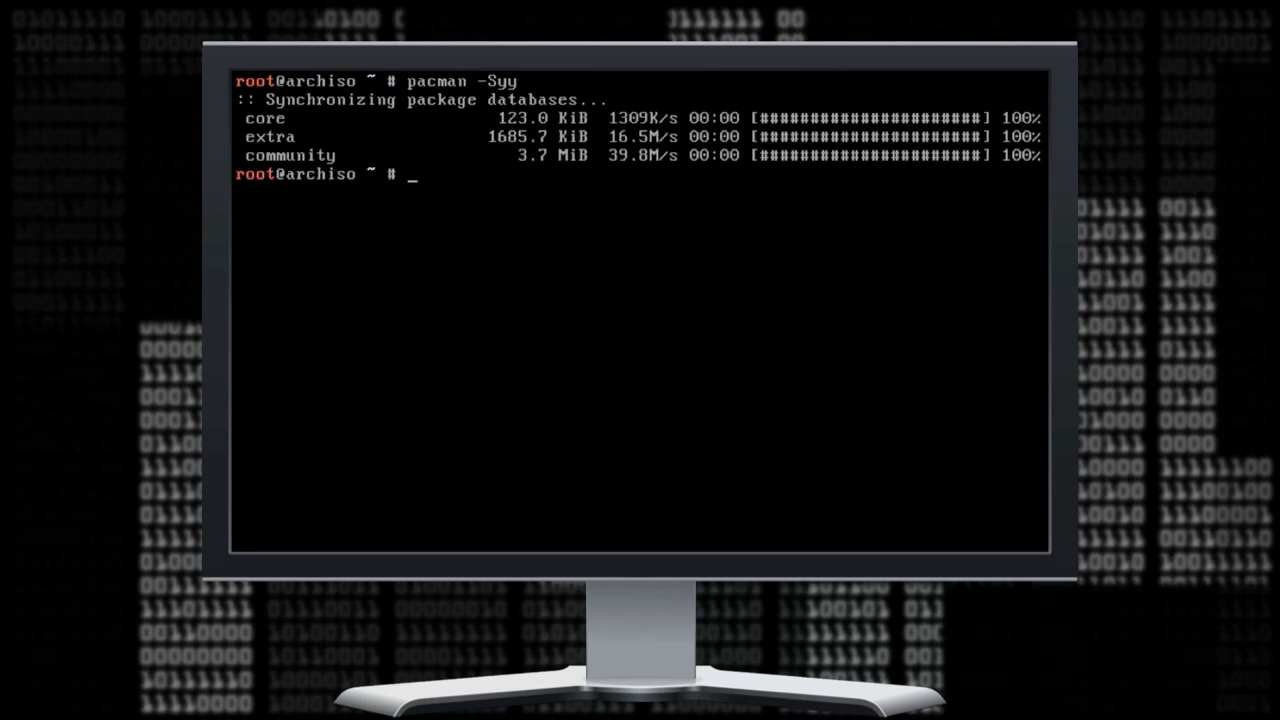
pyautogui.write('pacman -S')
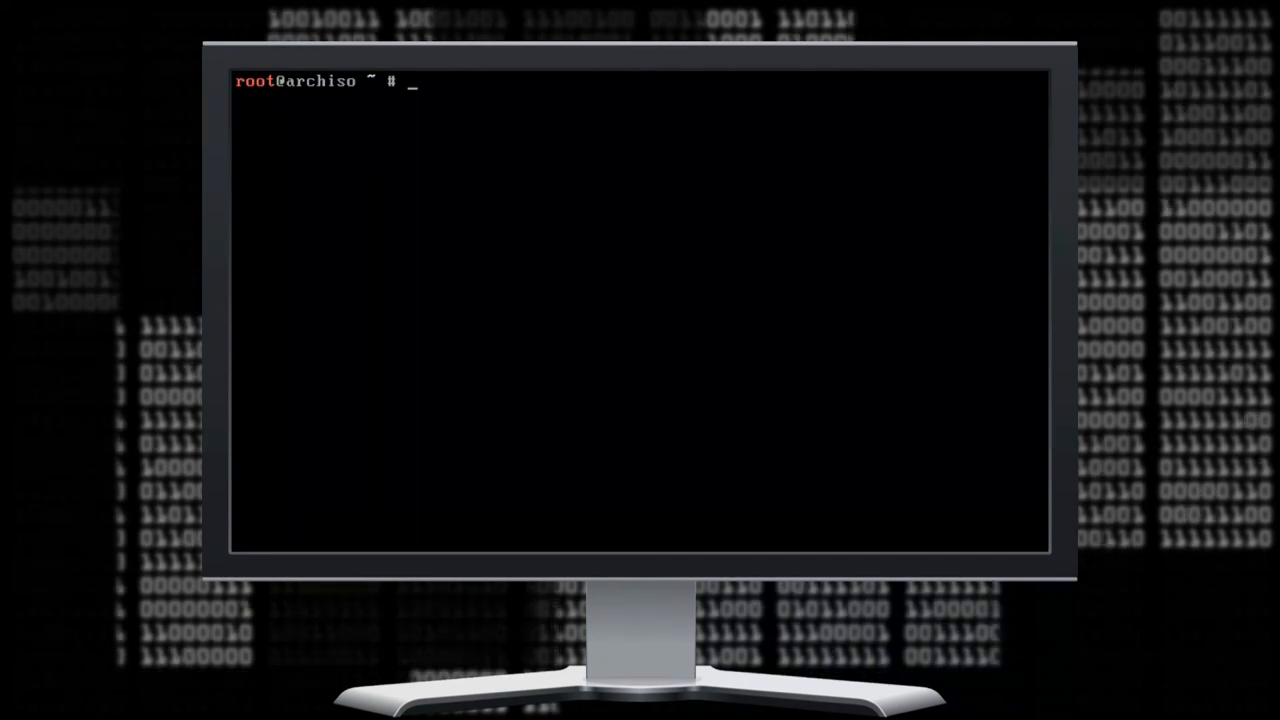
pyautogui.write('refl')
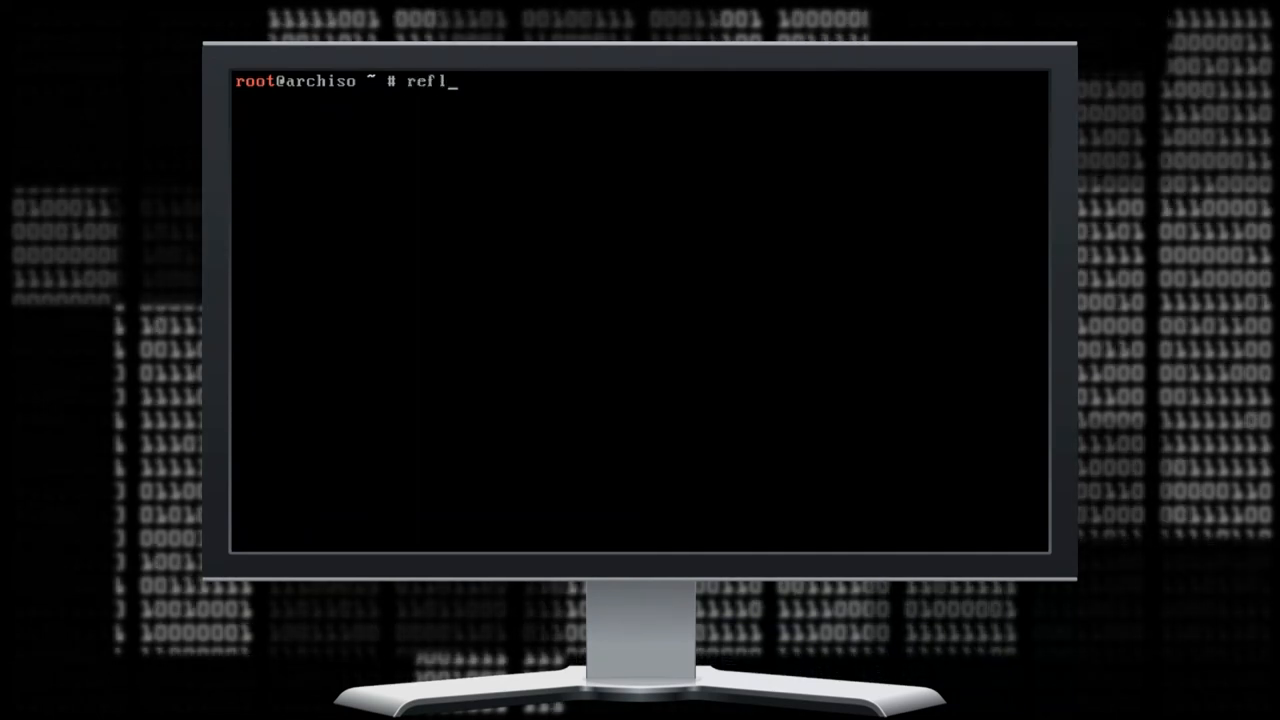
pyautogui.write('ector -c ""')
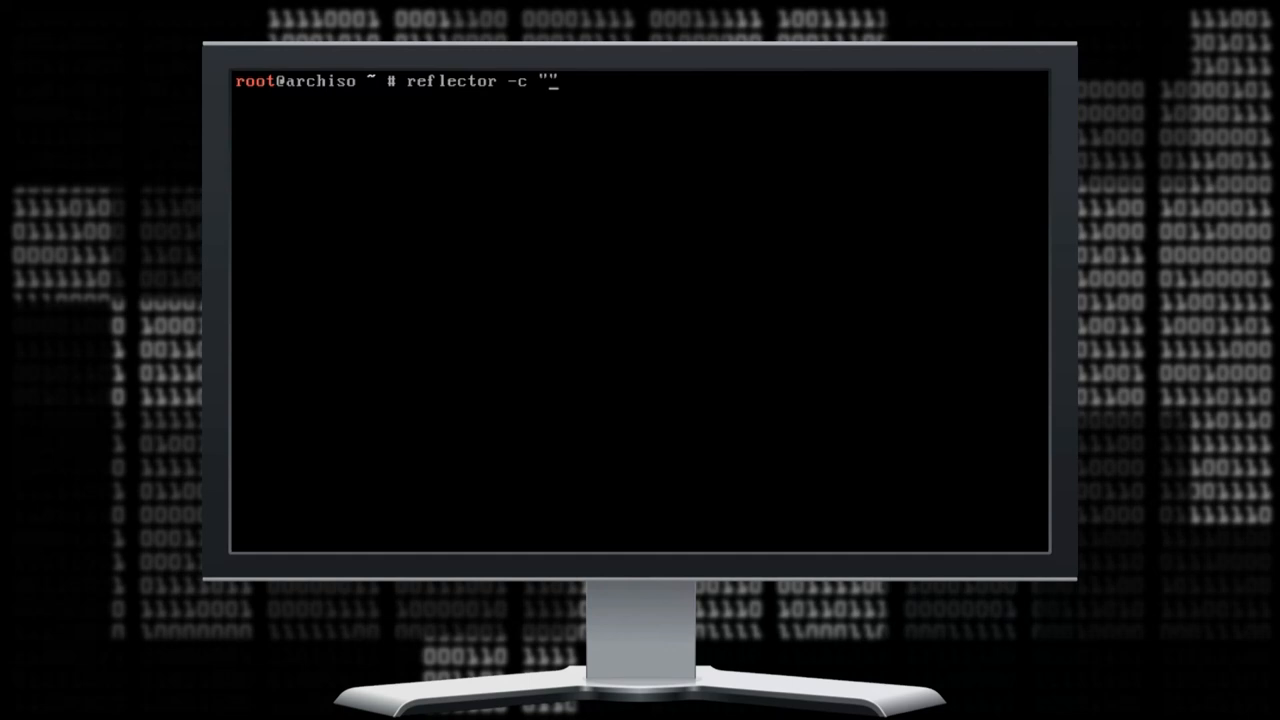
pyautogui.write('Sweden" -f')
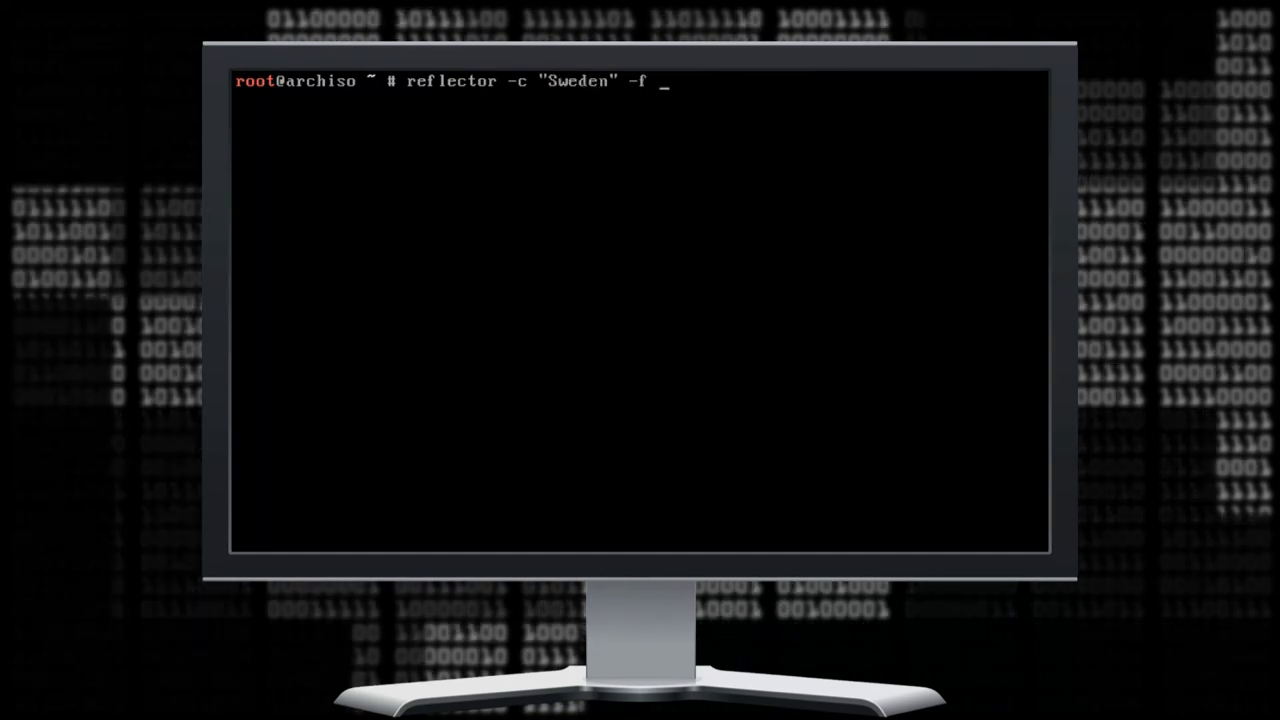
pyautogui.write('12 -l 10 -')
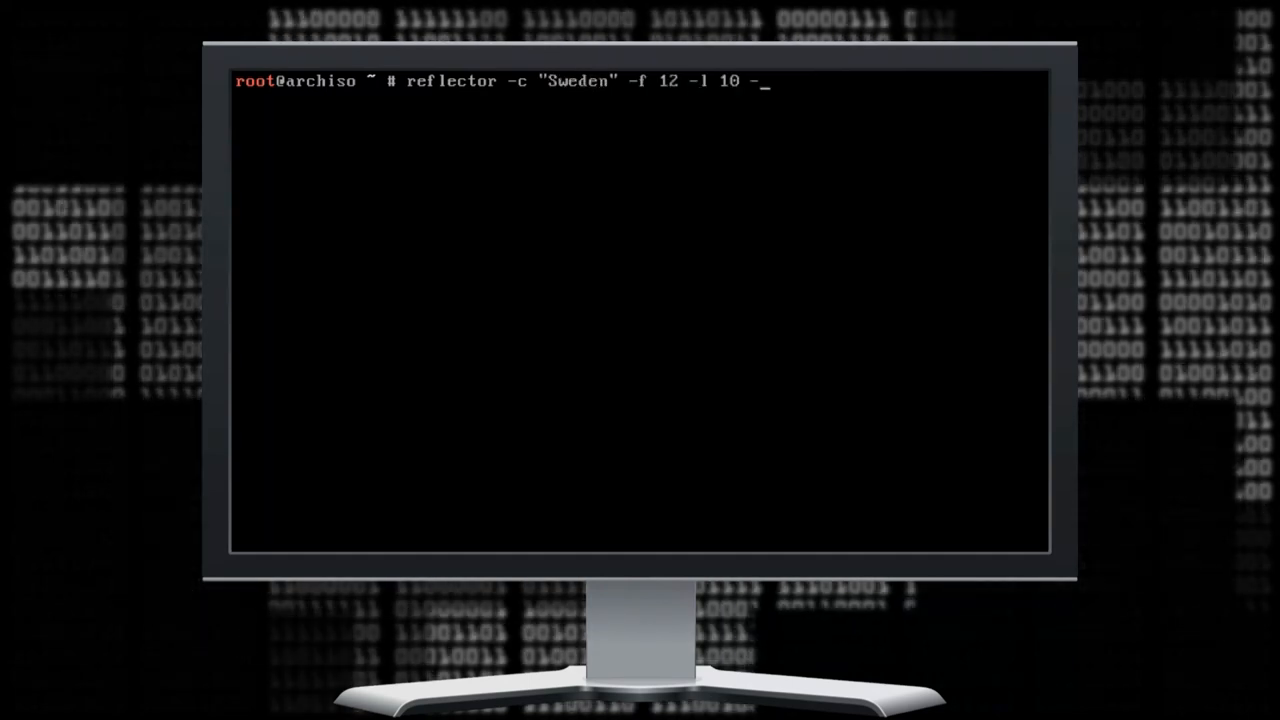
pyautogui.write('n 12 --save')
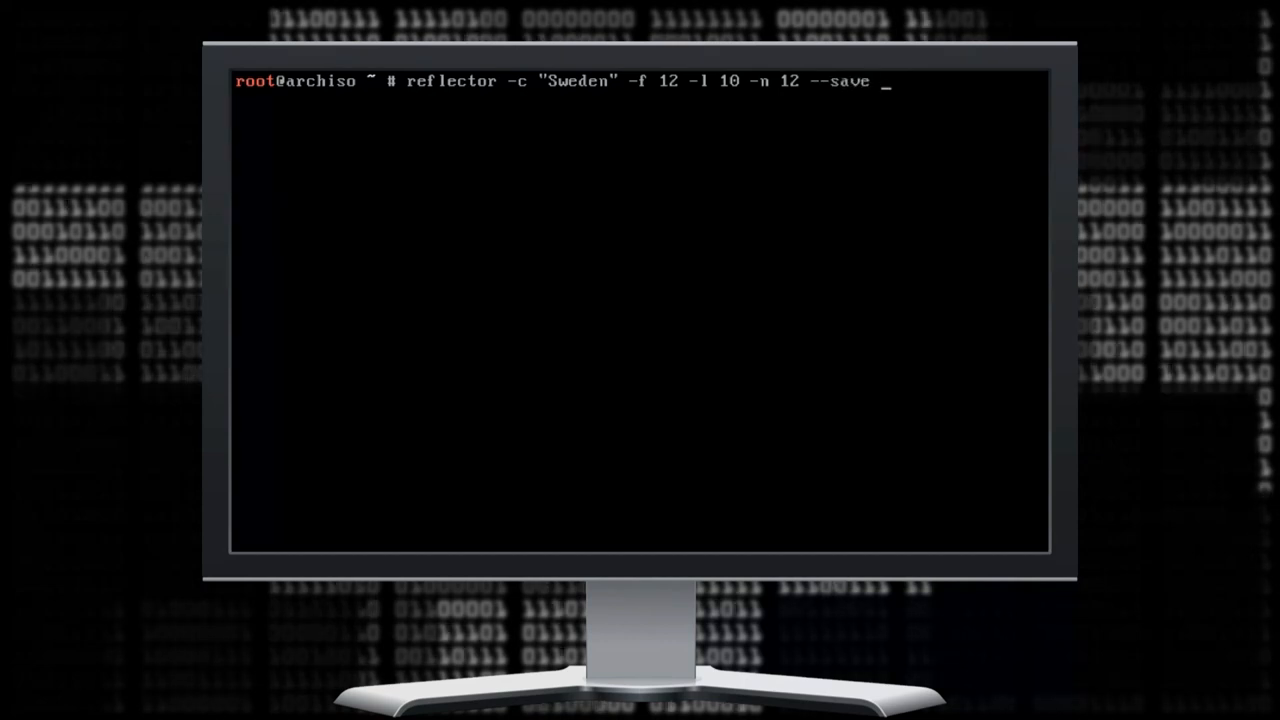
pyautogui.write('/etc/pacman.d/mirrorlist')
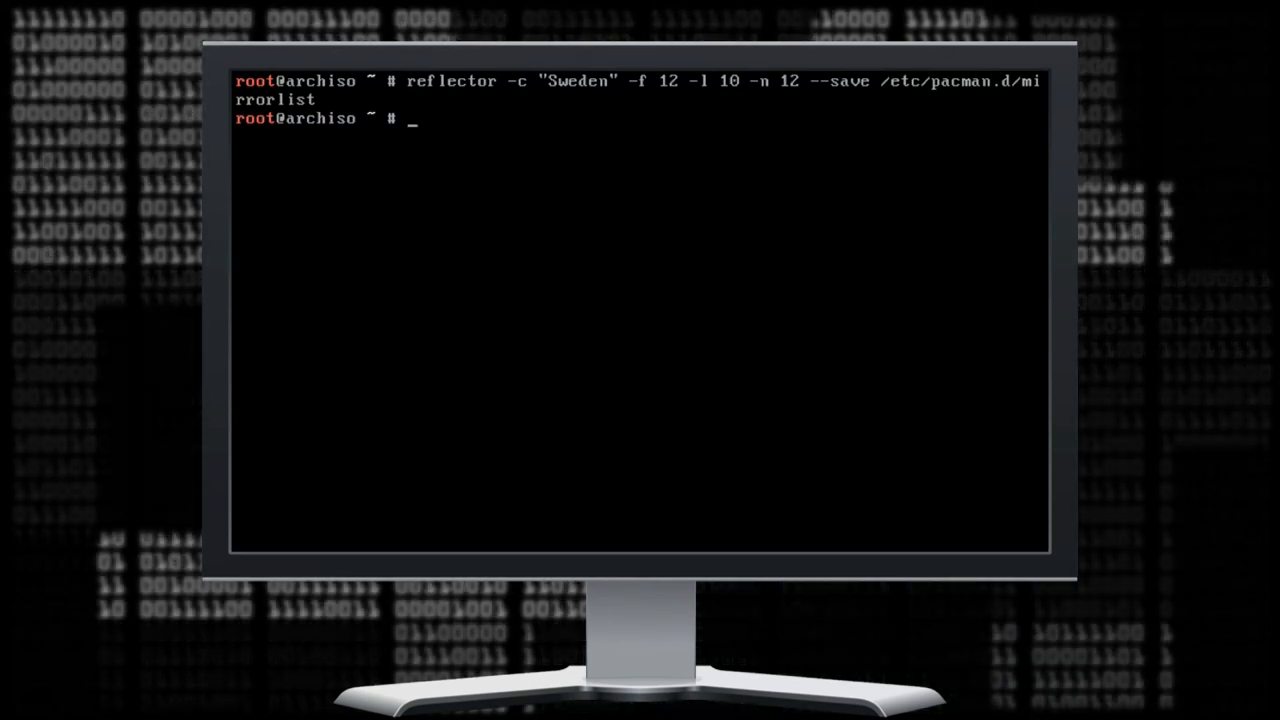
# Replace sda1 in cfdisk with a new 10G Linux partition and write the table.
pyautogui.write('f')
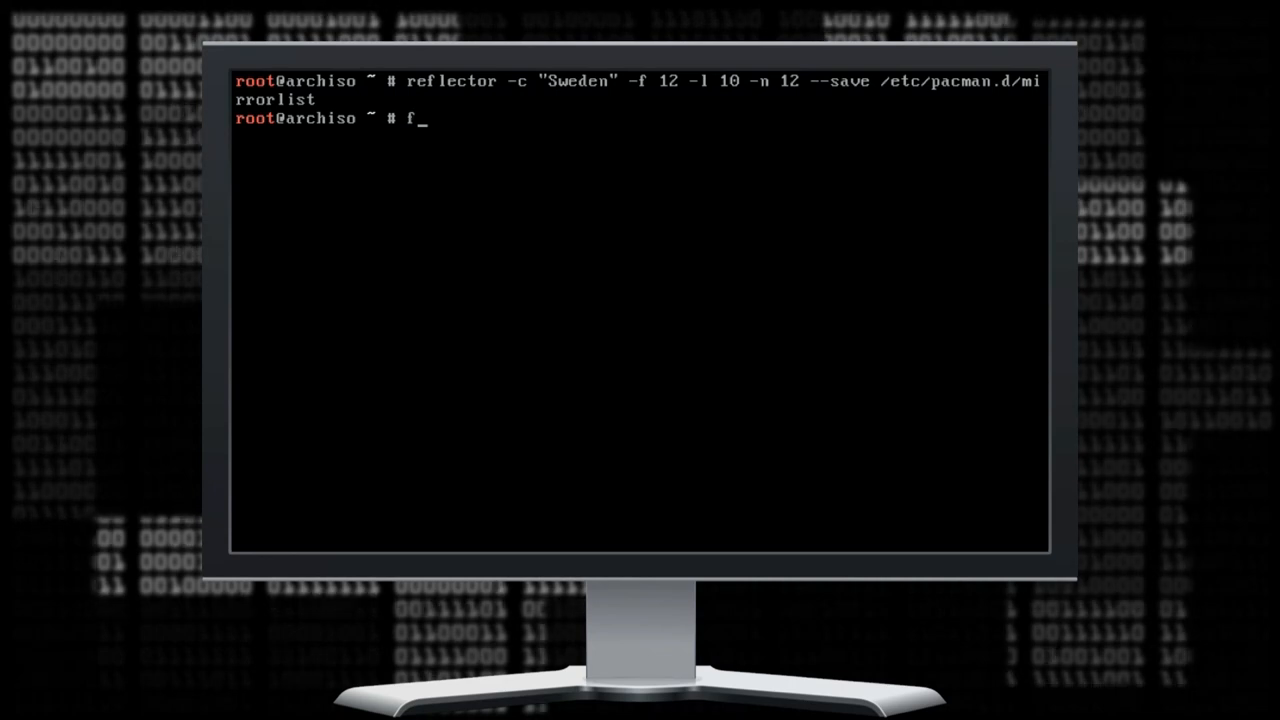
pyautogui.write('disk -l')
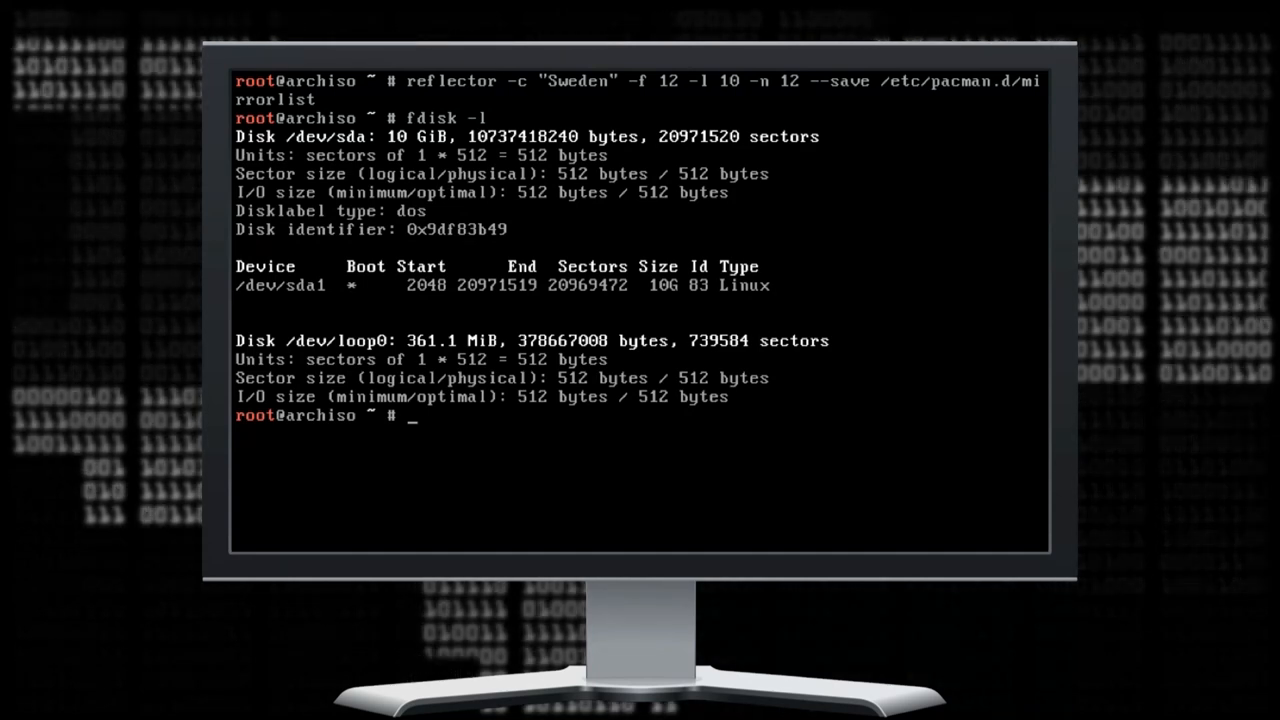
pyautogui.write('cfdisk')
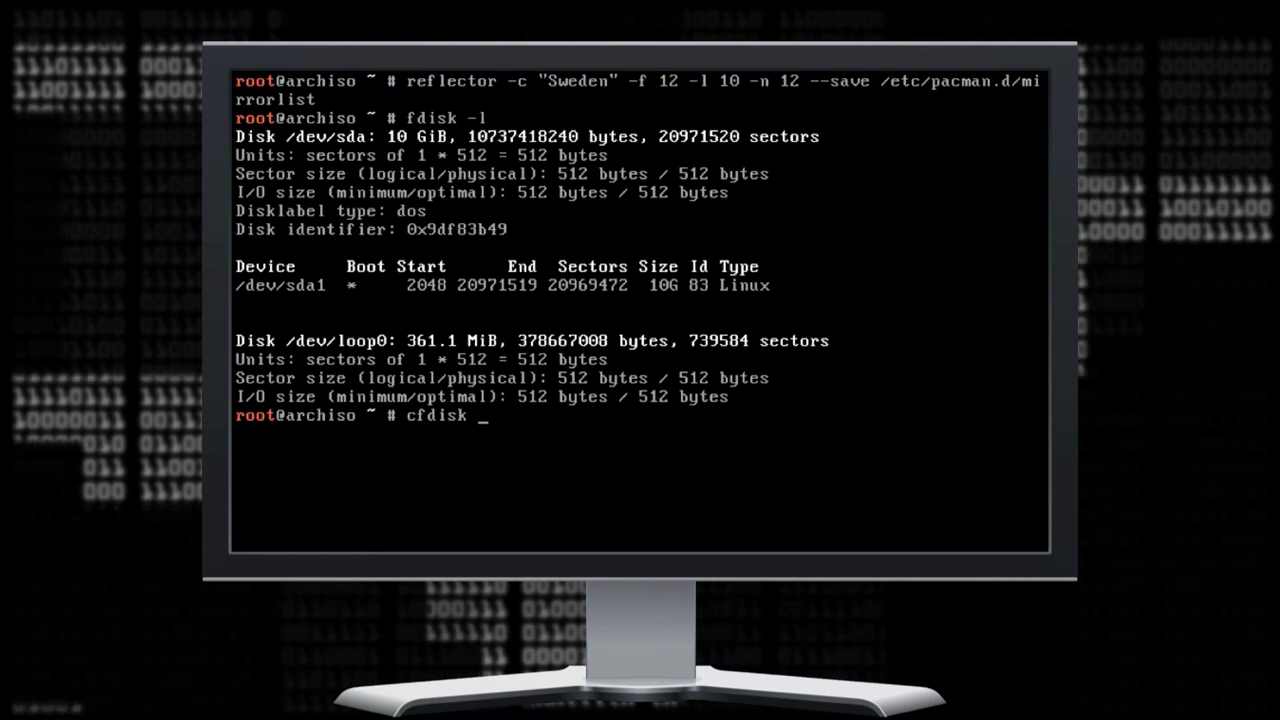
pyautogui.write('/dev/sda')
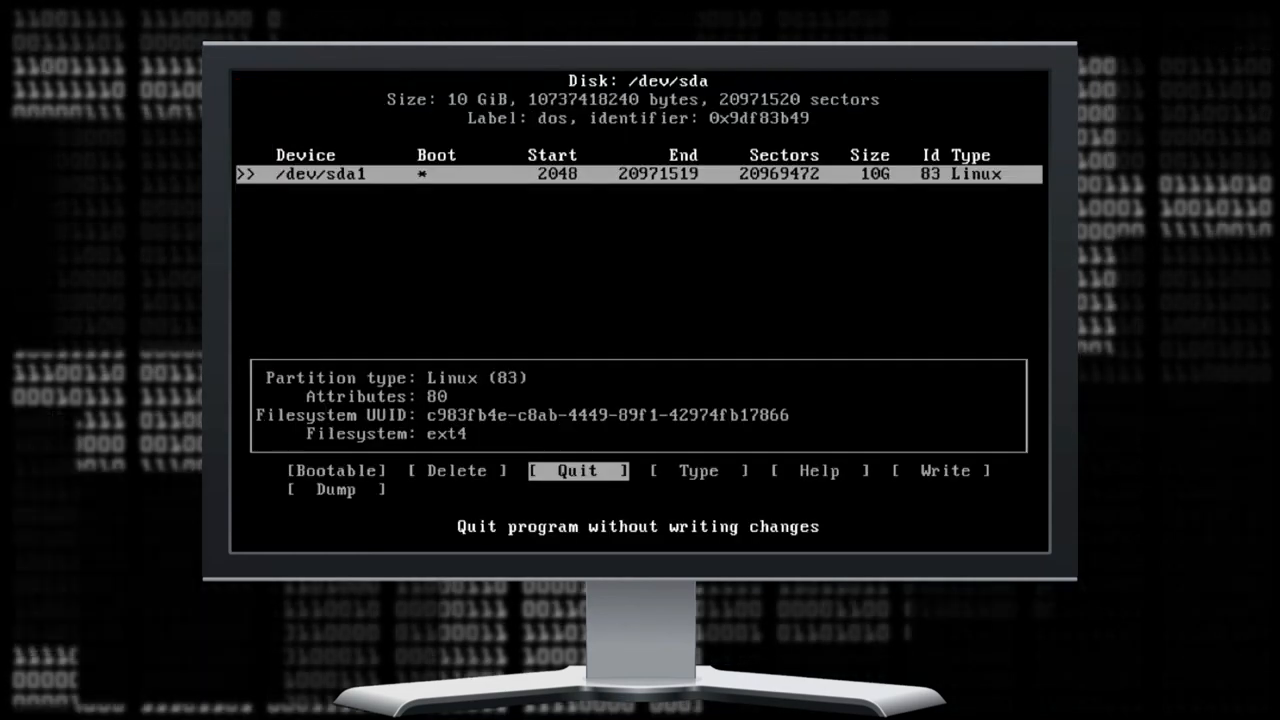
pyautogui.click(456, 470)
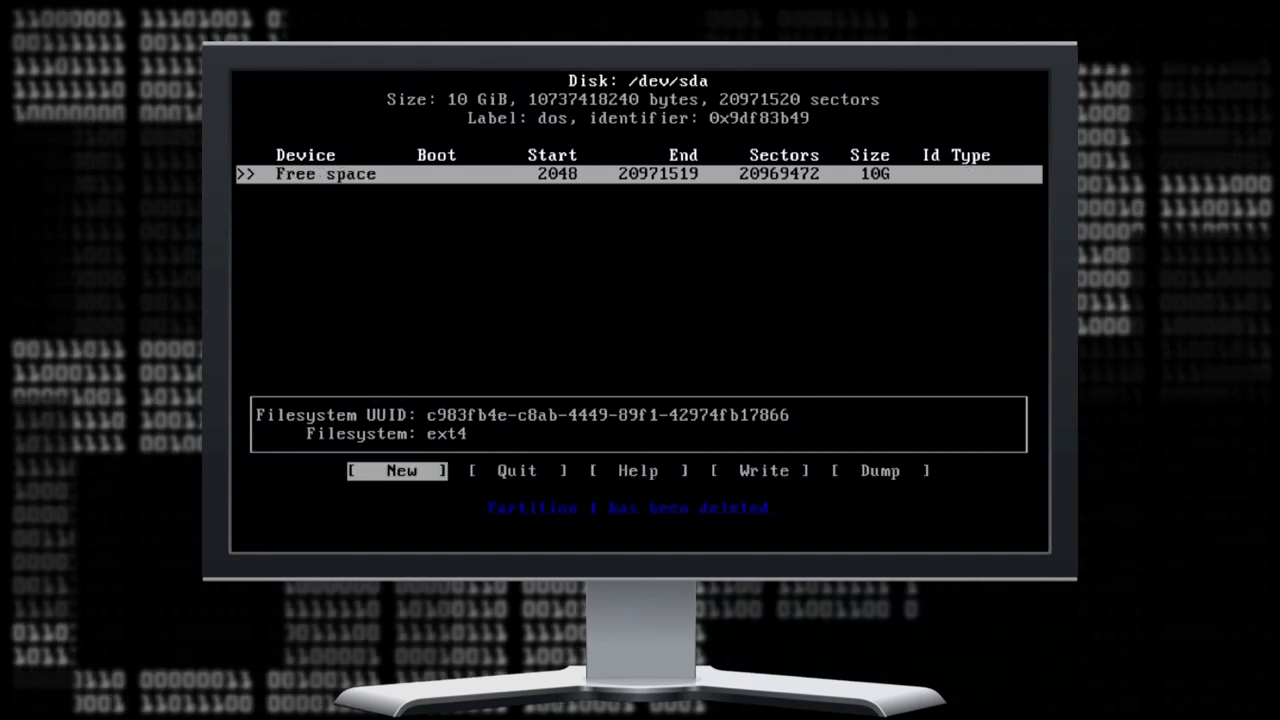
pyautogui.click(401, 470)
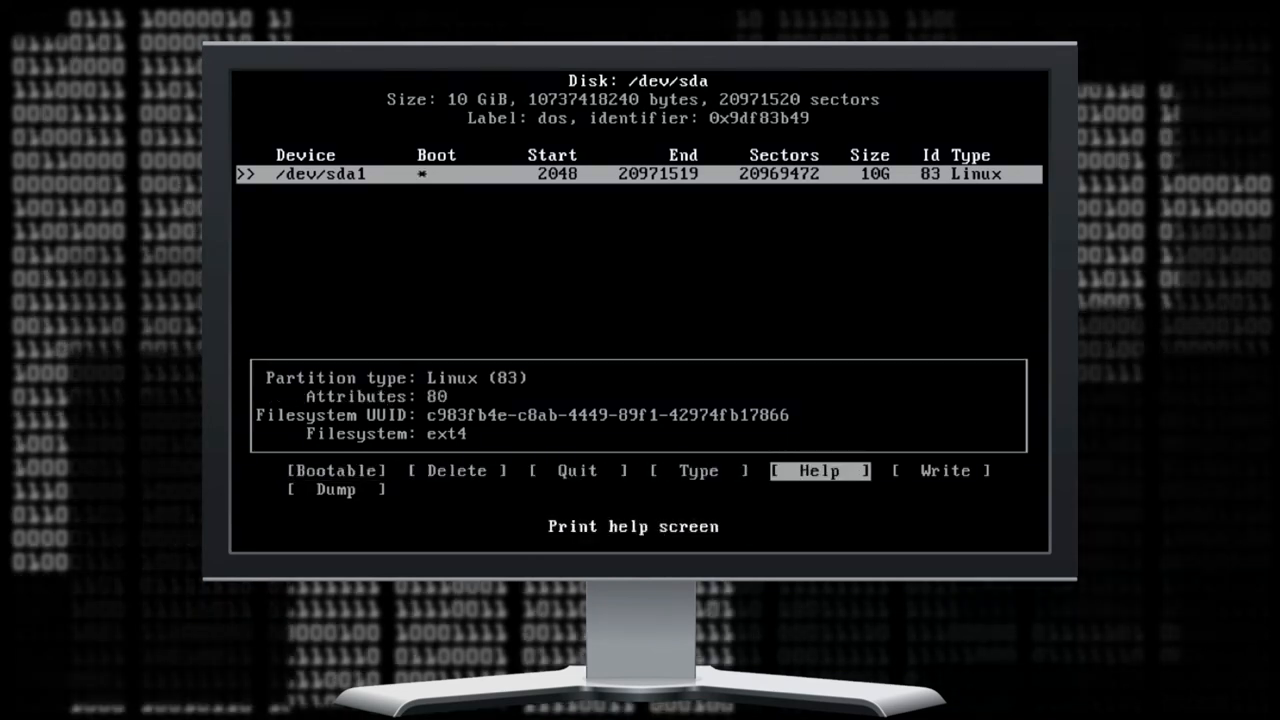
pyautogui.click(944, 470)
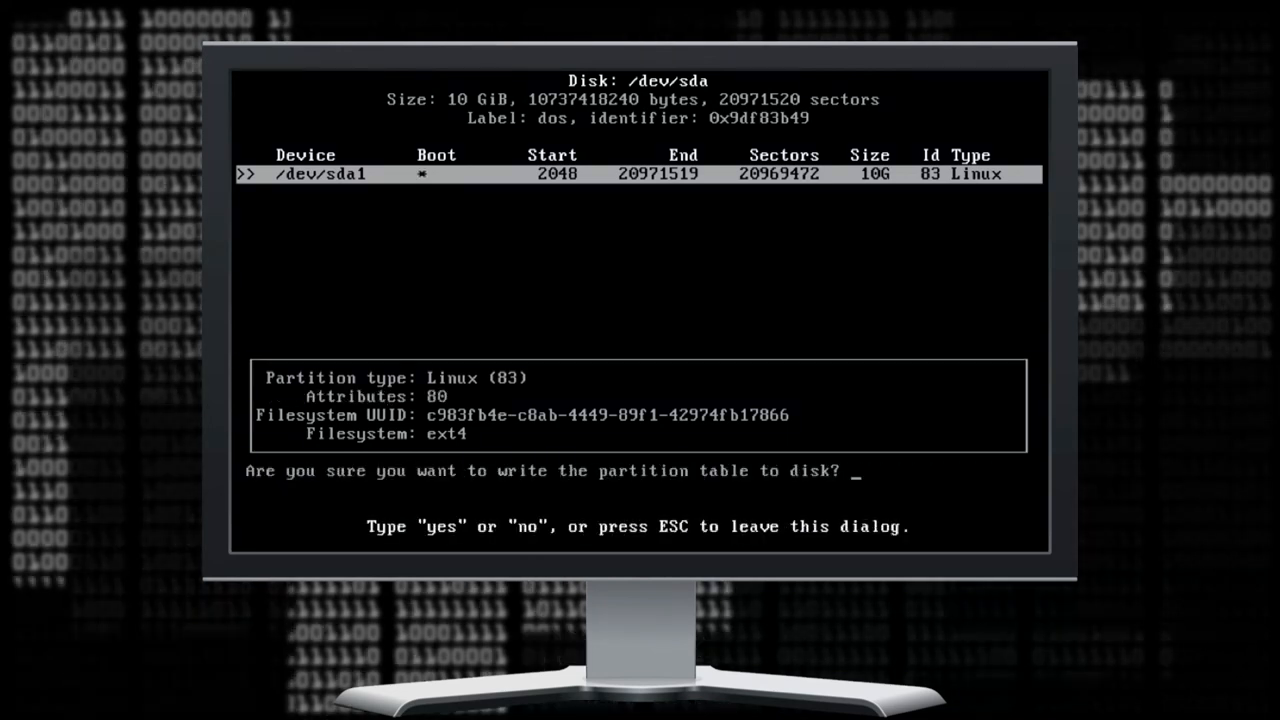
pyautogui.write('yes')
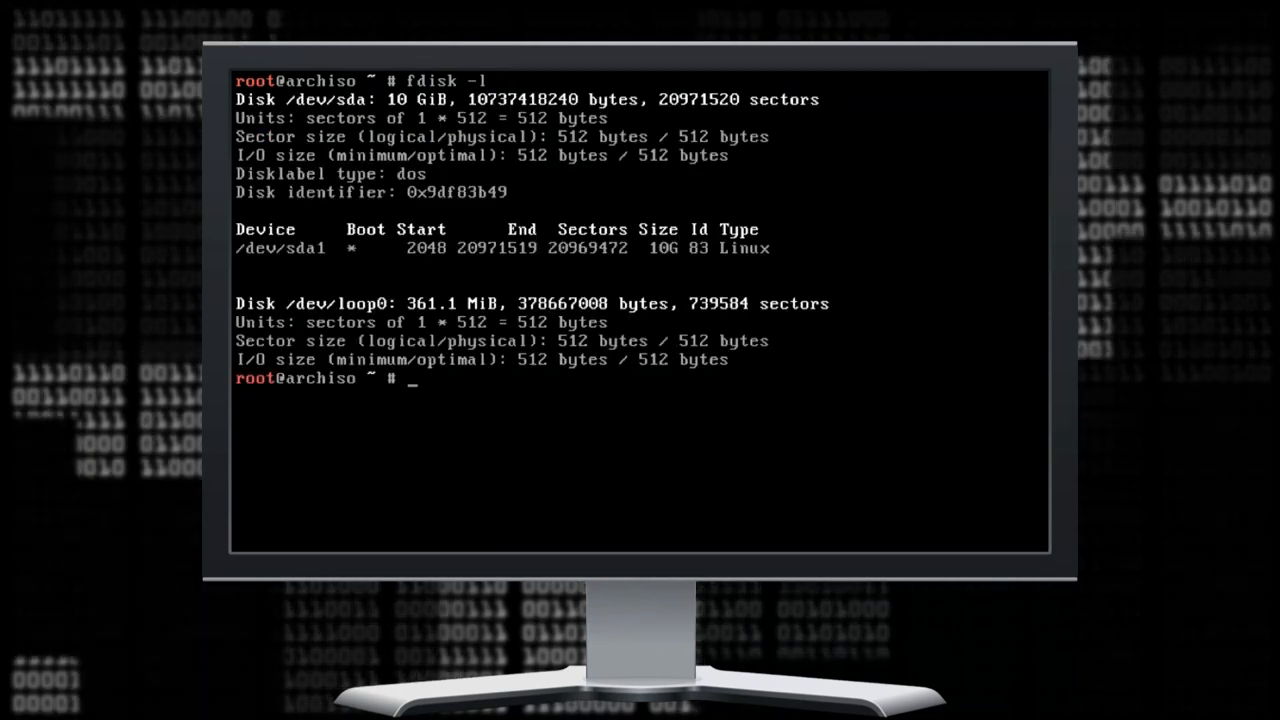
# Format /dev/sda1 as ext4 with mkfs.ext4.
pyautogui.write('mk')
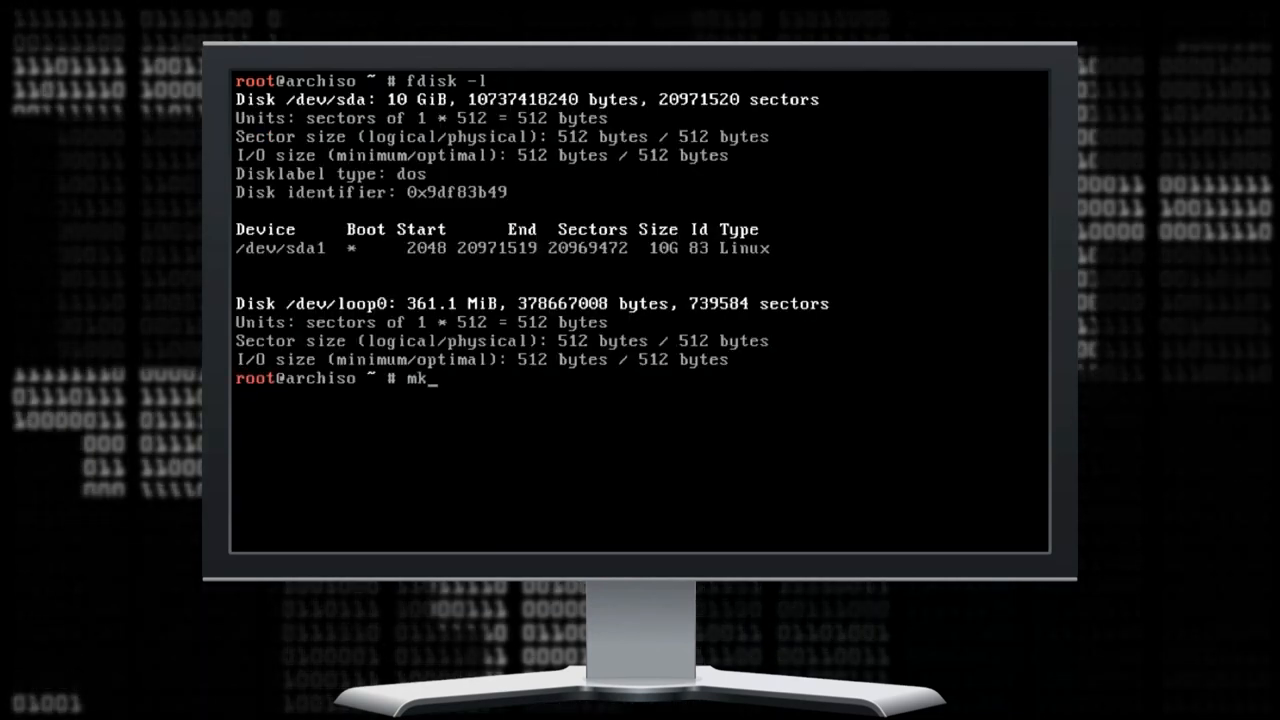
pyautogui.write('fs.ext4 /')
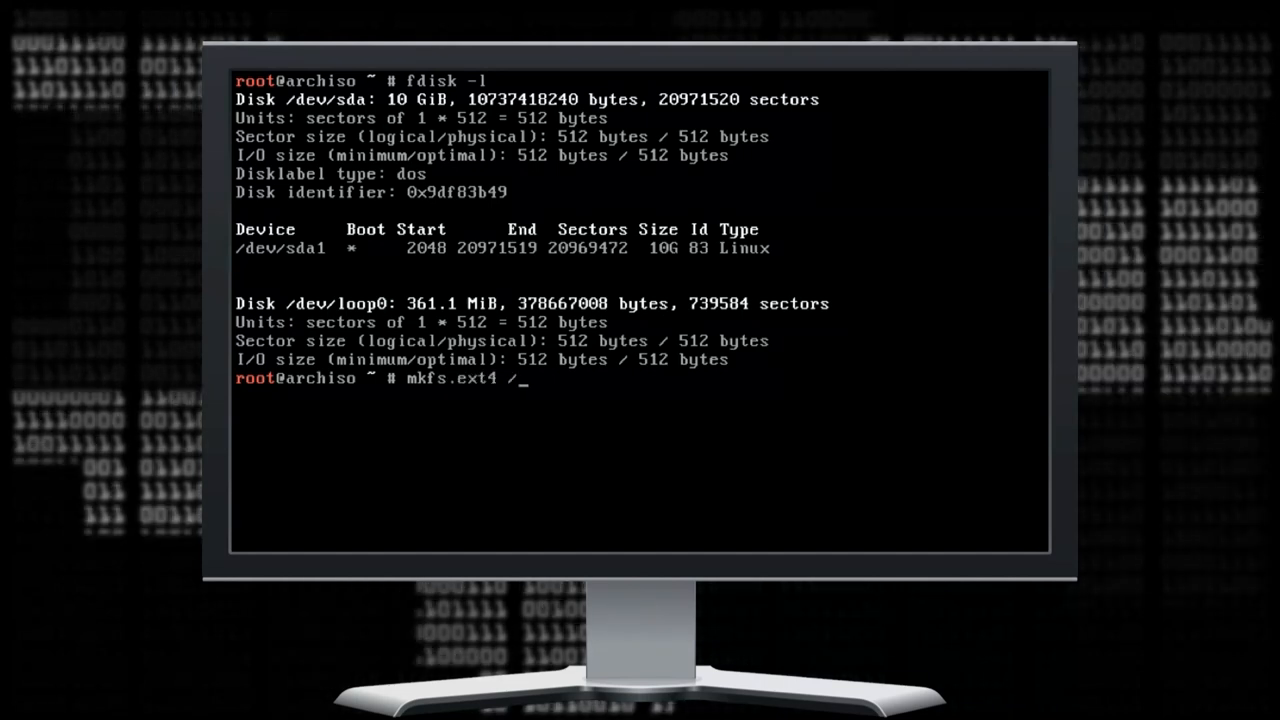
pyautogui.write('dev/sda1')
pyautogui.write('y')
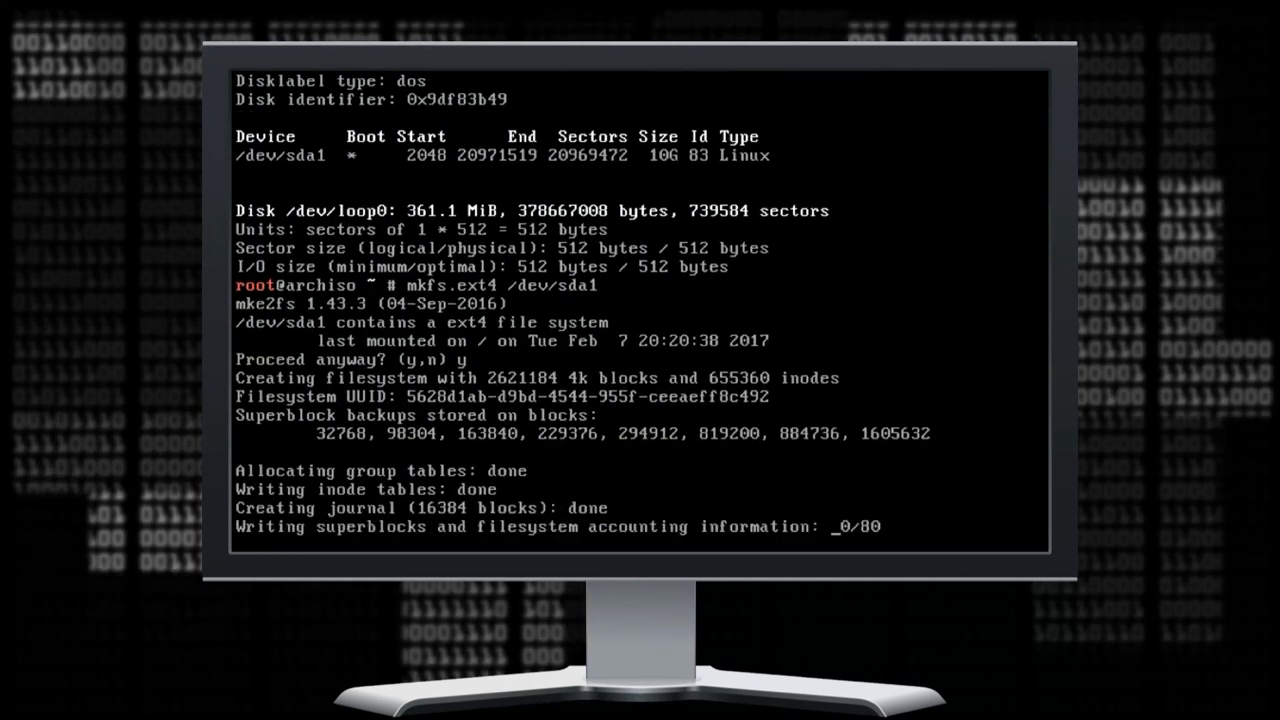
pyautogui.write('cle')
pyautogui.write('mount')
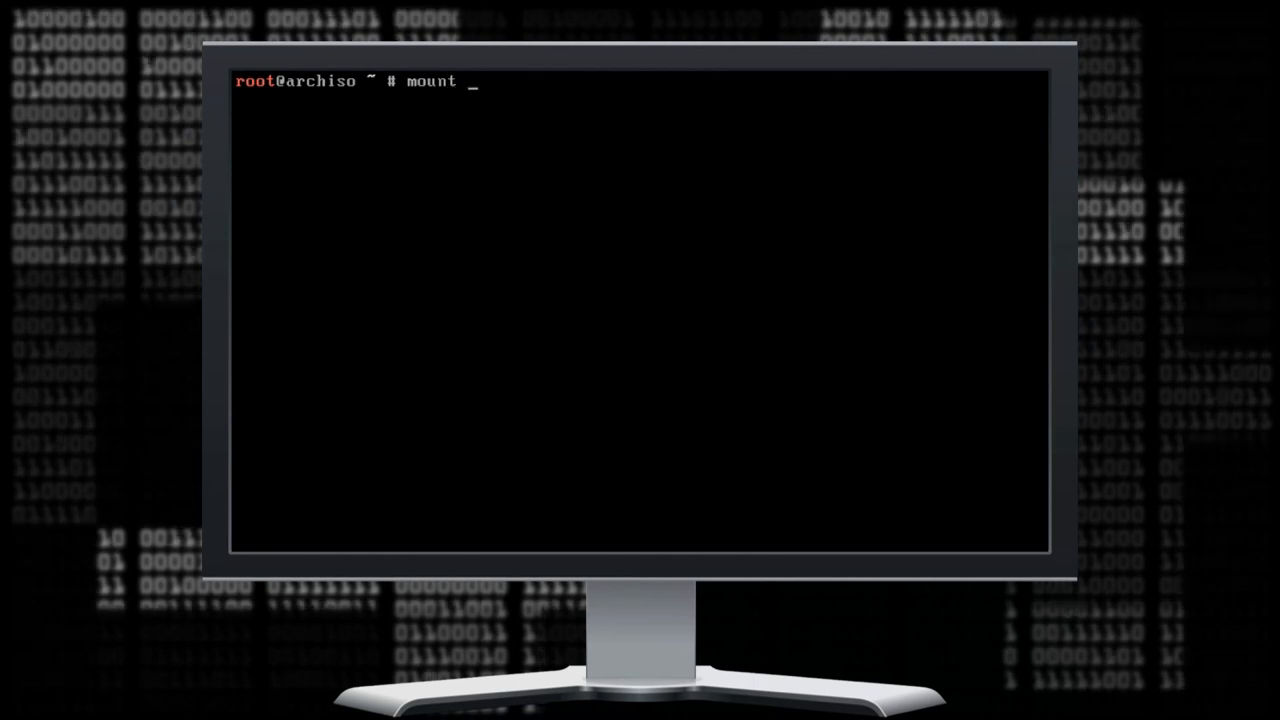
# Mount /dev/sda1 at /mnt and verify it with lsblk.
pyautogui.write('/dev/')
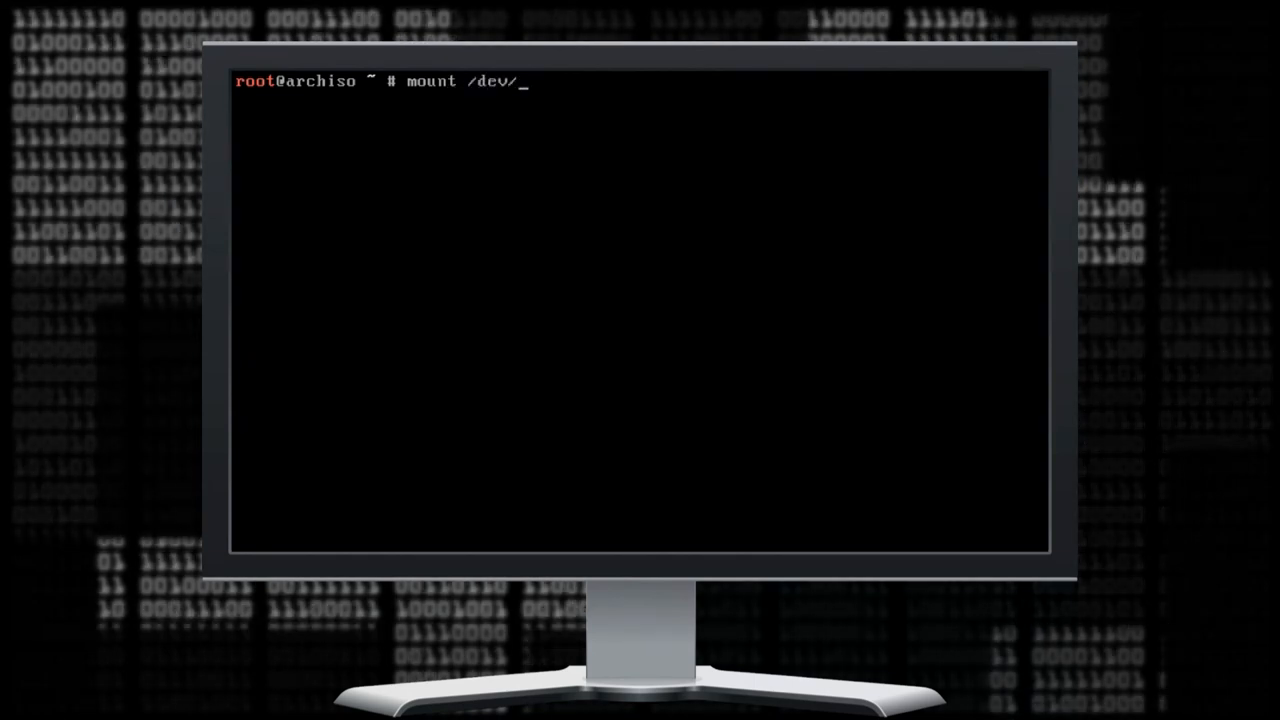
pyautogui.write('sda1 /mnt')
pyautogui.write('l')
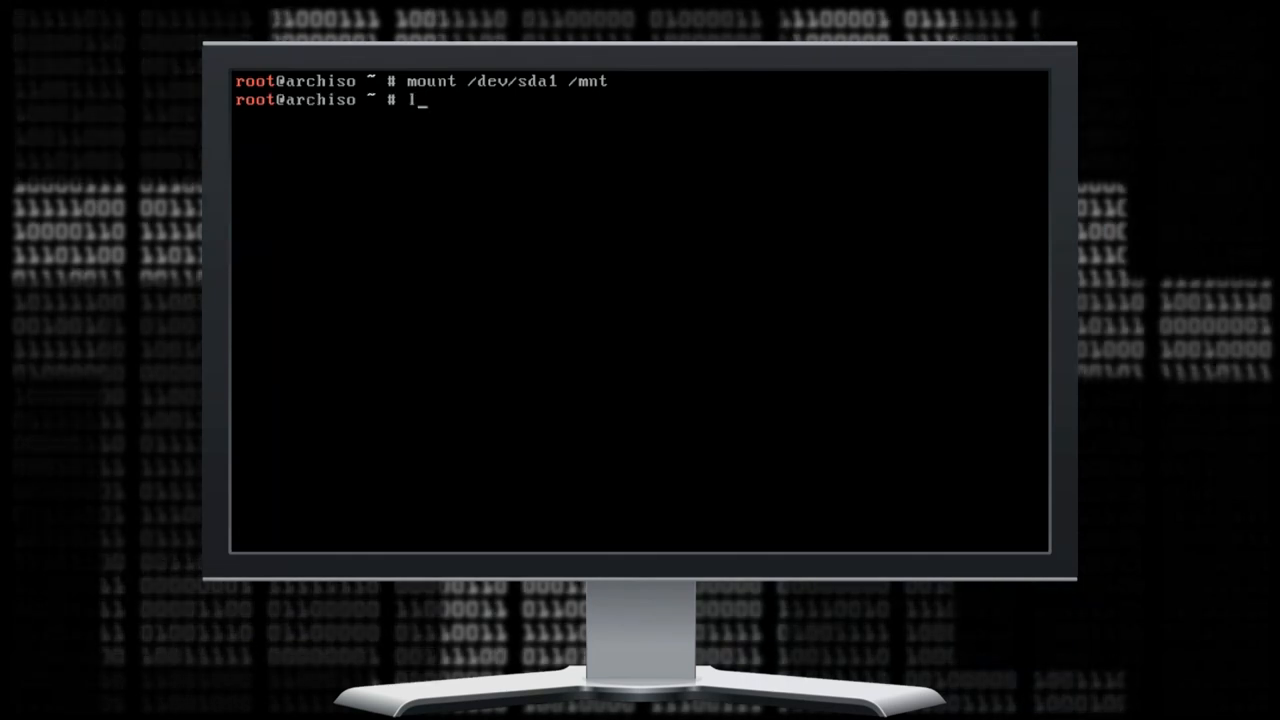
pyautogui.write('sblk')
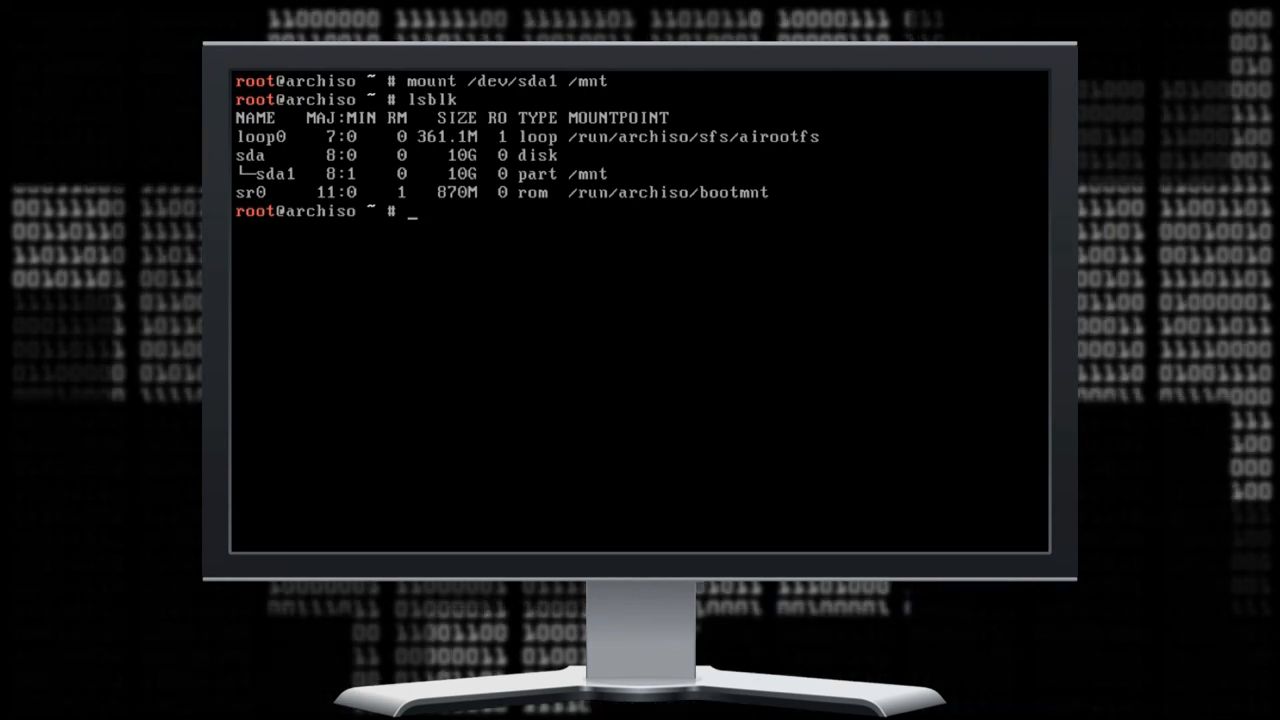
pyautogui.write('clea')
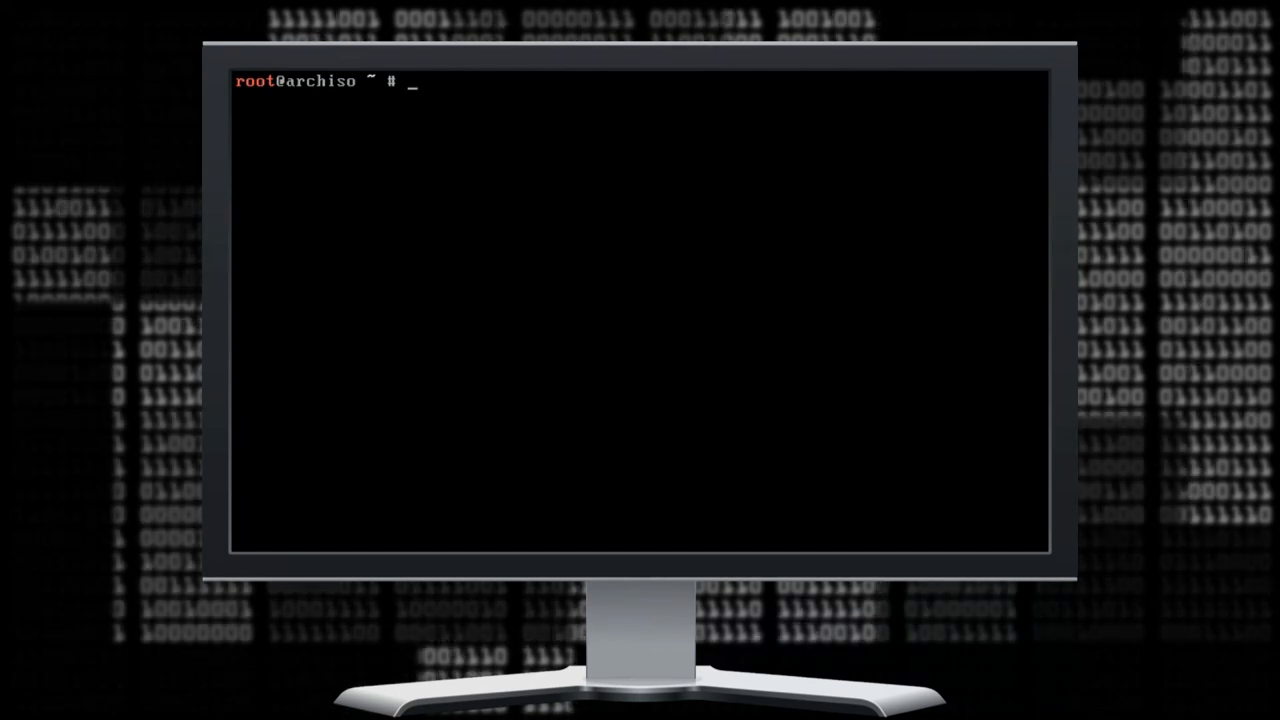
# Install the base system into /mnt with pacstrap.
pyautogui.write('pacstrap')
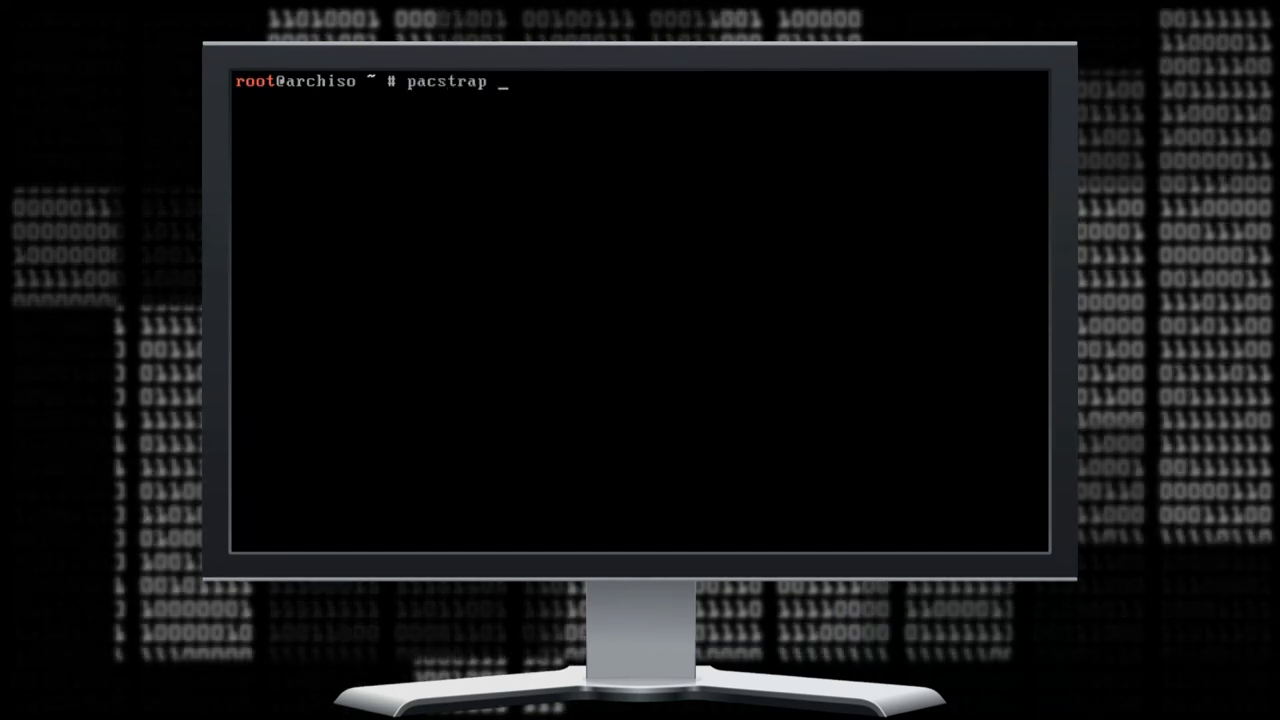
pyautogui.write('-i /mnt /')
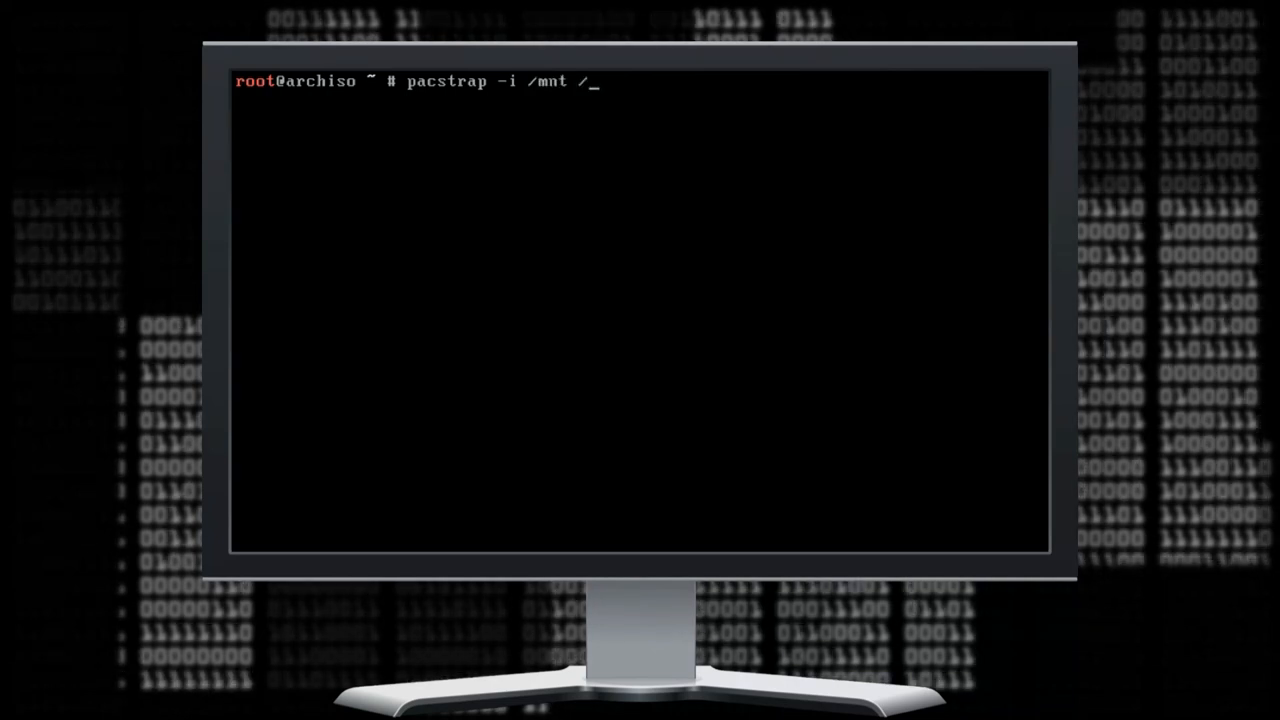
pyautogui.write('bas')
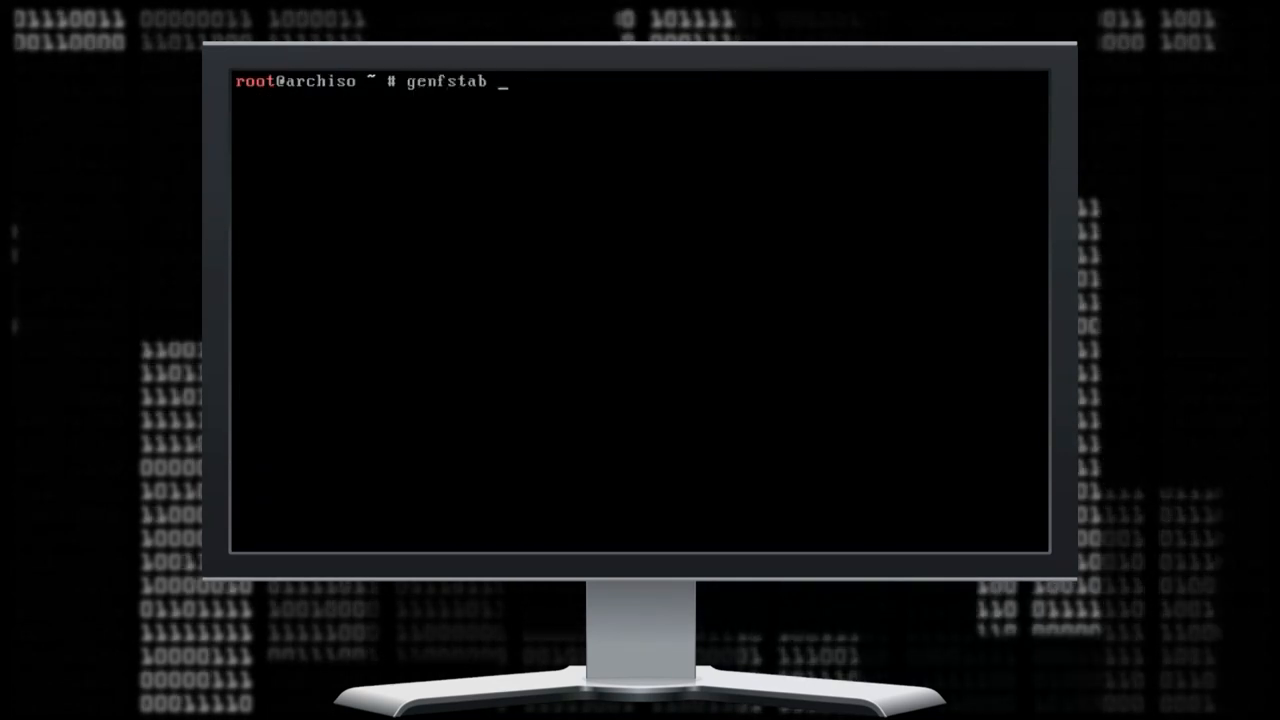
# Append a UUID-based fstab for /mnt to /mnt/etc/fstab and review it.
pyautogui.write('-U')
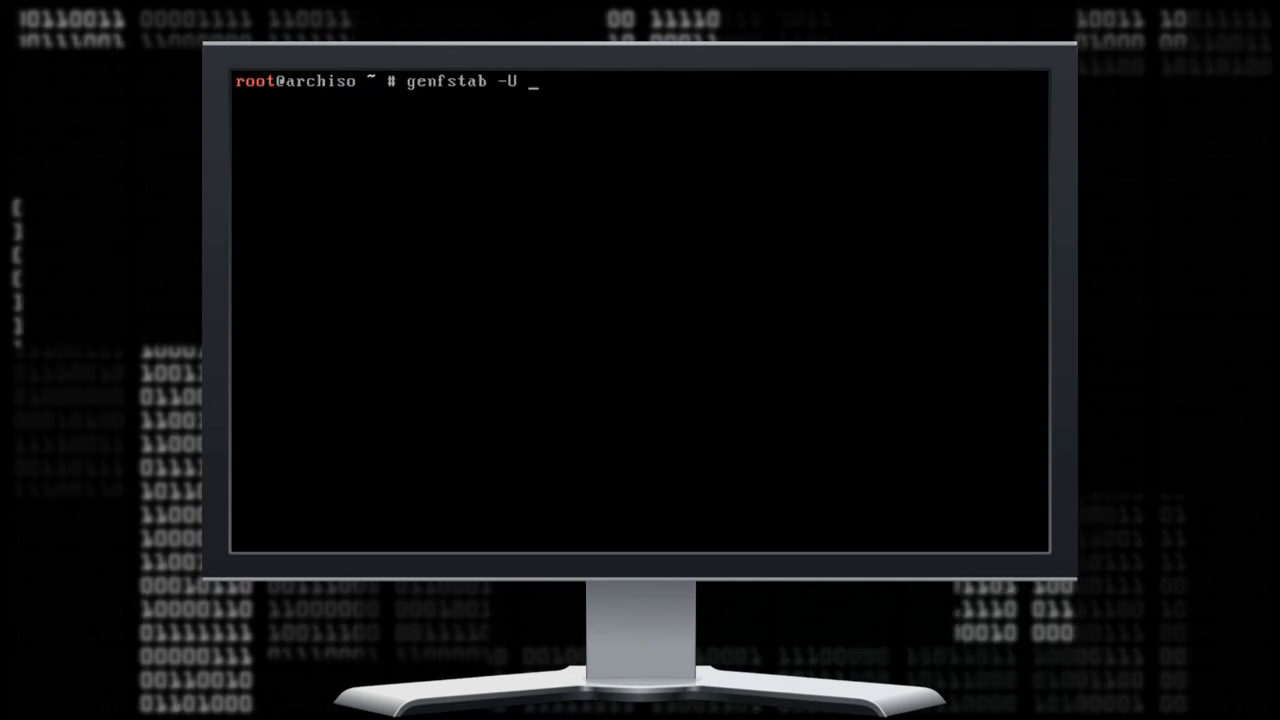
pyautogui.write('-p /mnt >> /mn')
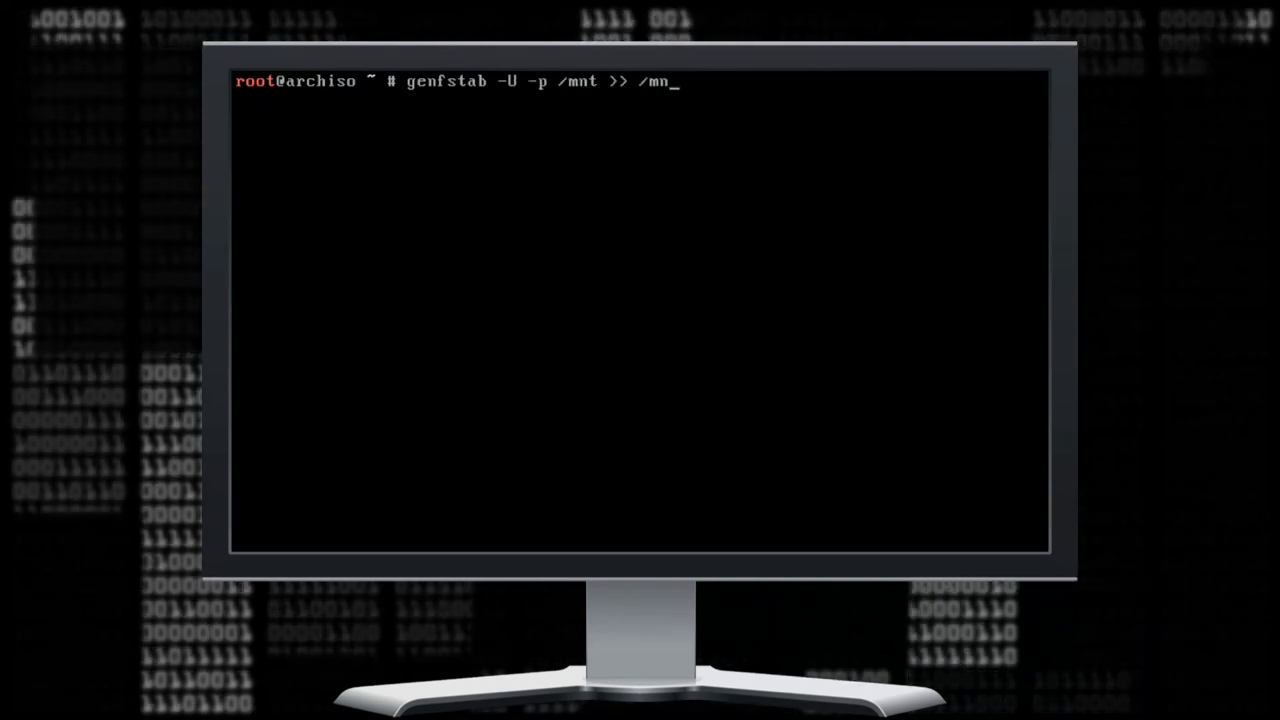
pyautogui.write('t/etc/fstab')
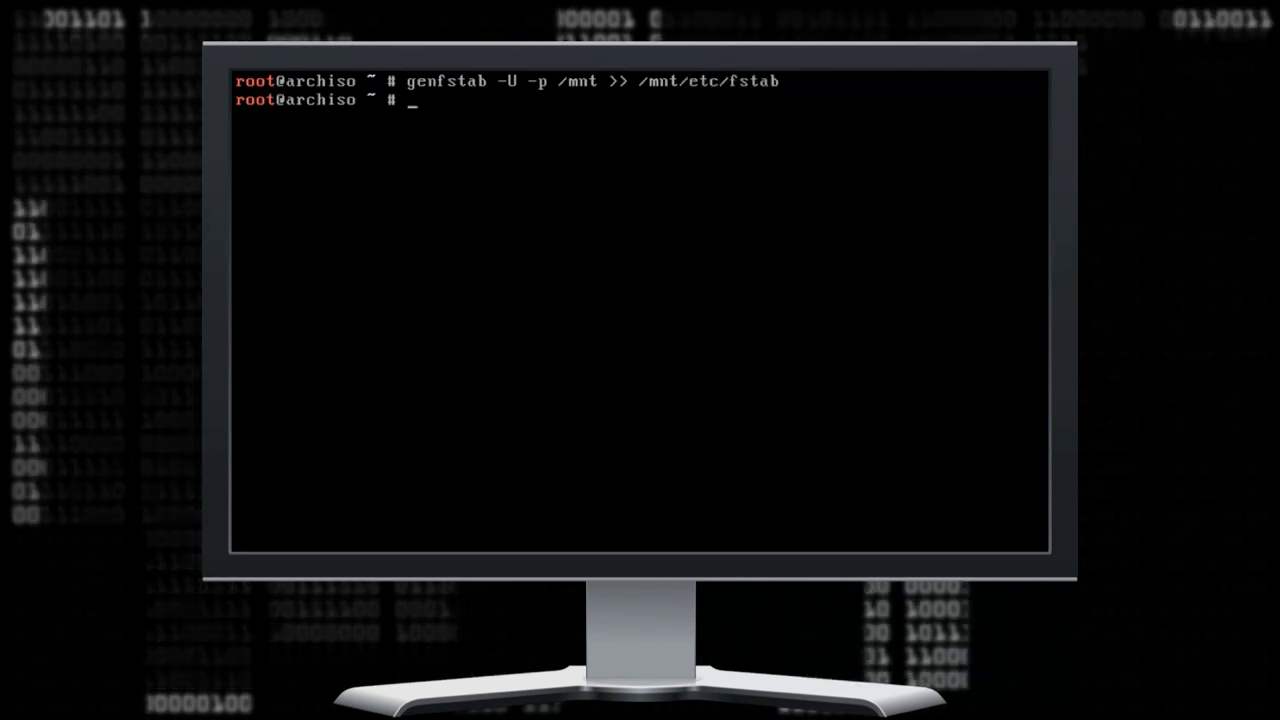
pyautogui.write('cat /mnt/etc/fstab')
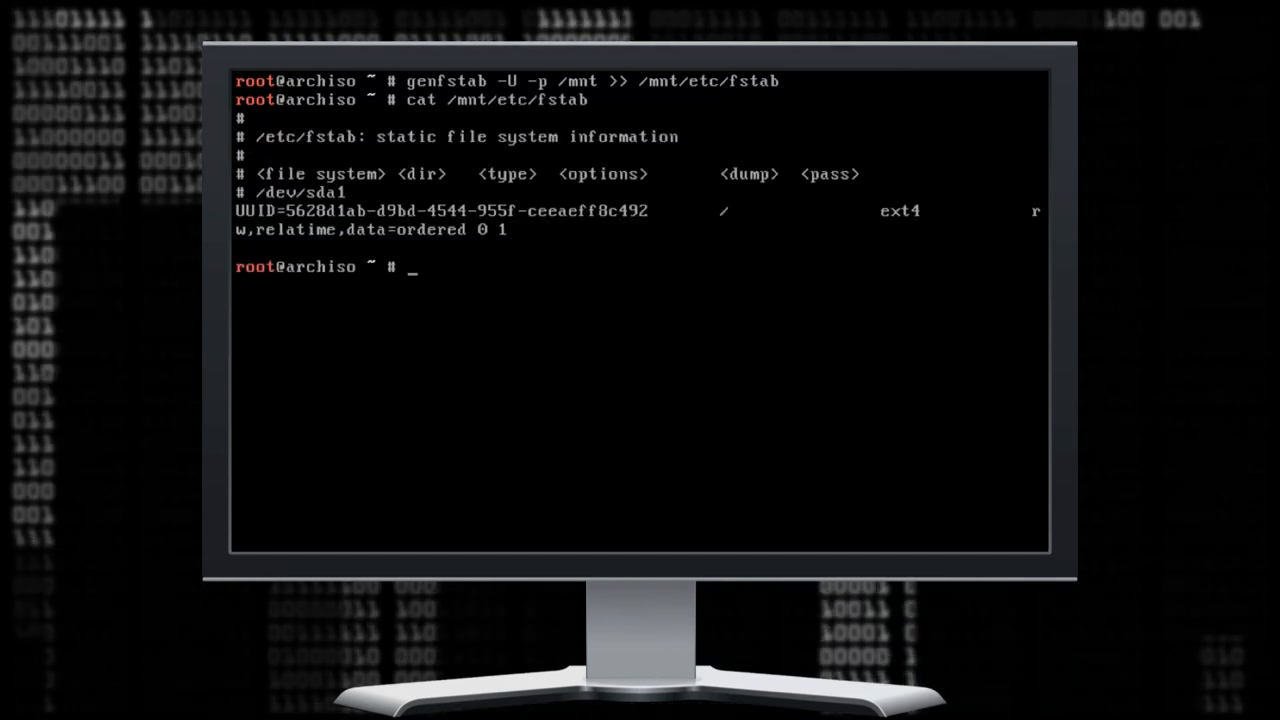
pyautogui.write('cle')
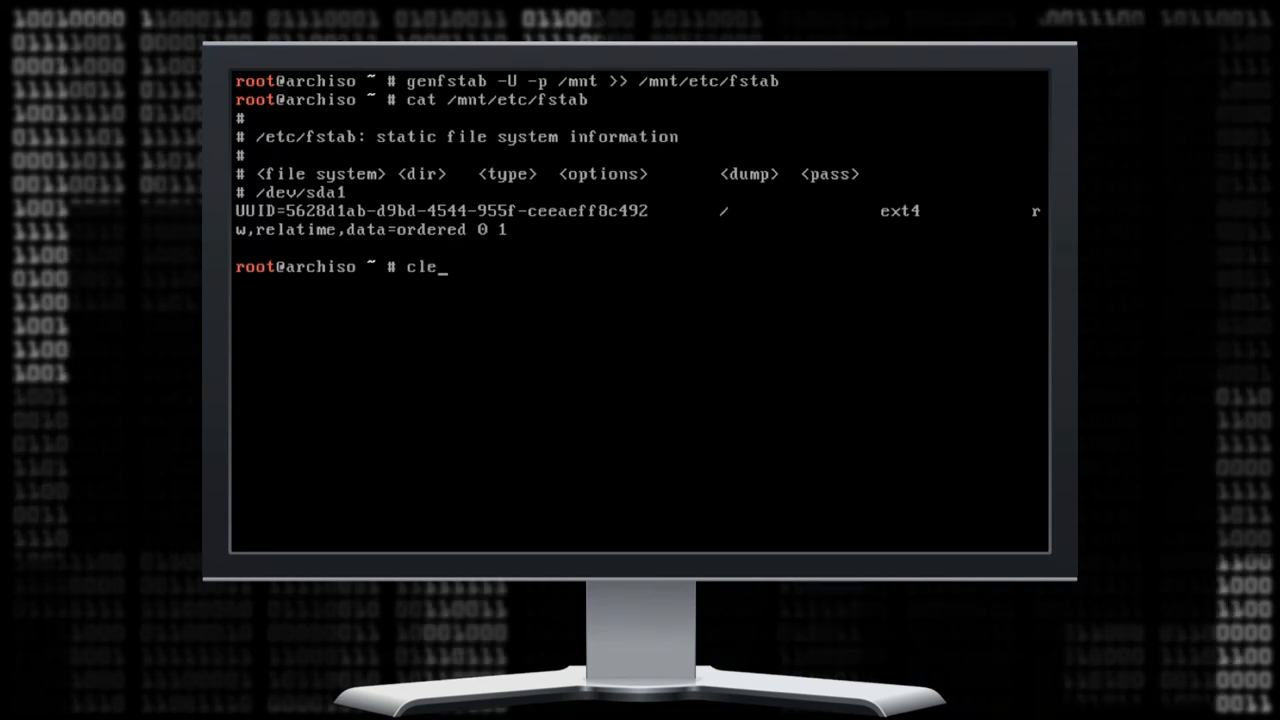
# Chroot into /mnt with arch-chroot /mnt /bin/bash.
pyautogui.write('arch-chroot')
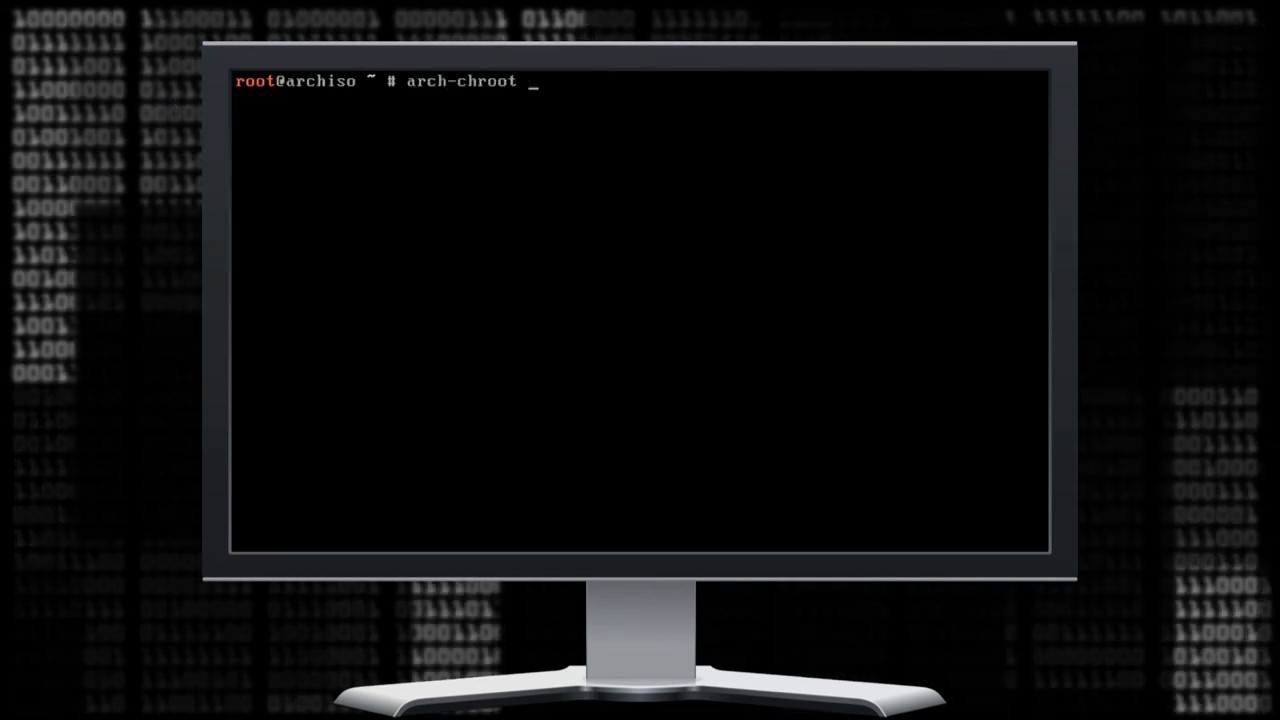
pyautogui.write('/mnt /bin')
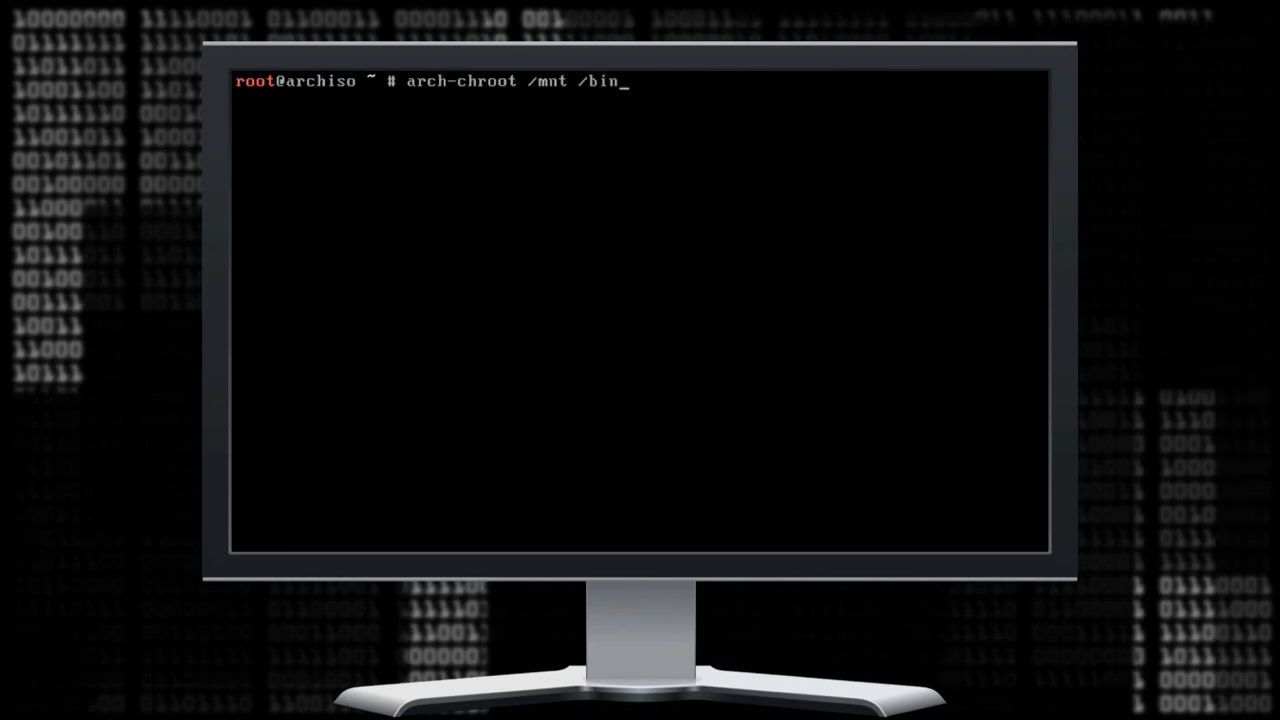
pyautogui.write('bash')
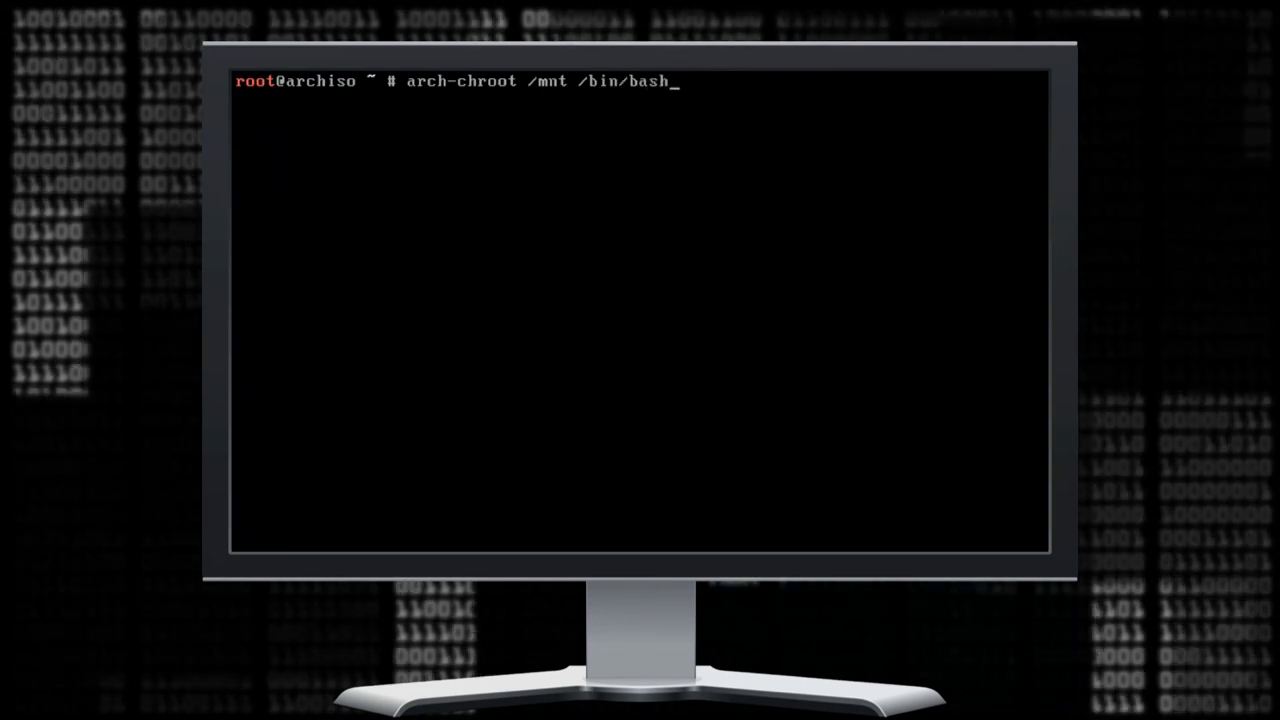
pyautogui.write('nano /')
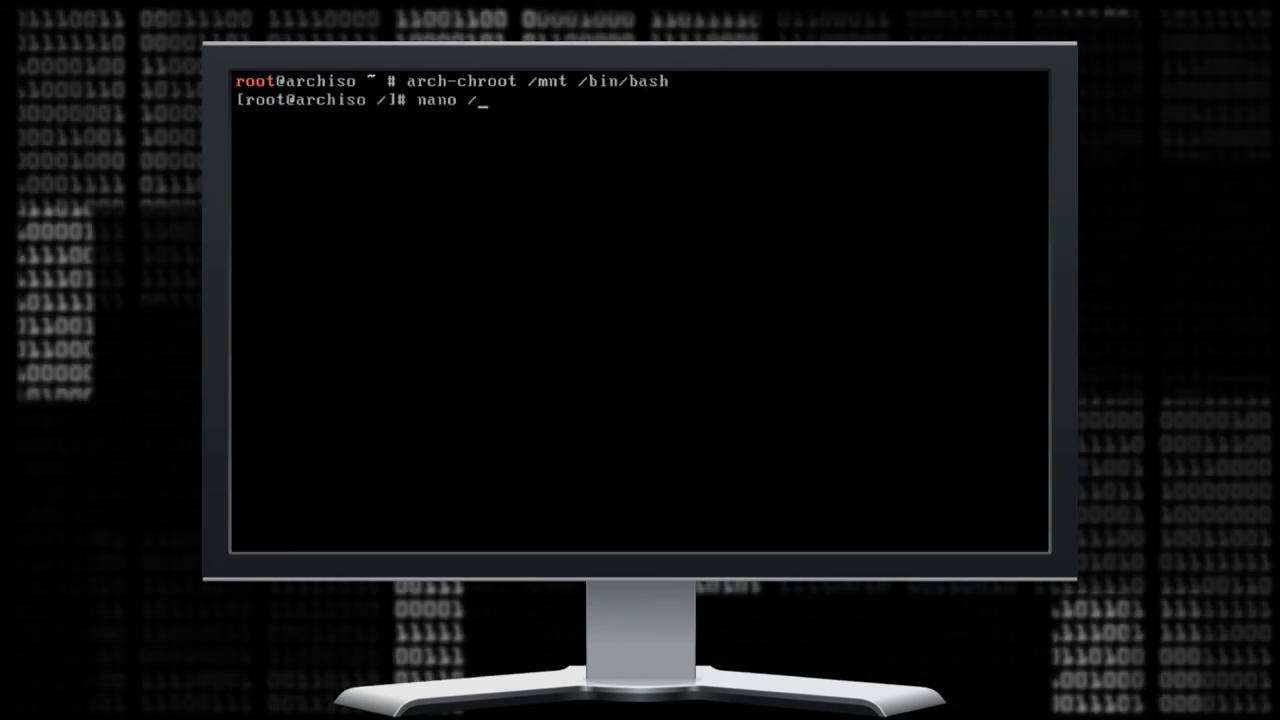
# Uncomment en_US.UTF-8 UTF-8 in /etc/locale.gen, save, and run locale-gen.
pyautogui.write('etc/loc')
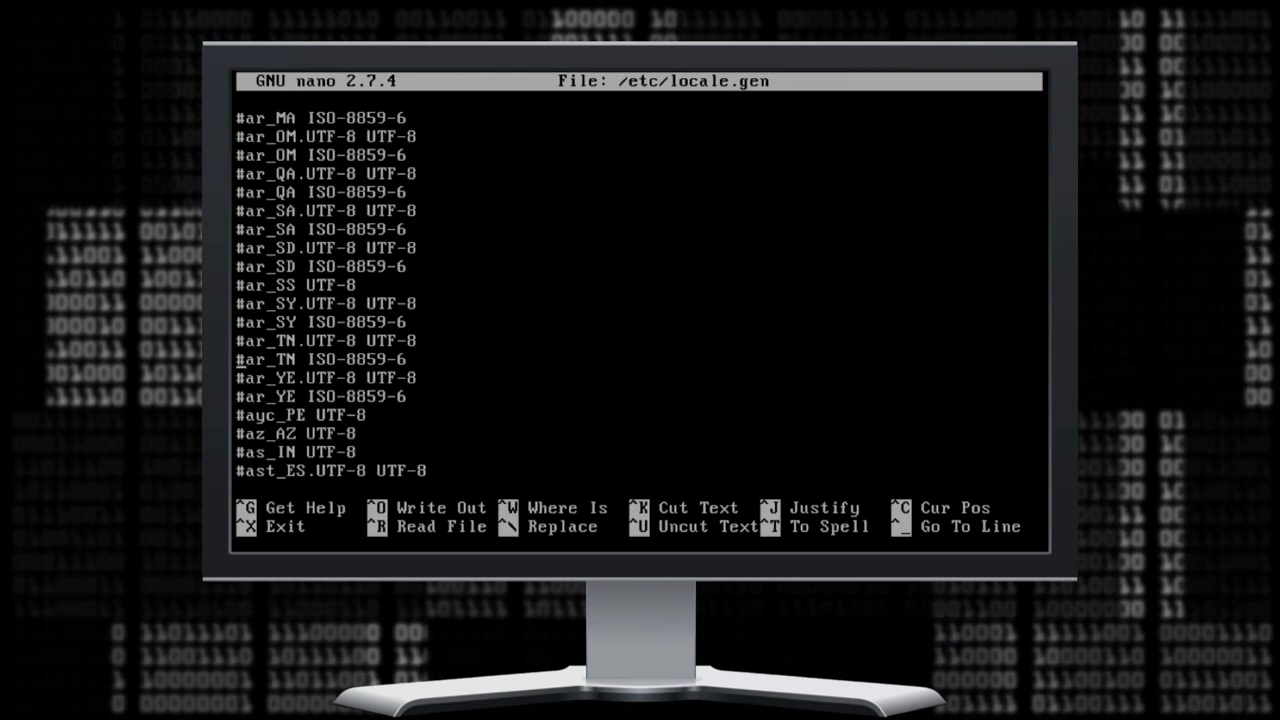
pyautogui.scroll(-3)
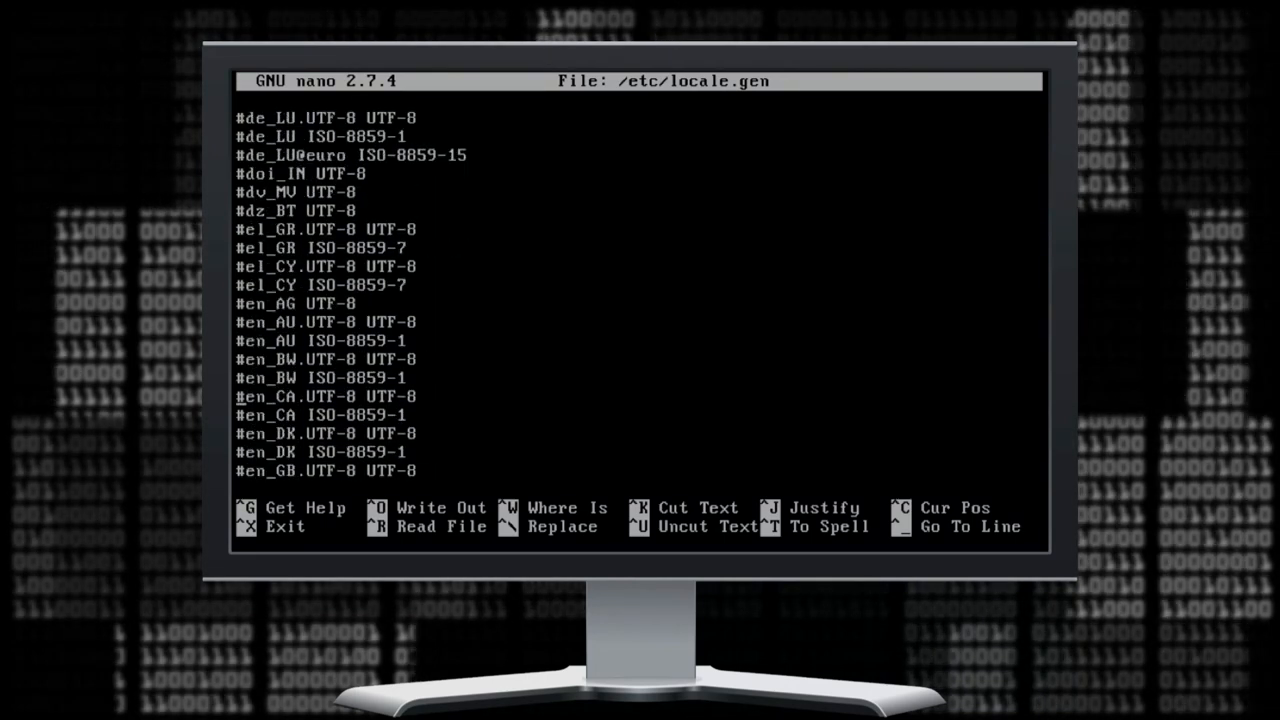
pyautogui.scroll(-3)
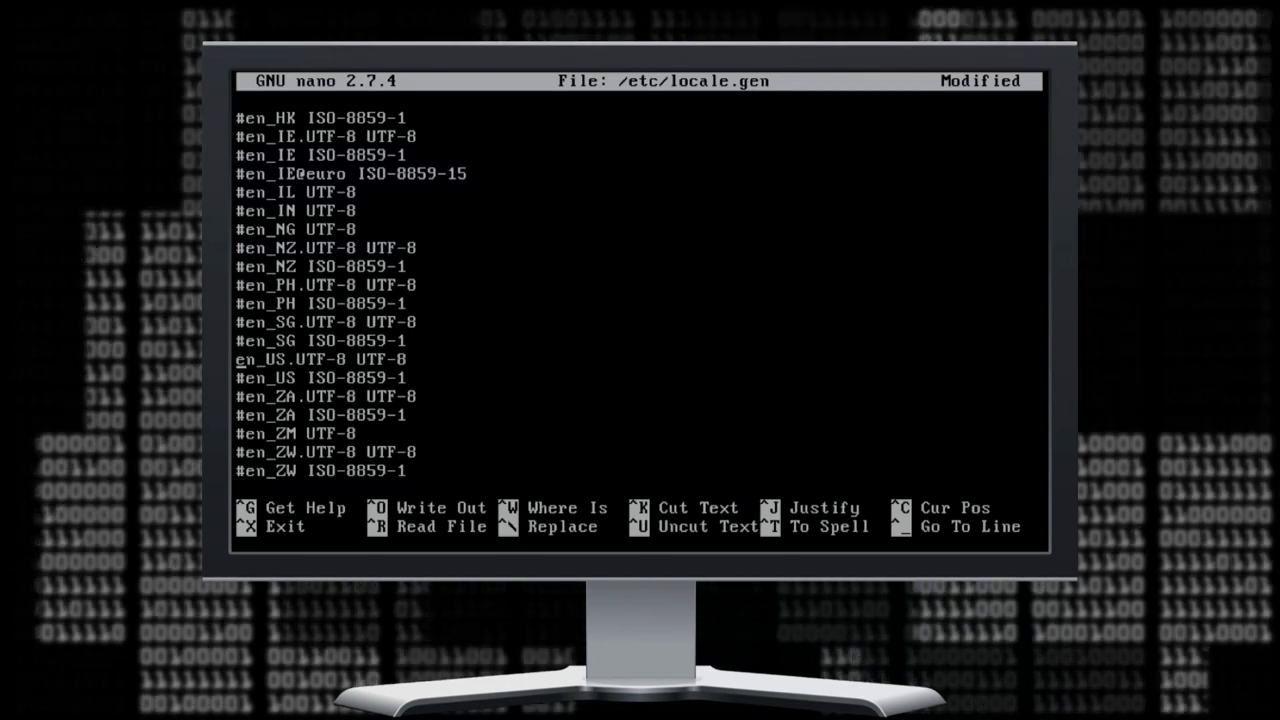
pyautogui.press('ctrl+o')
pyautogui.write('locale-gen')
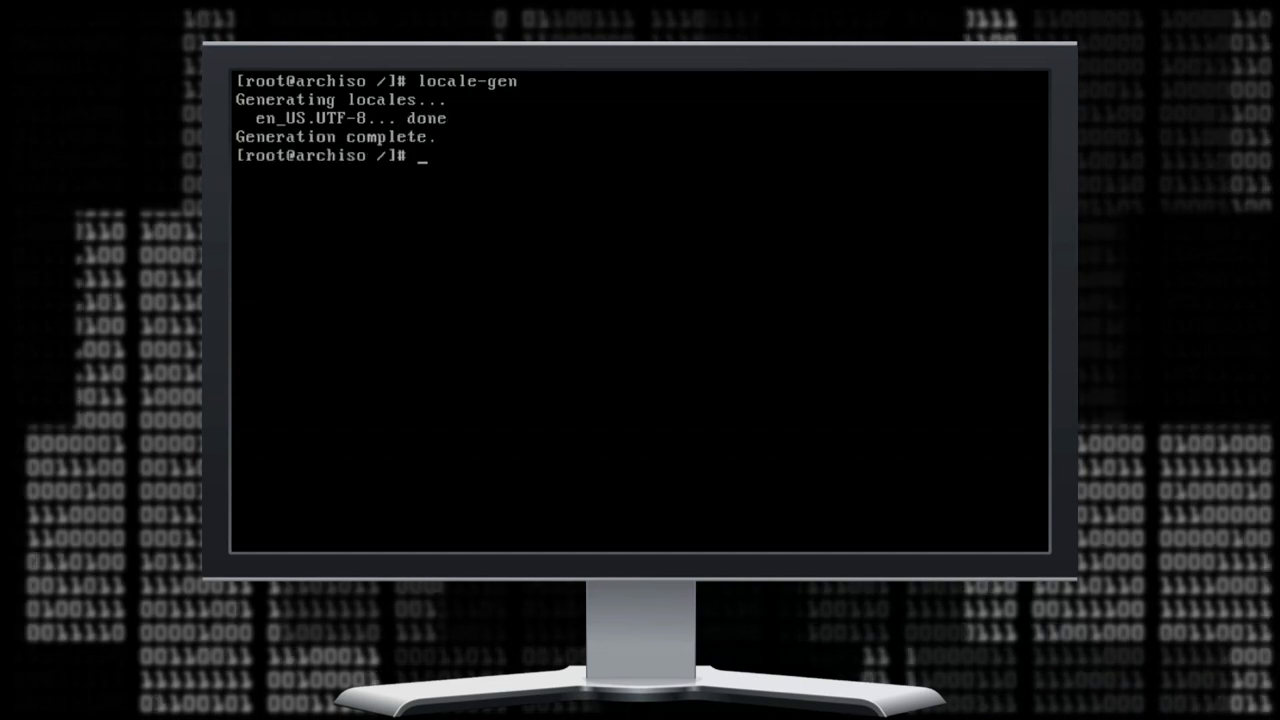
# Link Europe/Stockholm as /etc/localtime and sync the hardware clock with hwclock --systohc.
pyautogui.write('ln -')
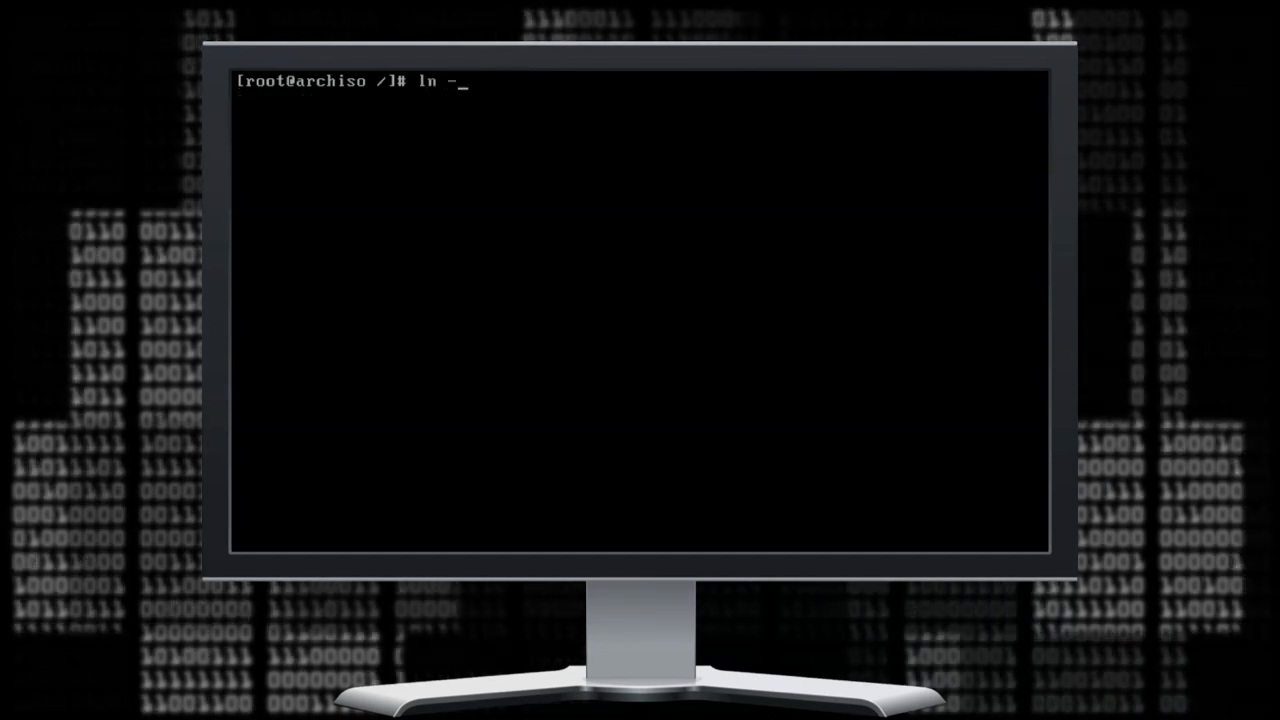
pyautogui.write('sf /usr/')
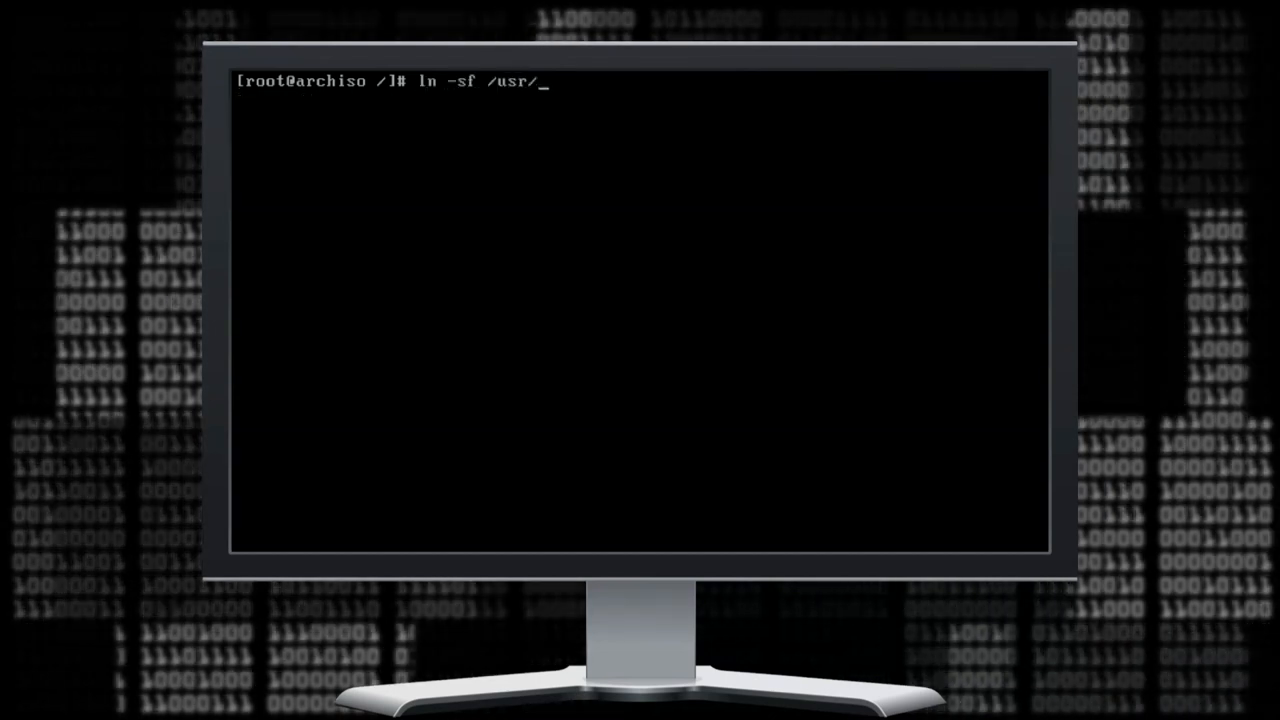
pyautogui.write('share/zoneinfo/')
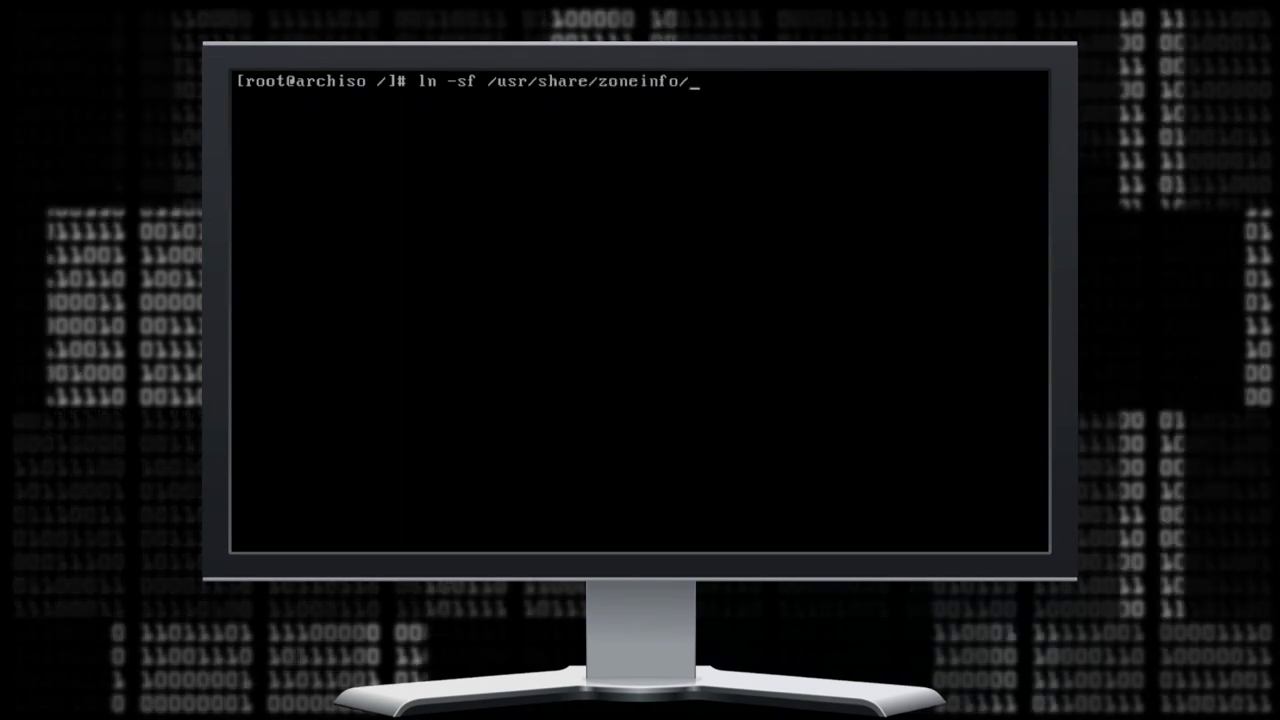
pyautogui.write('Europe/Stockholm')
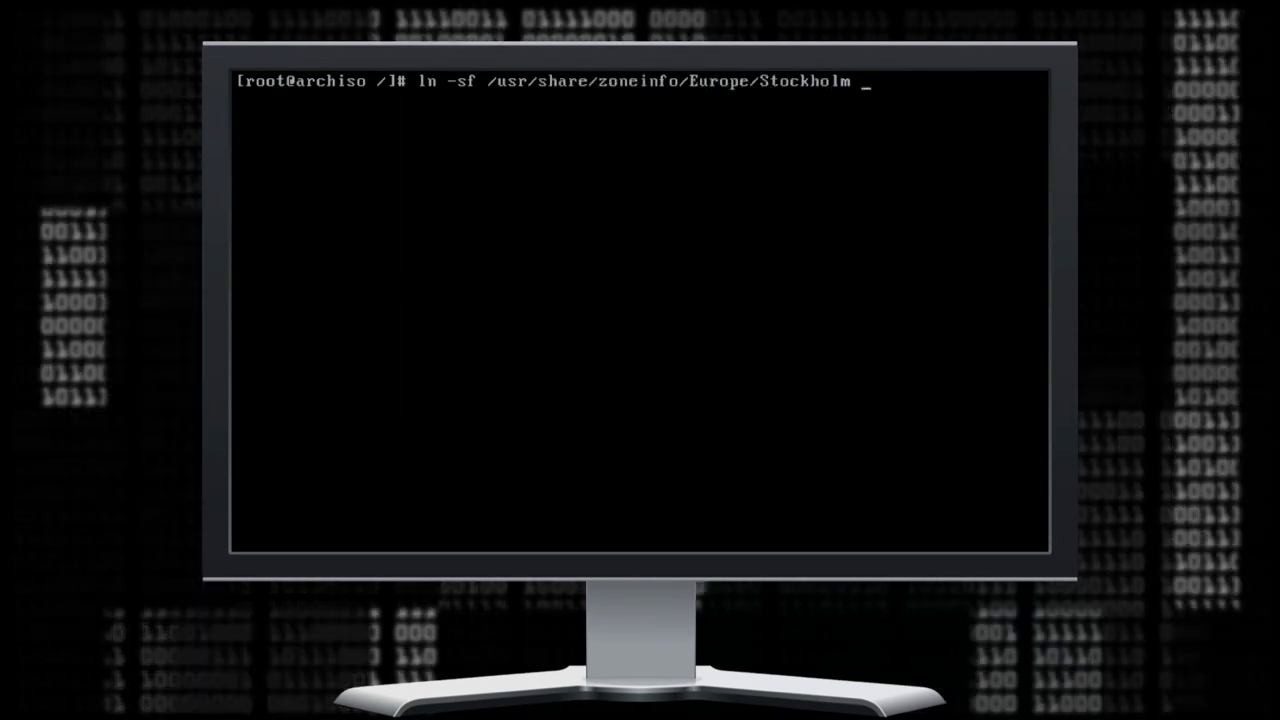
pyautogui.write('/etc')
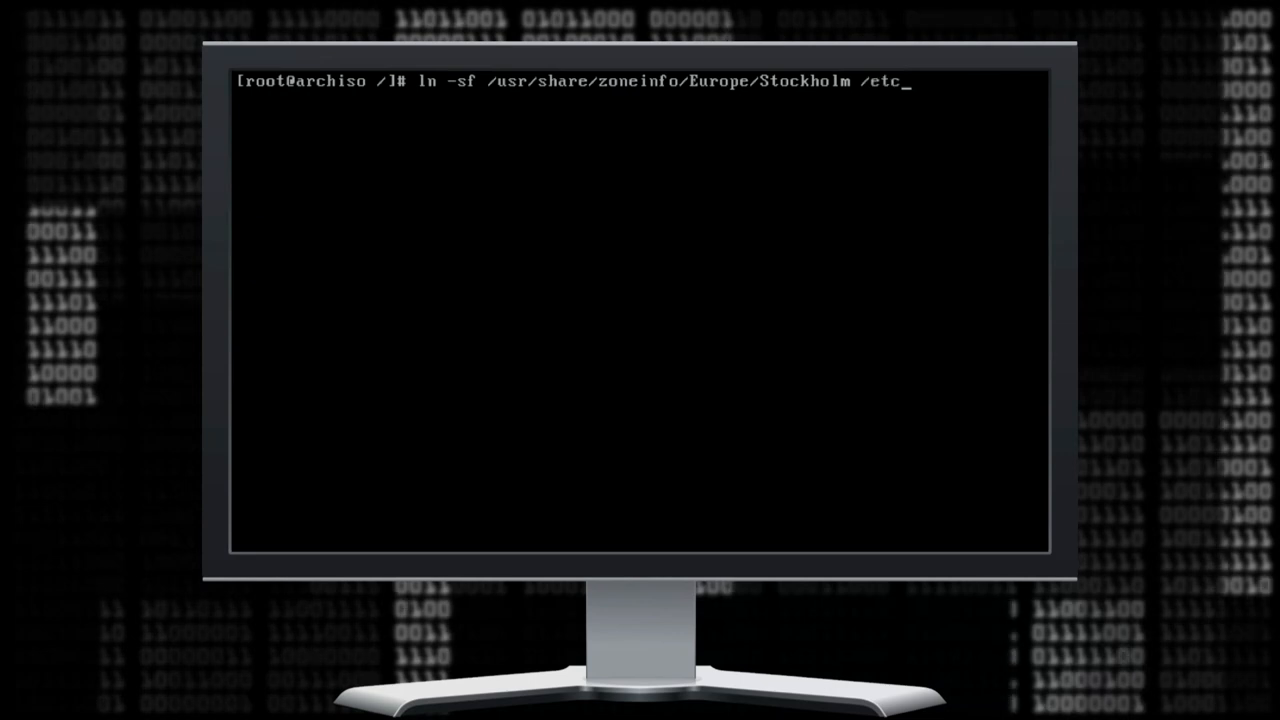
pyautogui.write('/localtime')
pyautogui.write('hwclock --syst')
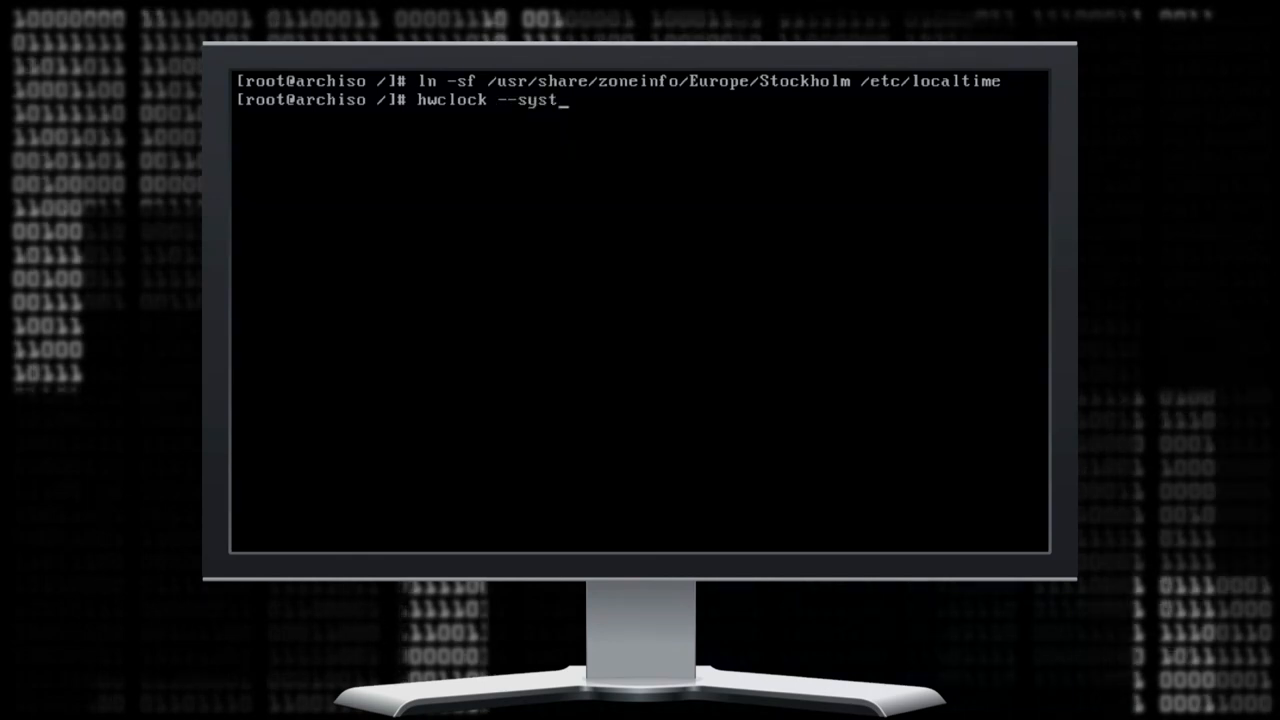
pyautogui.write('ohc --u')
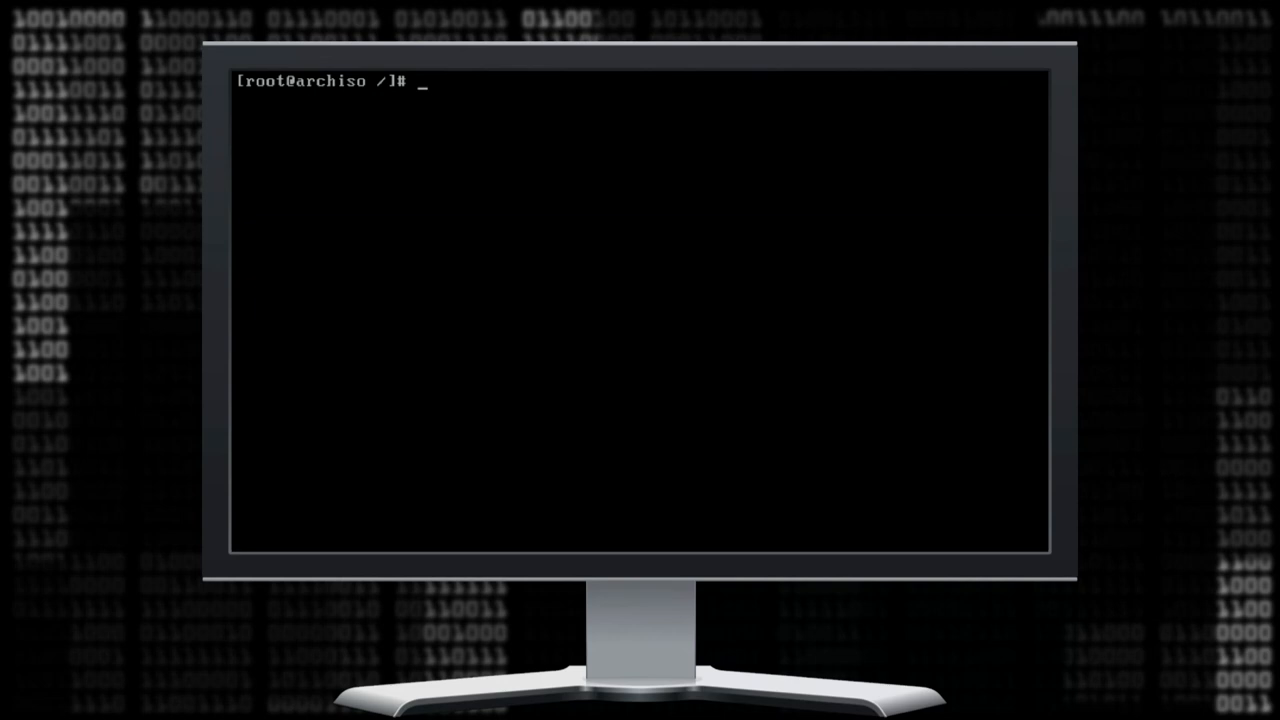
# Write the hostname archPC to /etc/hostname.
pyautogui.write('echo arch')
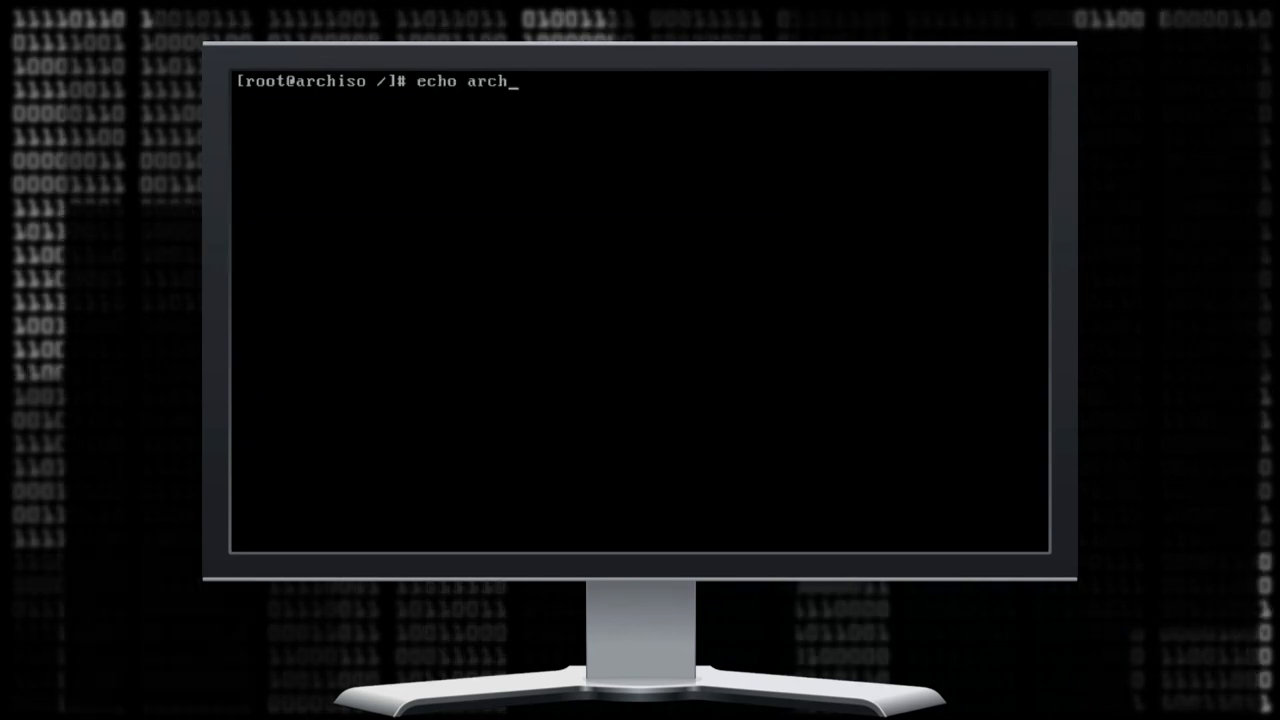
pyautogui.write('PC > /')
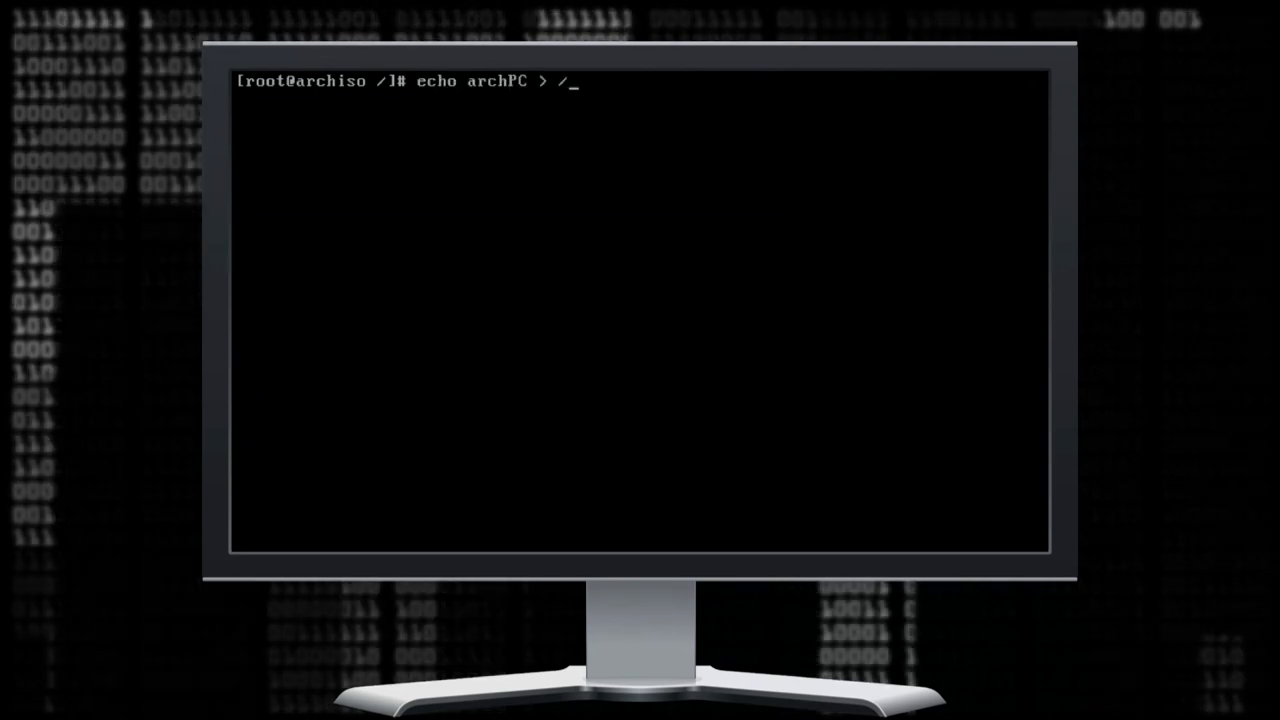
pyautogui.write('etc/hostname')
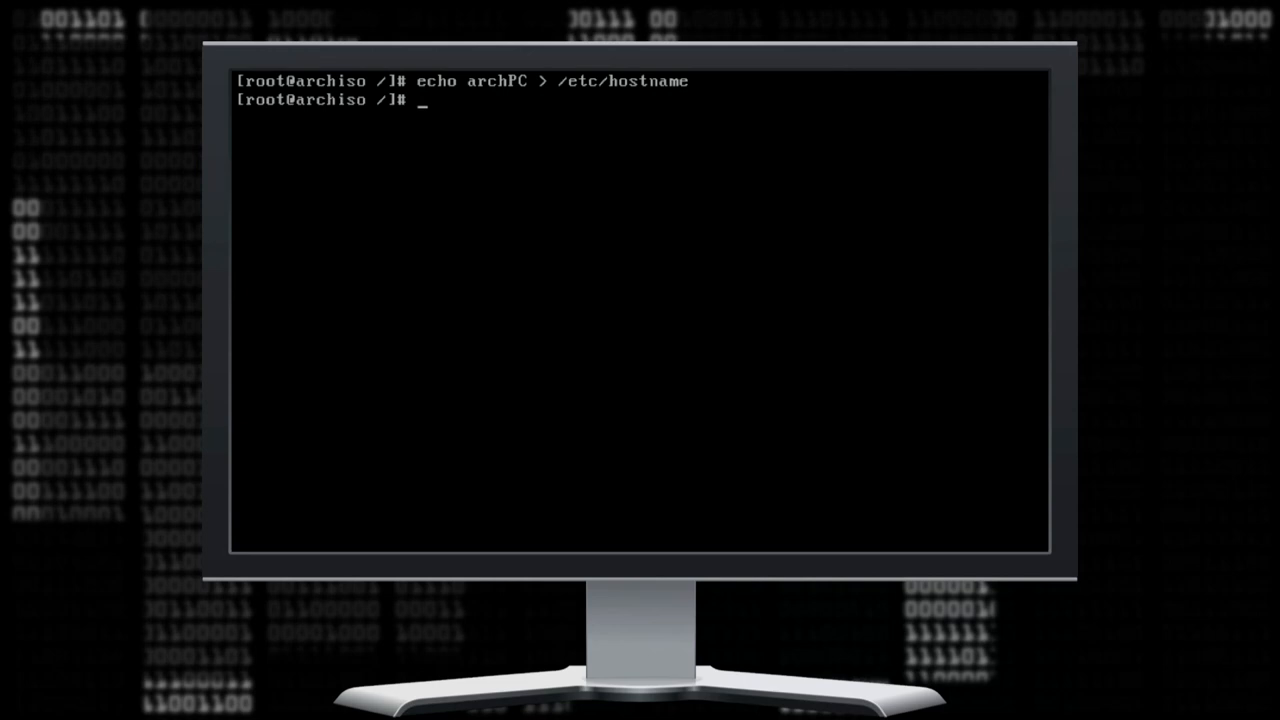
# Add '127.0.1.1 localhost.localdomain archPC' to /etc/hosts in nano and save.
pyautogui.write('nano /e')
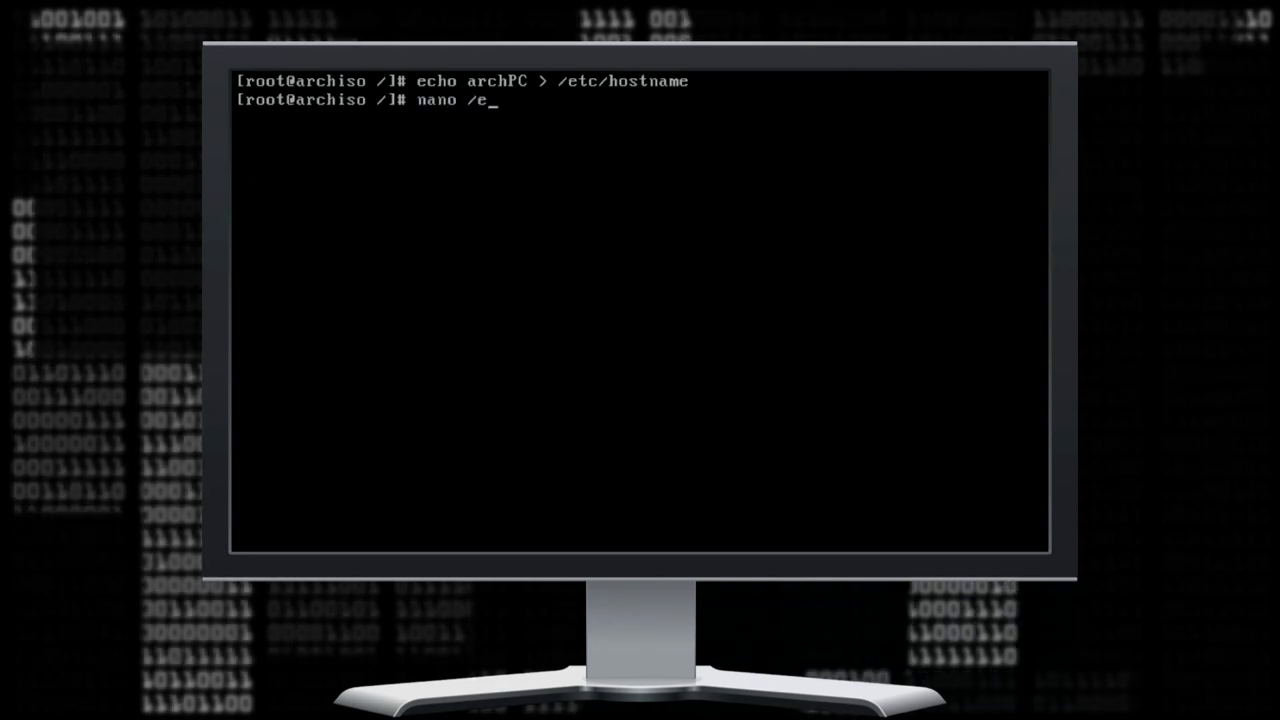
pyautogui.write('tc/')
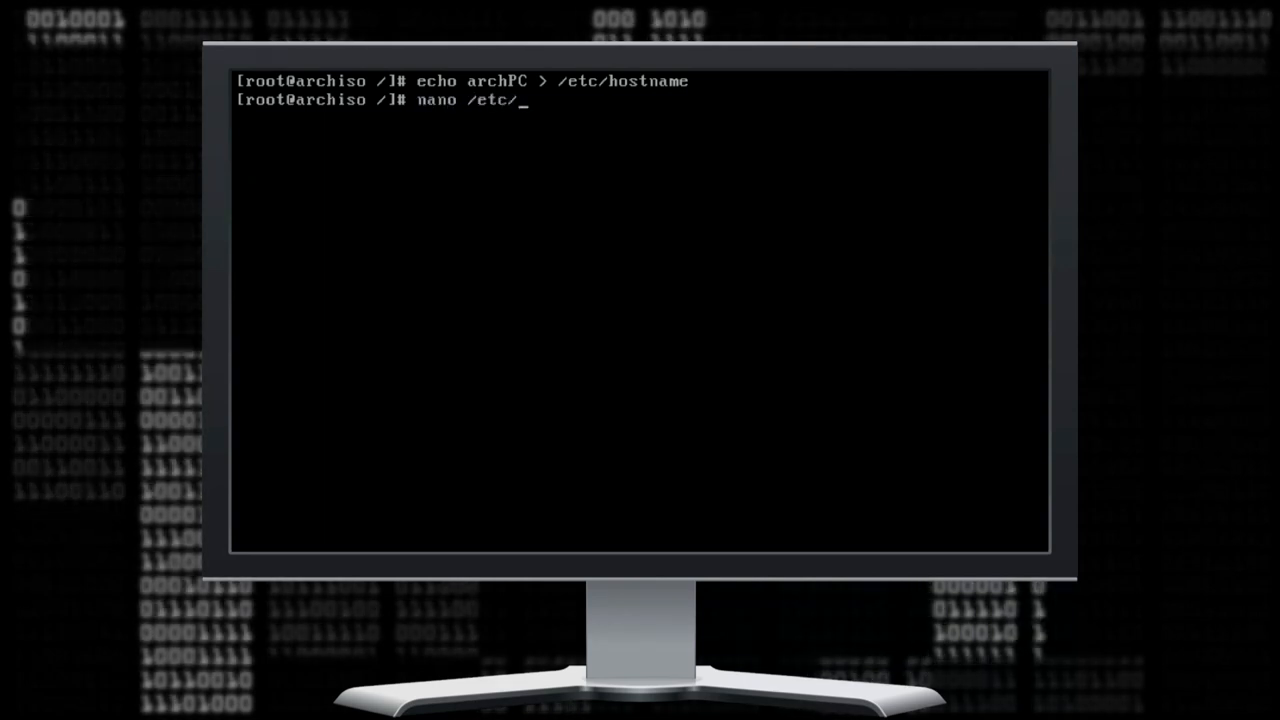
pyautogui.write('hosts')
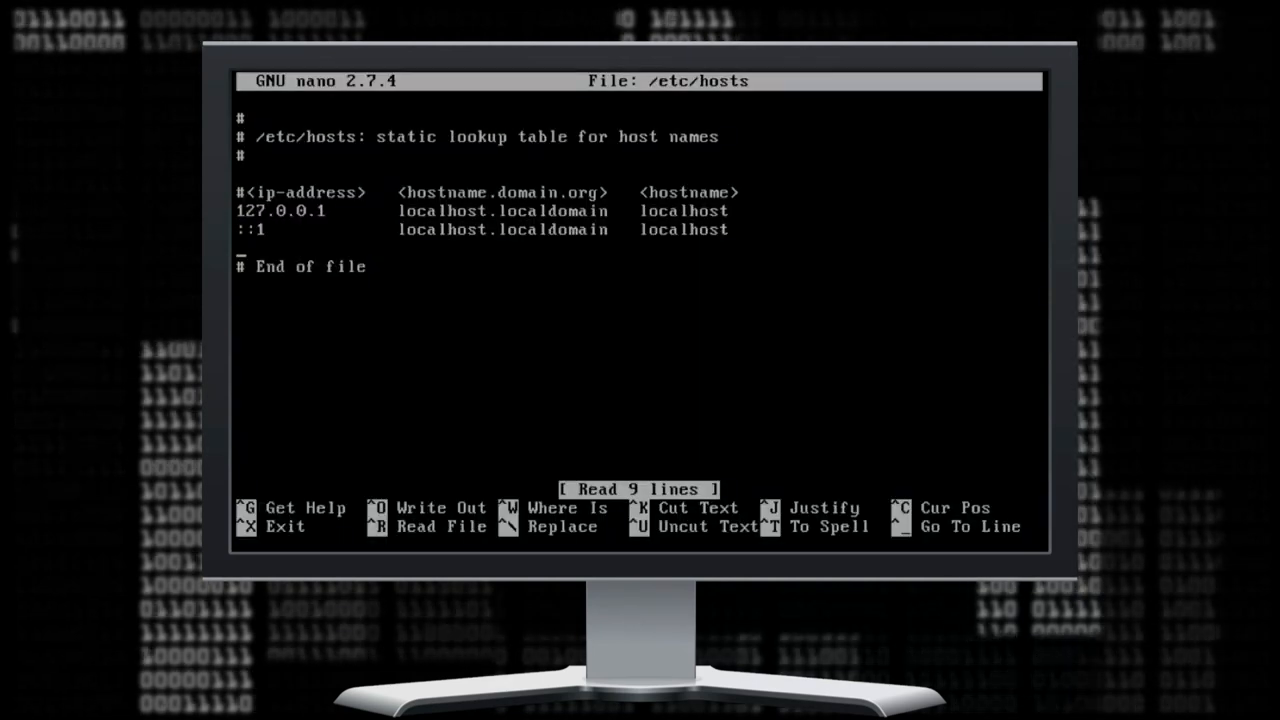
pyautogui.write('127.')
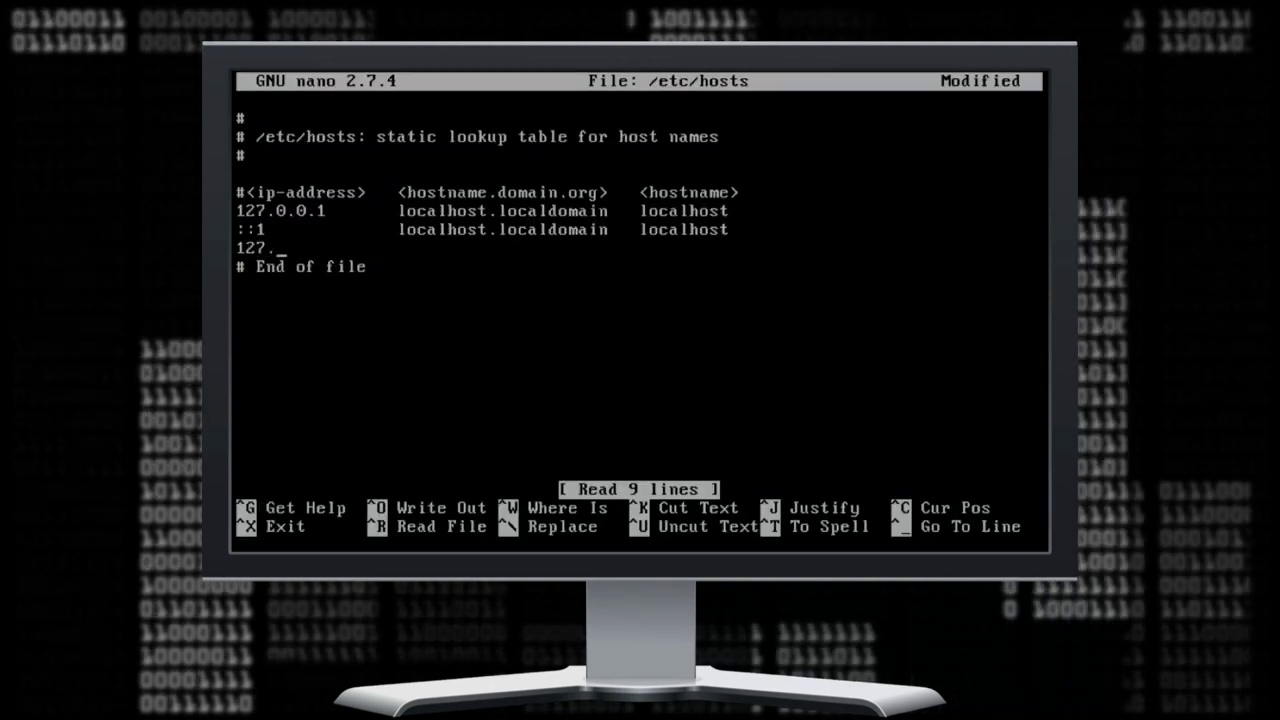
pyautogui.write('0.1.1')
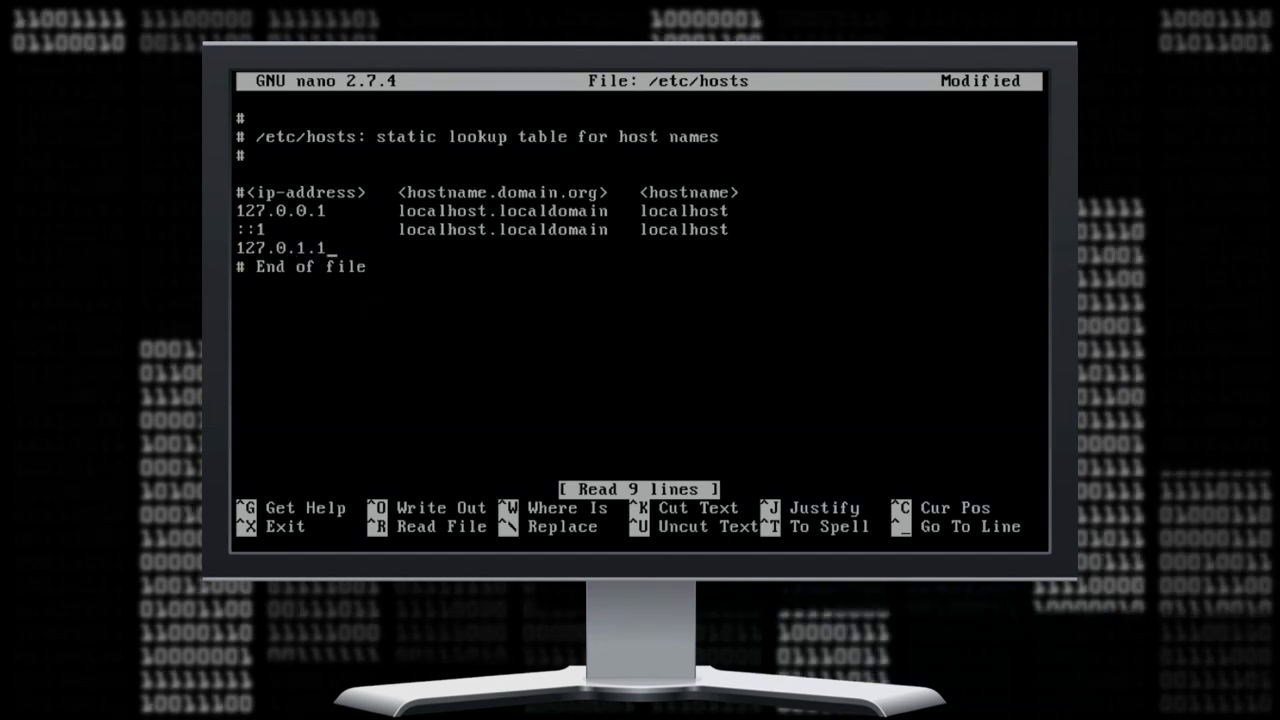
pyautogui.write('localhost.')
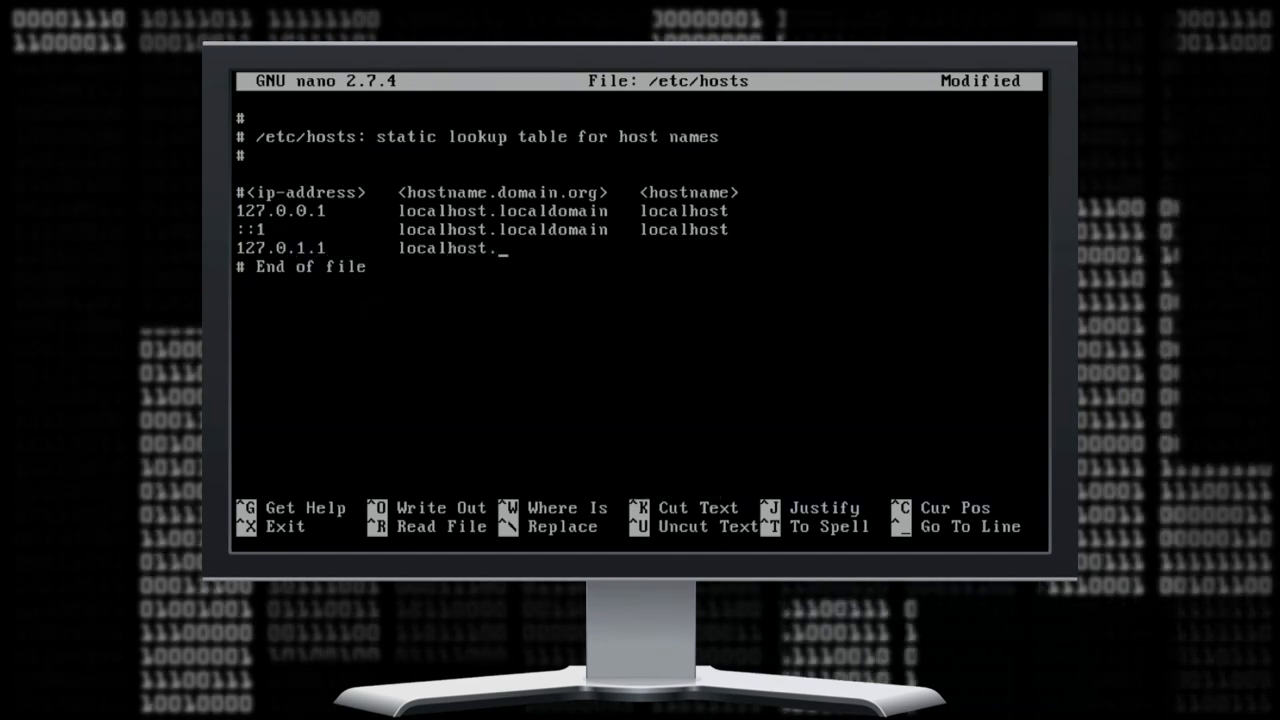
pyautogui.write('localdomain')
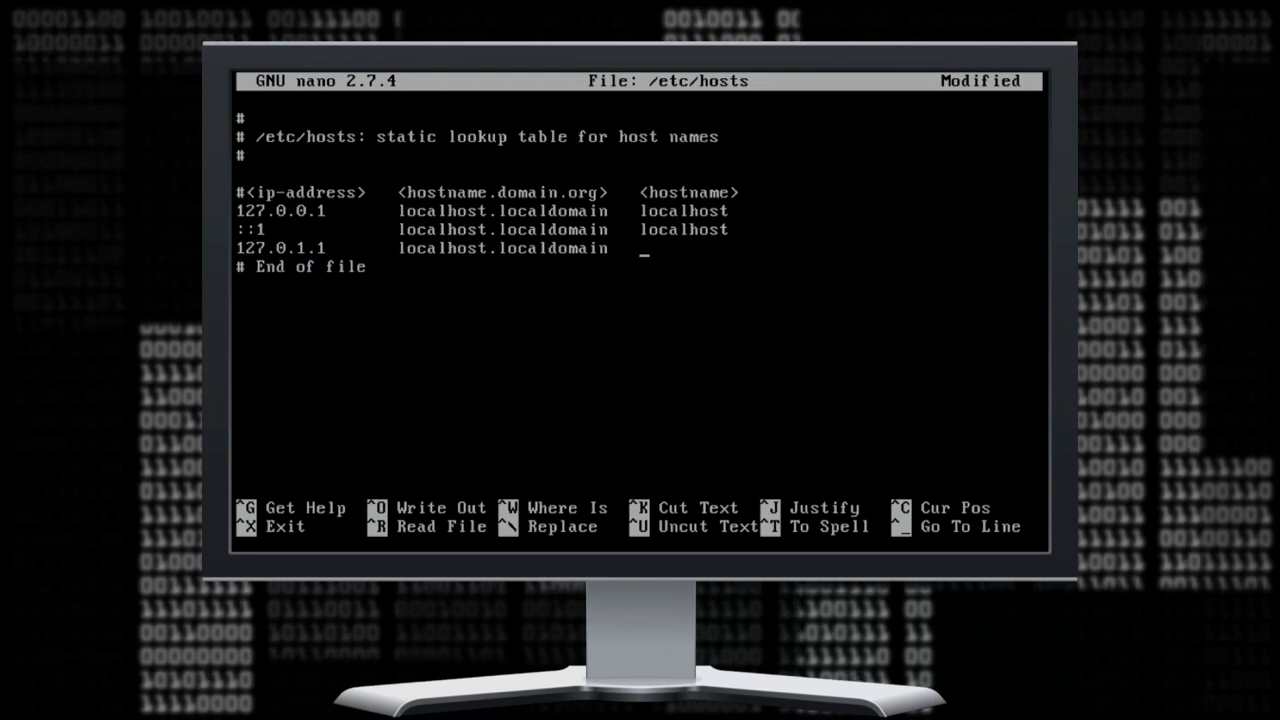
pyautogui.write('archPC')
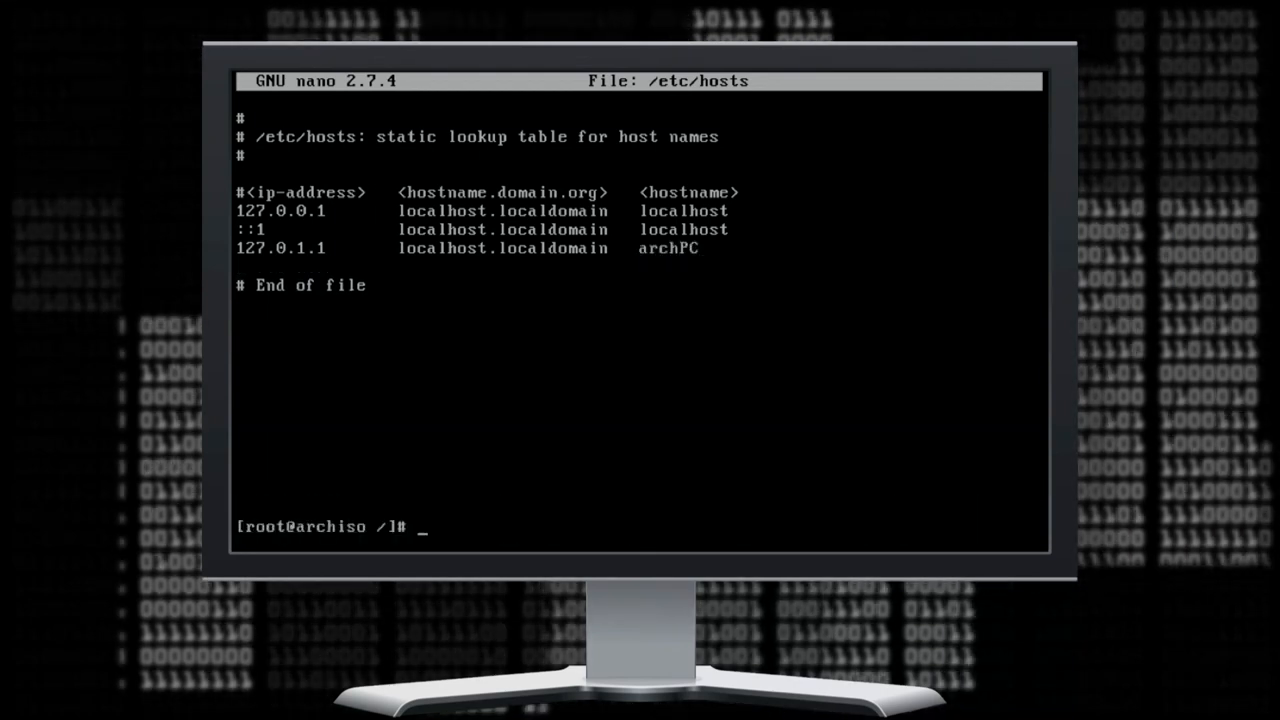
pyautogui.write('cle')
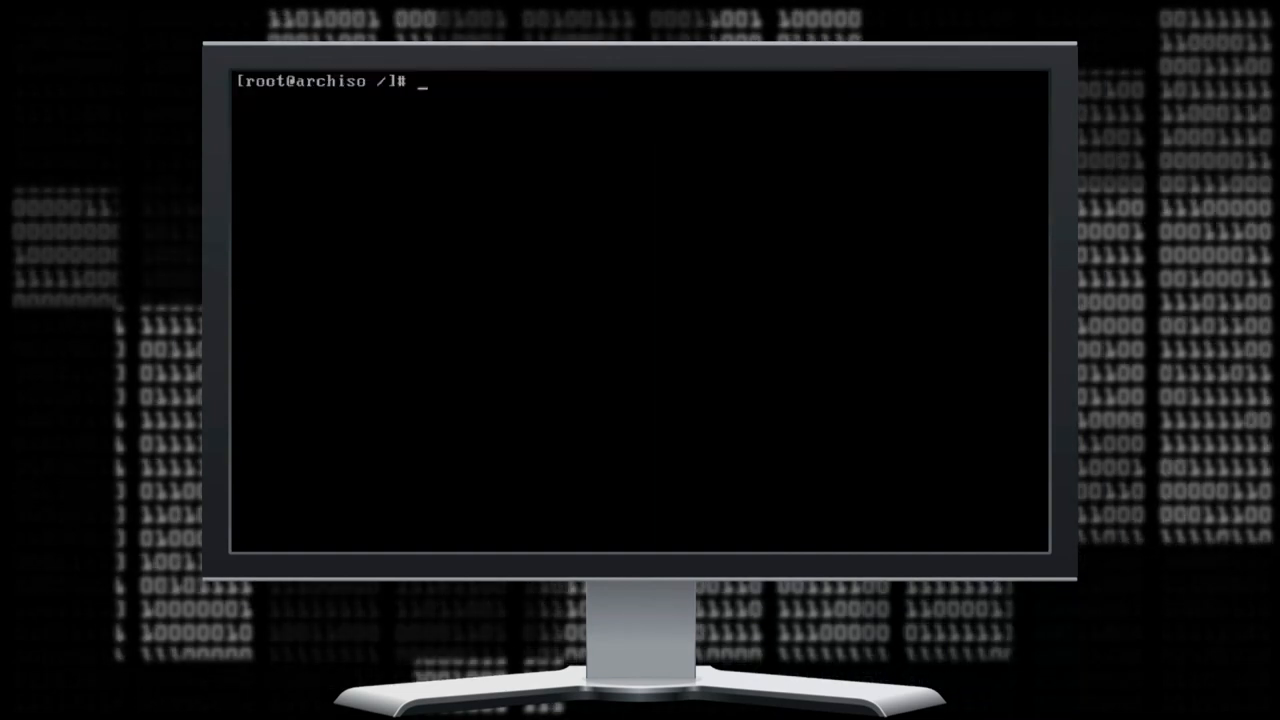
# Enable dhcpcd with systemctl, then set and confirm a new root password via passwd.
pyautogui.write('systems')
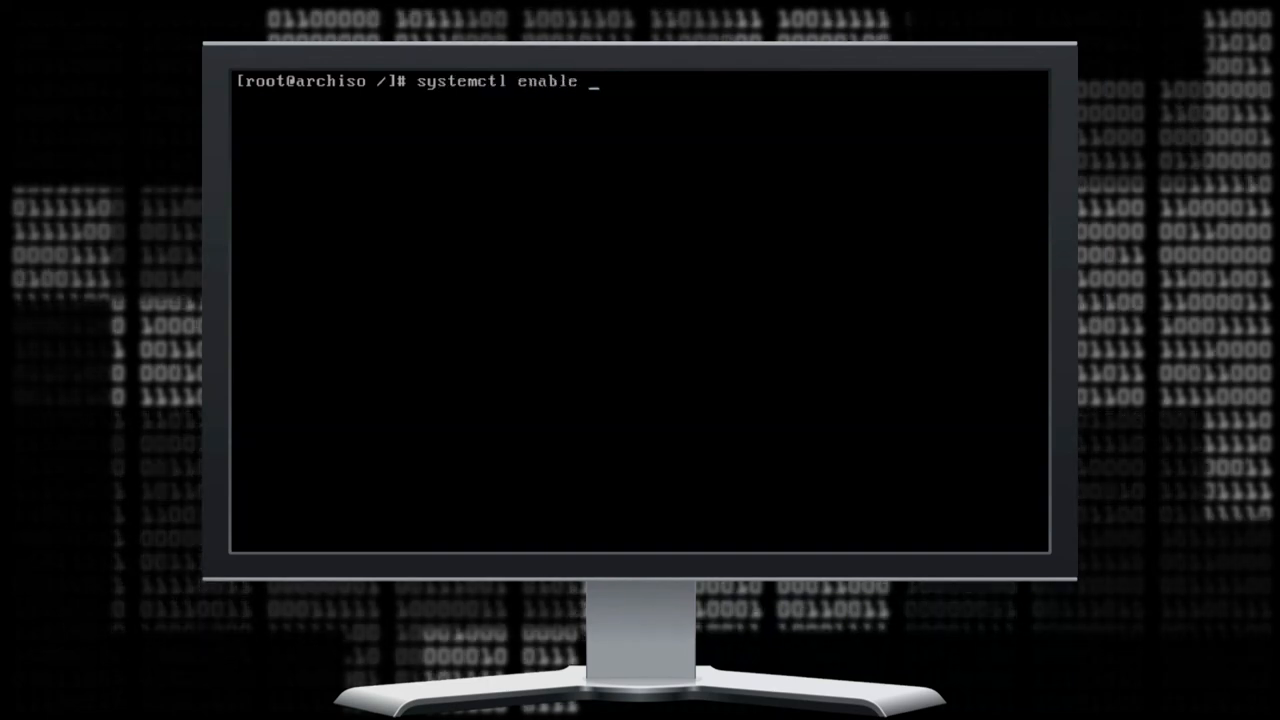
pyautogui.write('dhcpcd')
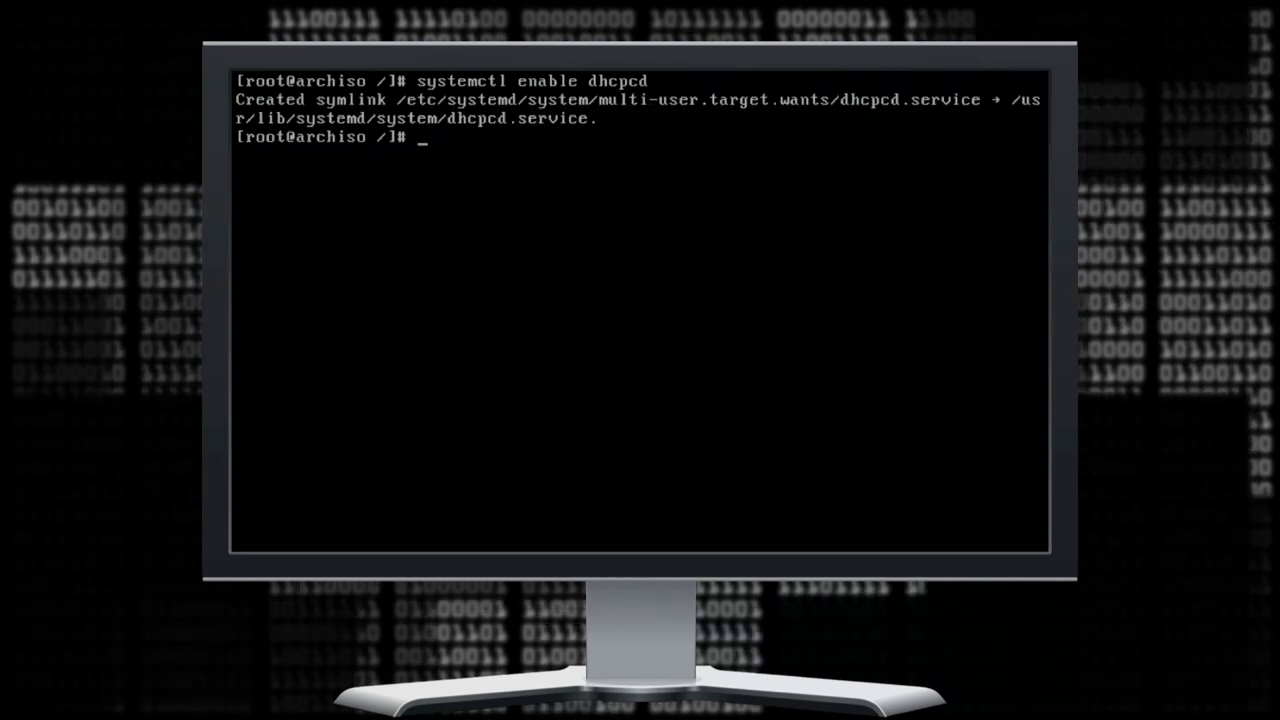
pyautogui.write('passwd')
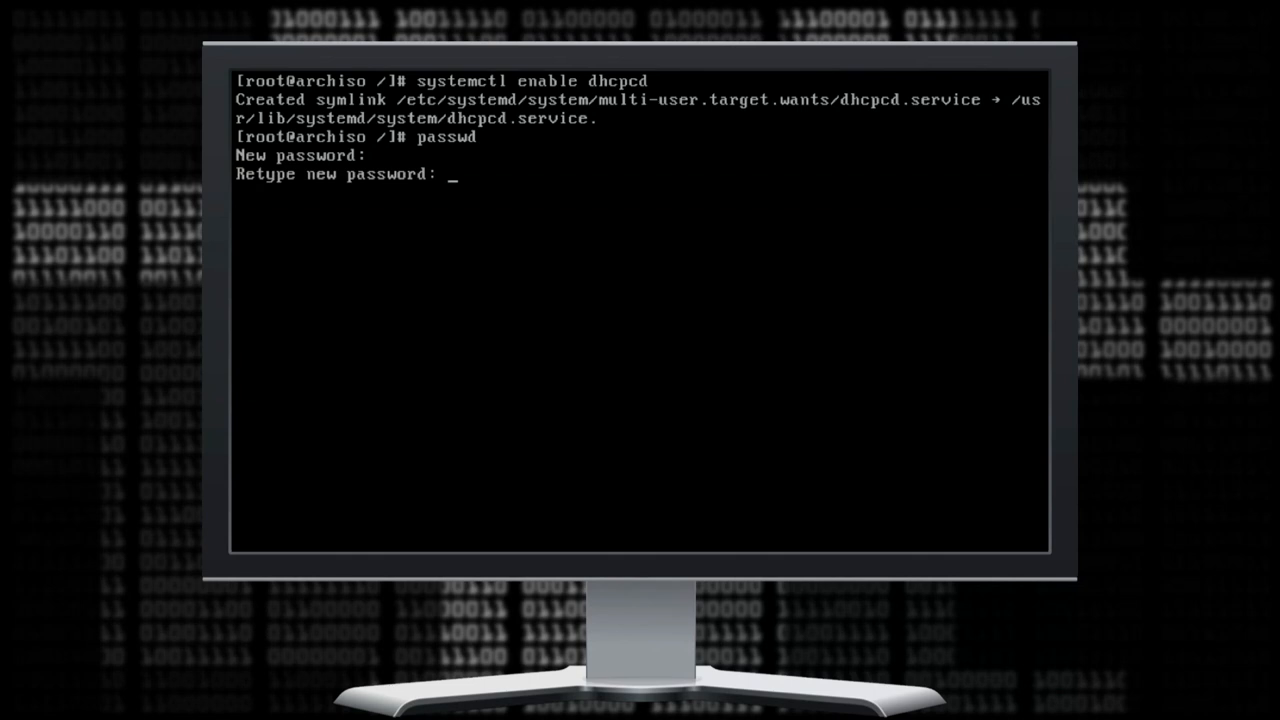
pyautogui.press('Enter')
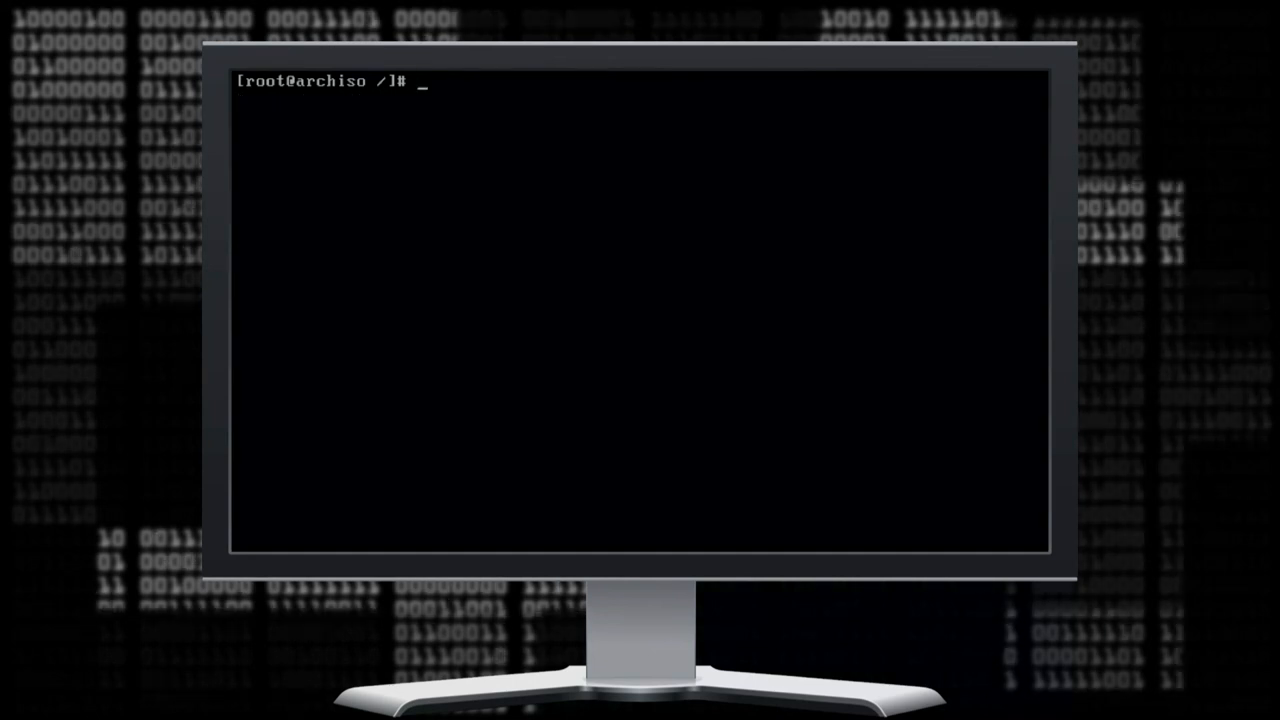
# Install grub and os-prober, then install GRUB onto /dev/sda.
pyautogui.write('pacman -')
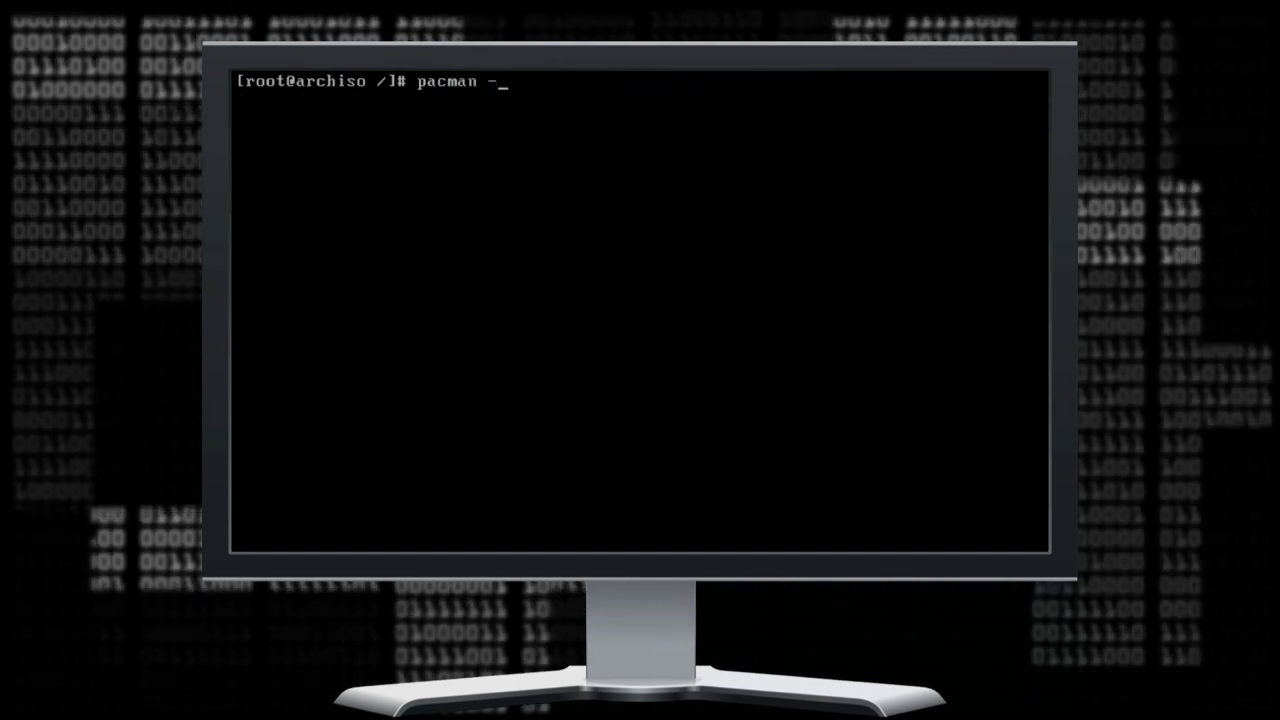
pyautogui.write('S')
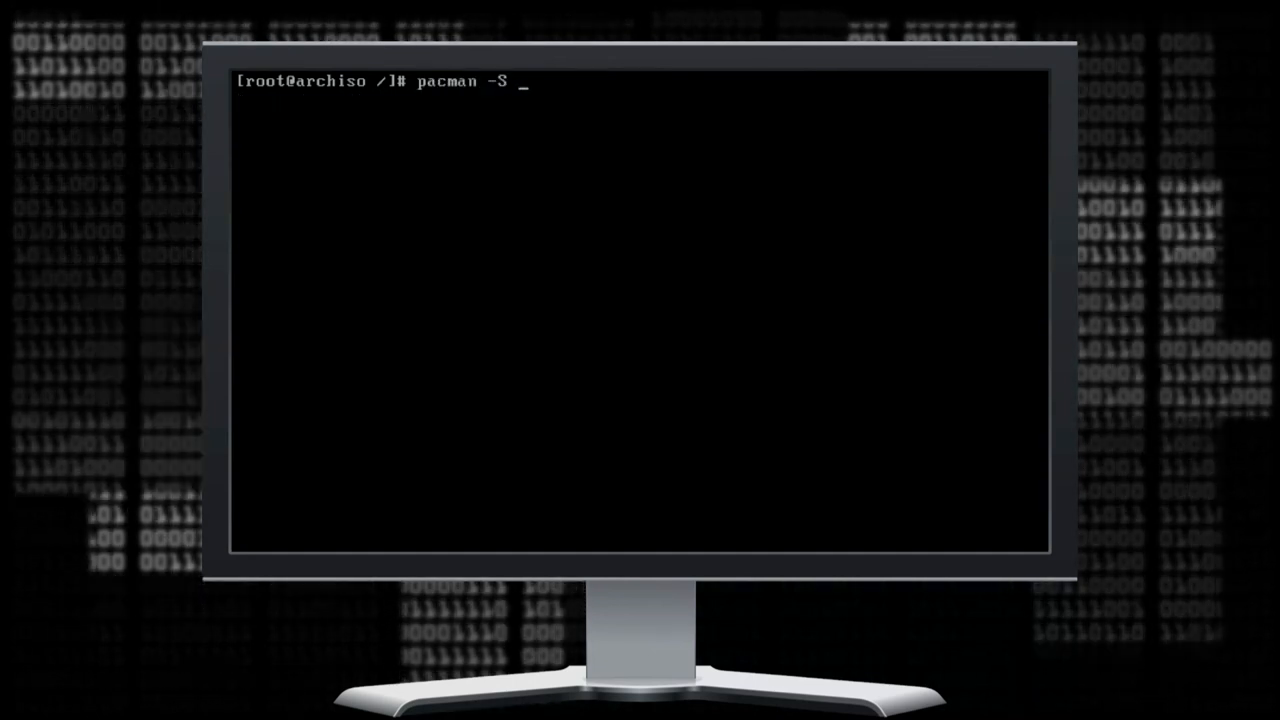
pyautogui.write('grub os-')
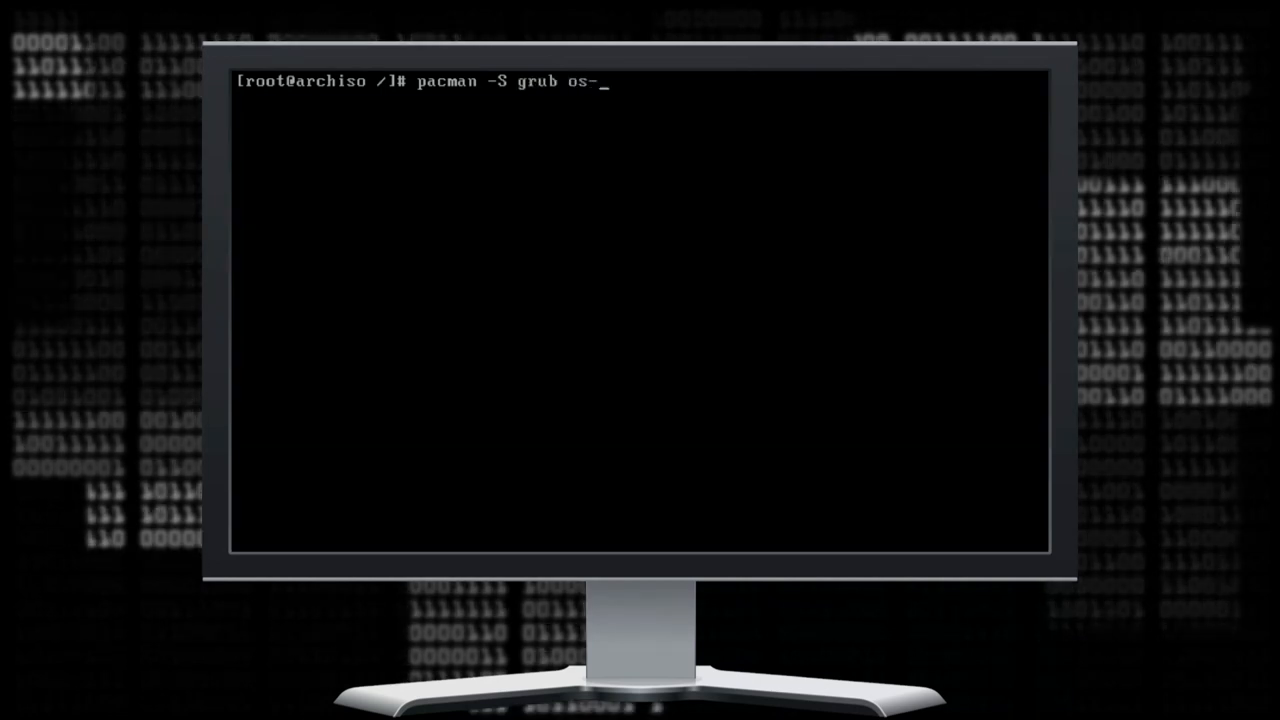
pyautogui.write('pro')
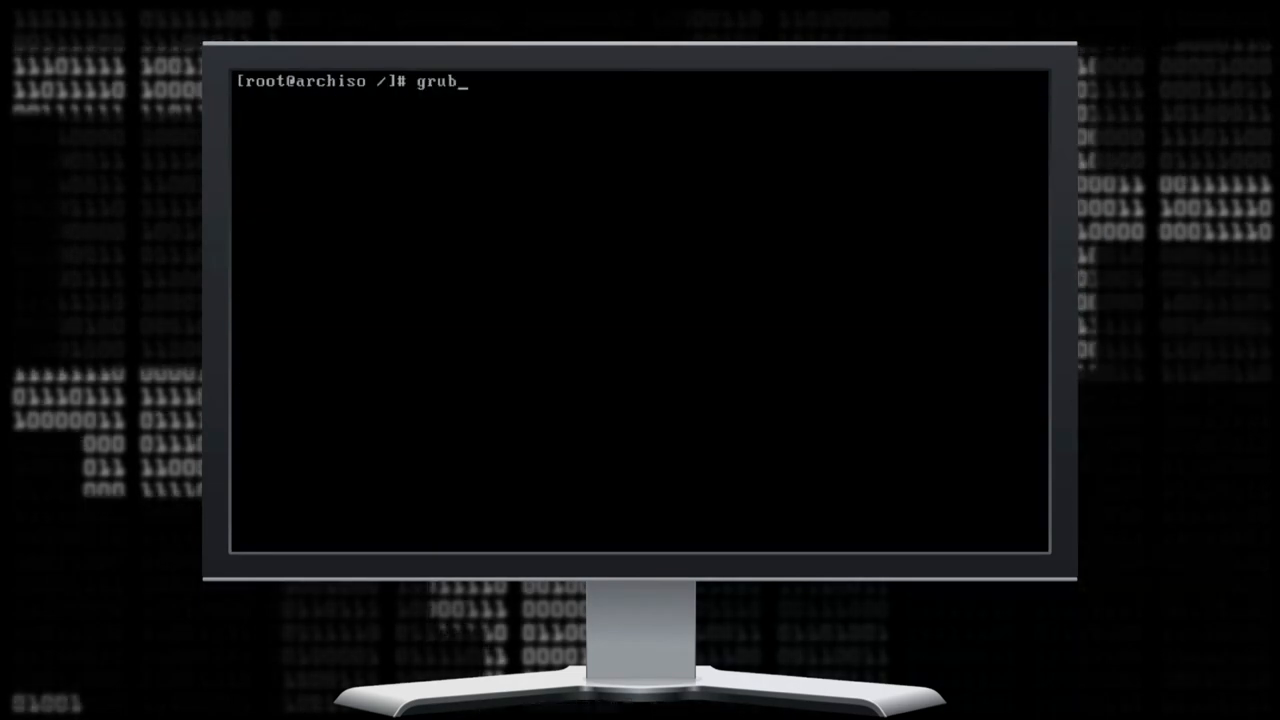
pyautogui.write('-install')
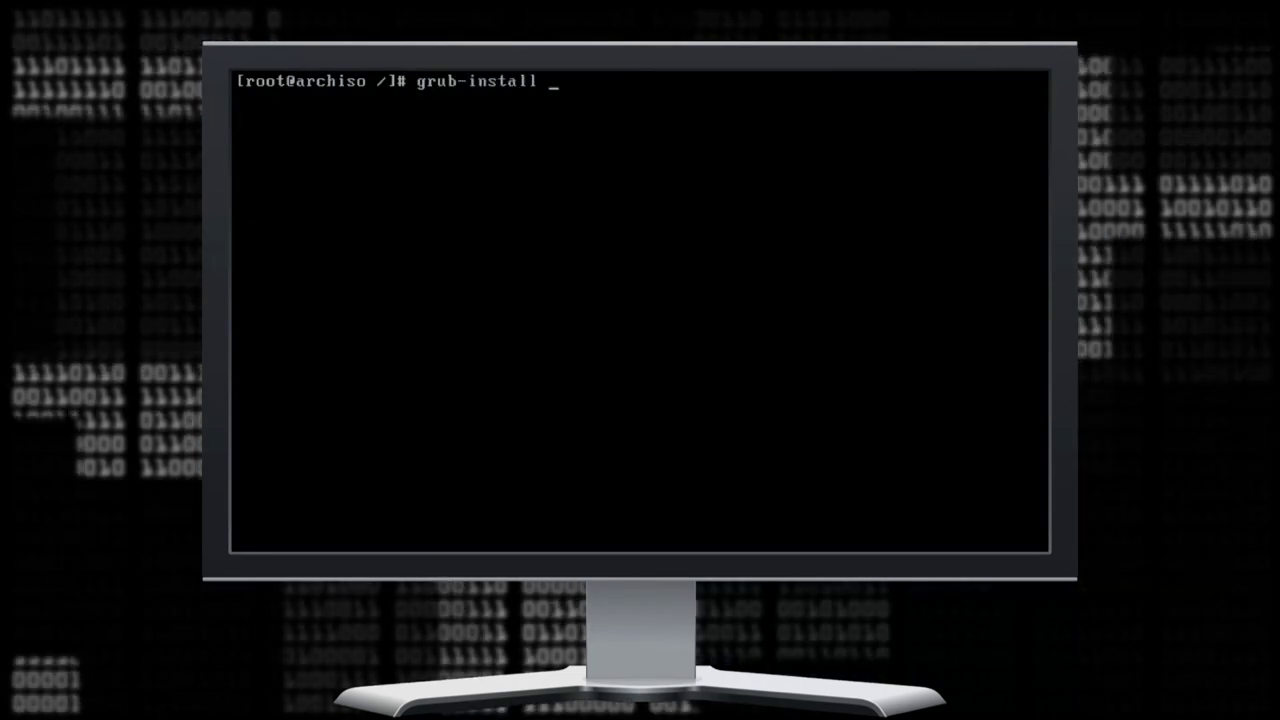
pyautogui.write('/de')
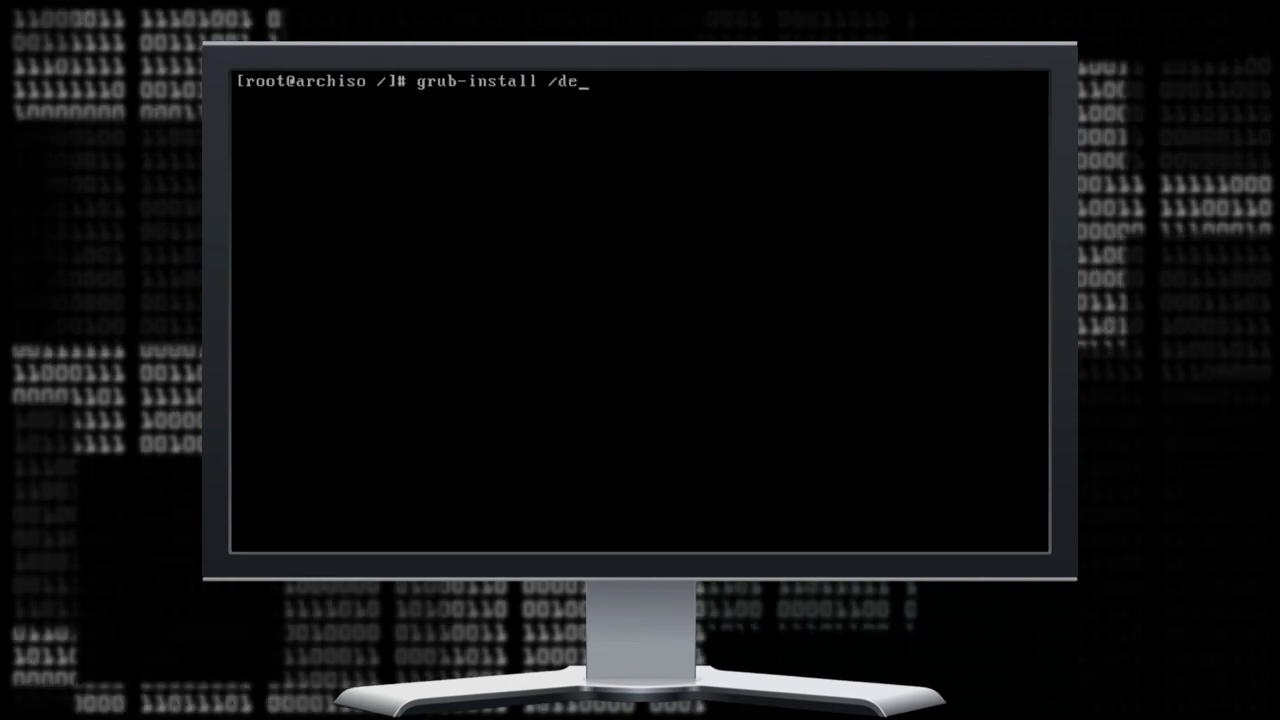
pyautogui.write('v/s')
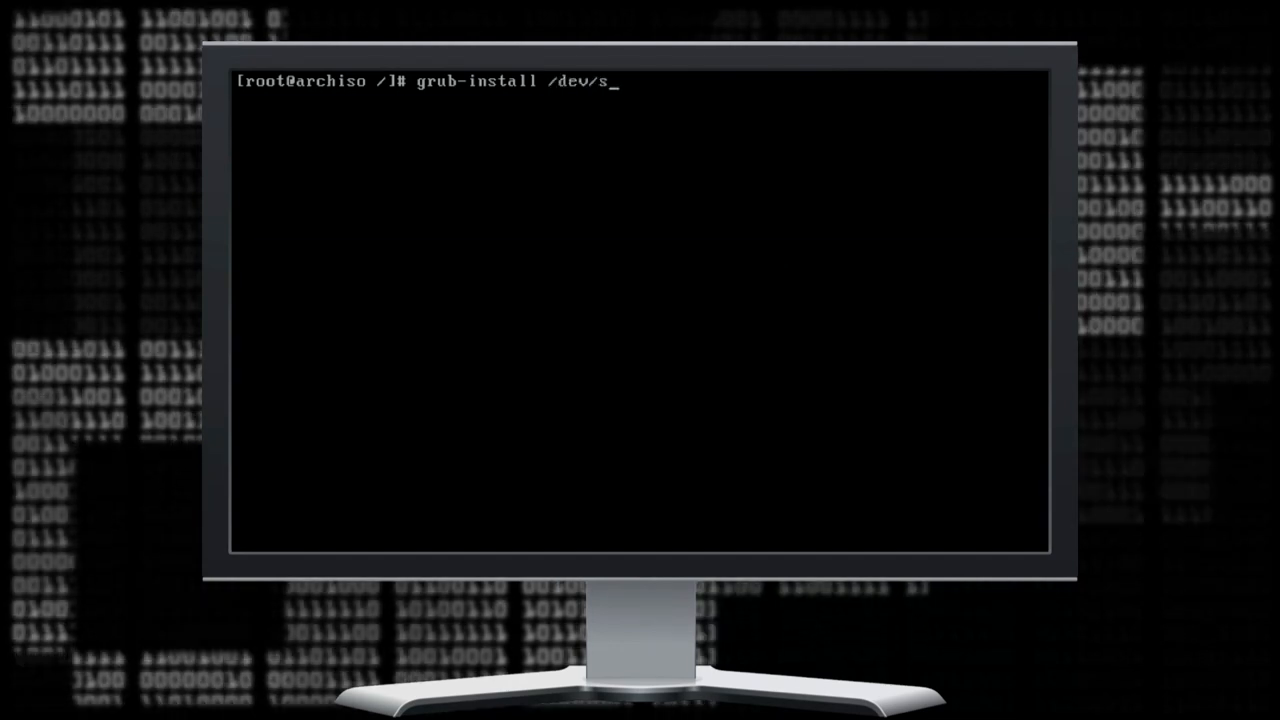
pyautogui.write('da')
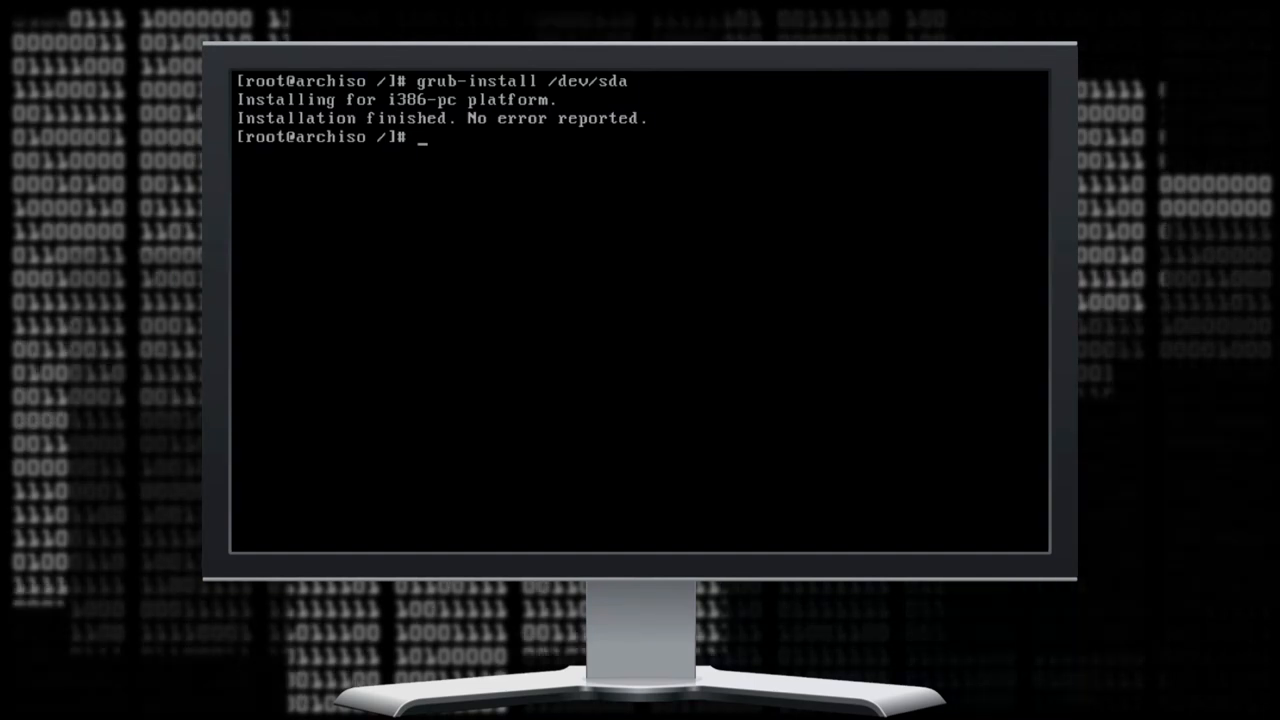
# Generate /boot/grub/grub.cfg with grub-mkconfig and exit the chroot.
pyautogui.write('grub-mkconfig -o')
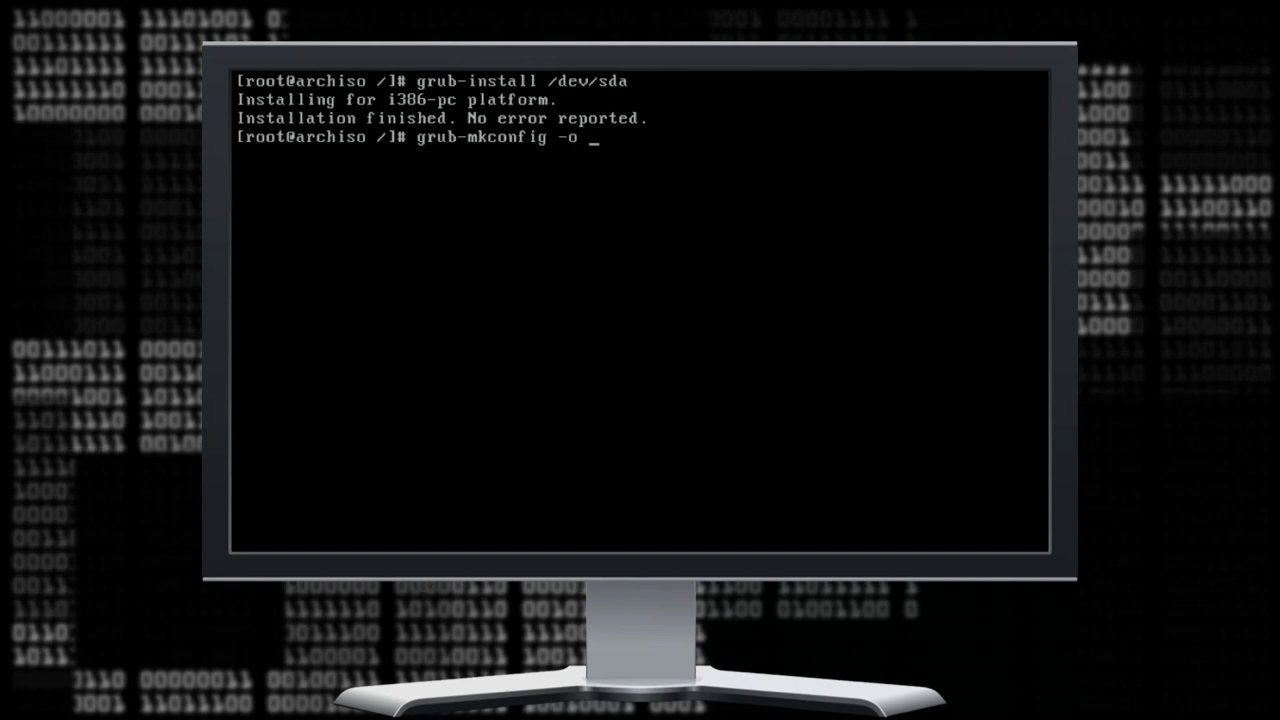
pyautogui.write('/boot/grub/grub.cfg')
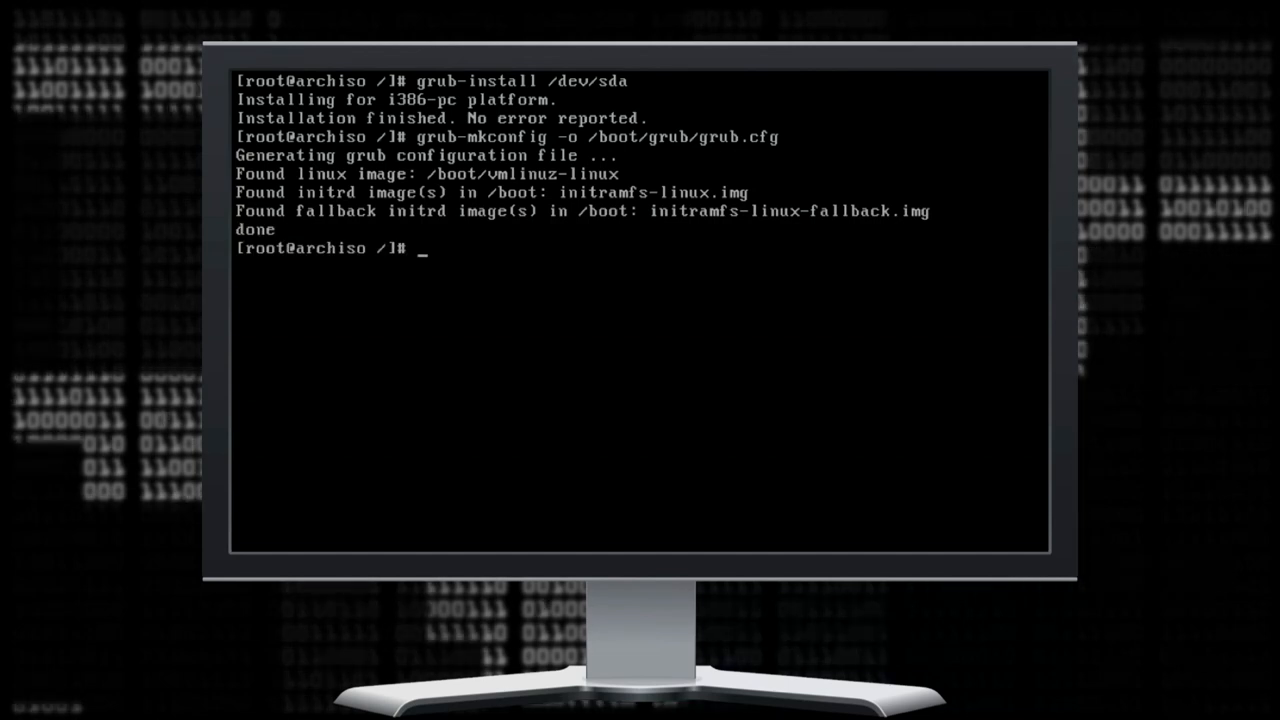
pyautogui.write('exit')
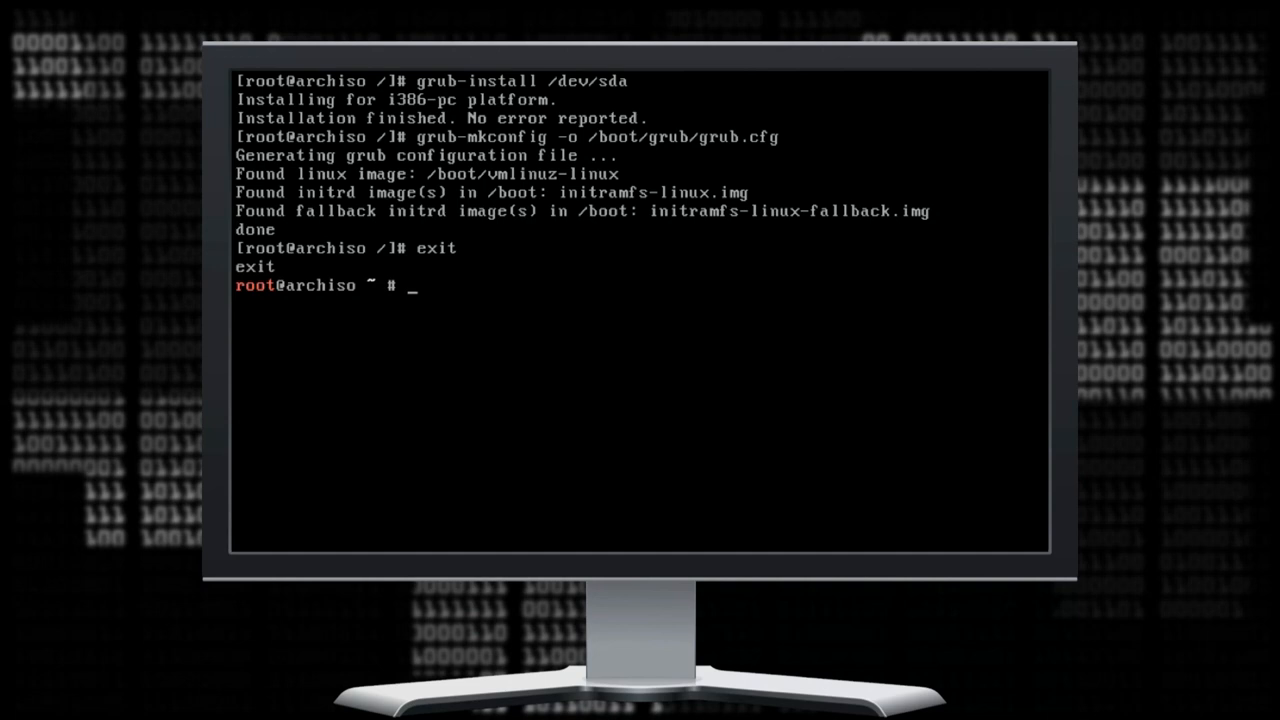
# Leave the chroot, recursively unmount /mnt, and reboot into the archPC login prompt.
pyautogui.write('u')
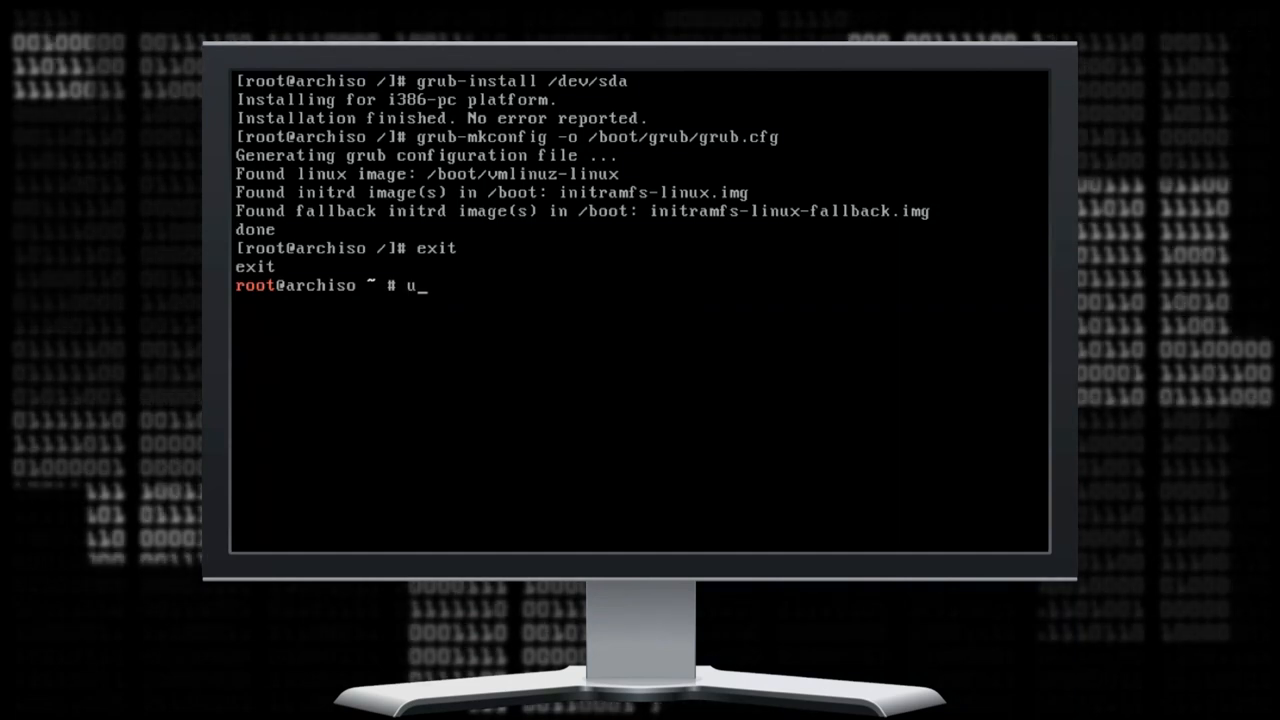
pyautogui.write('mount -R')
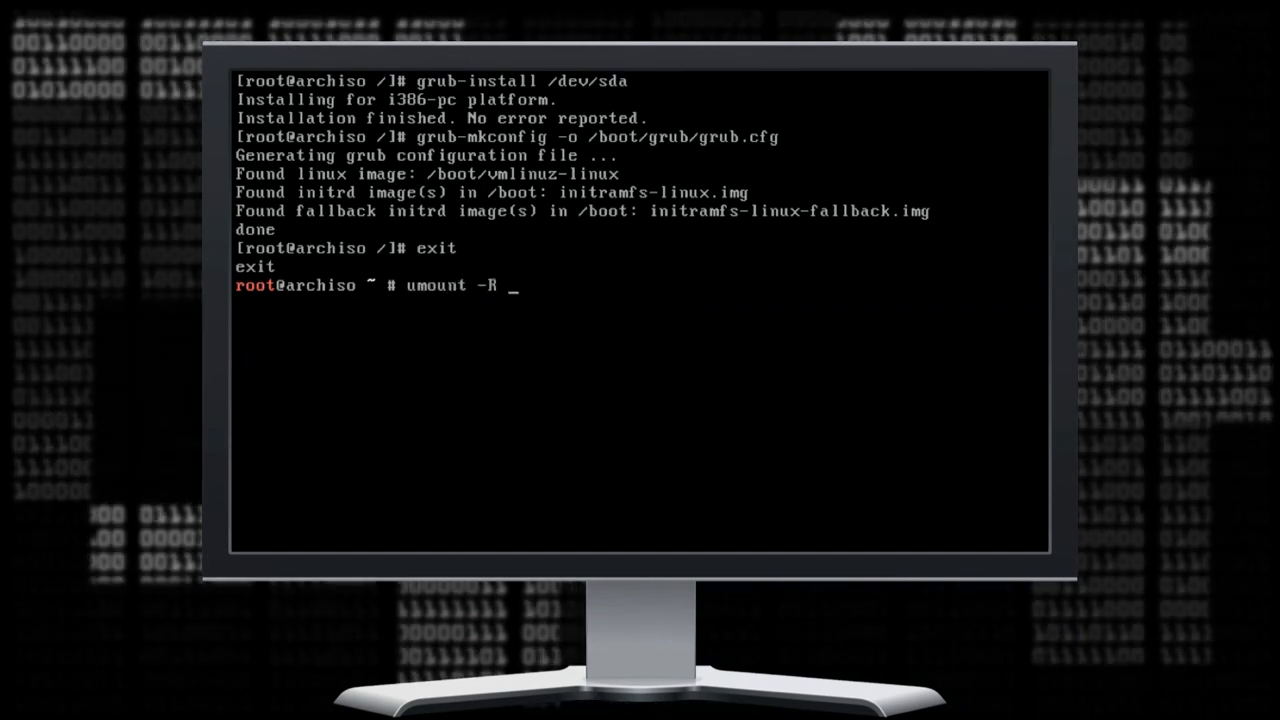
pyautogui.write('/mnt')
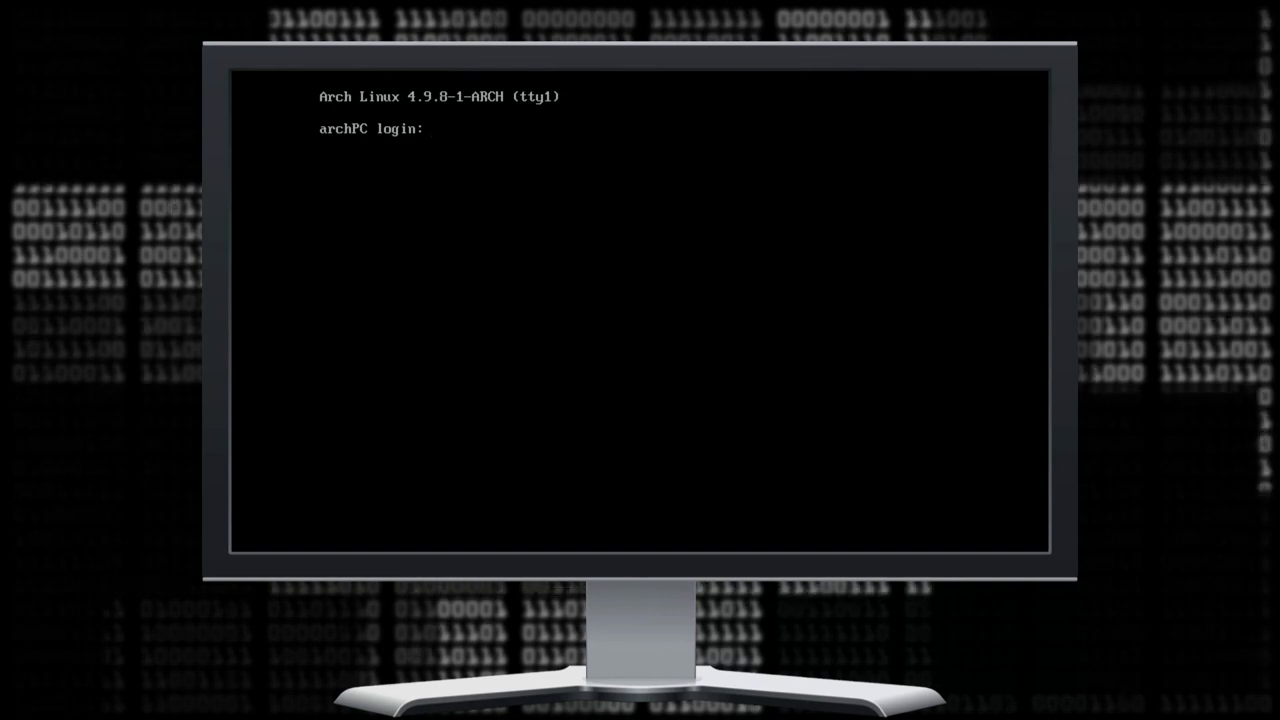
# Log in as root, add user vbox (home, users/wheel groups, bash), and set its password.
pyautogui.write('root')
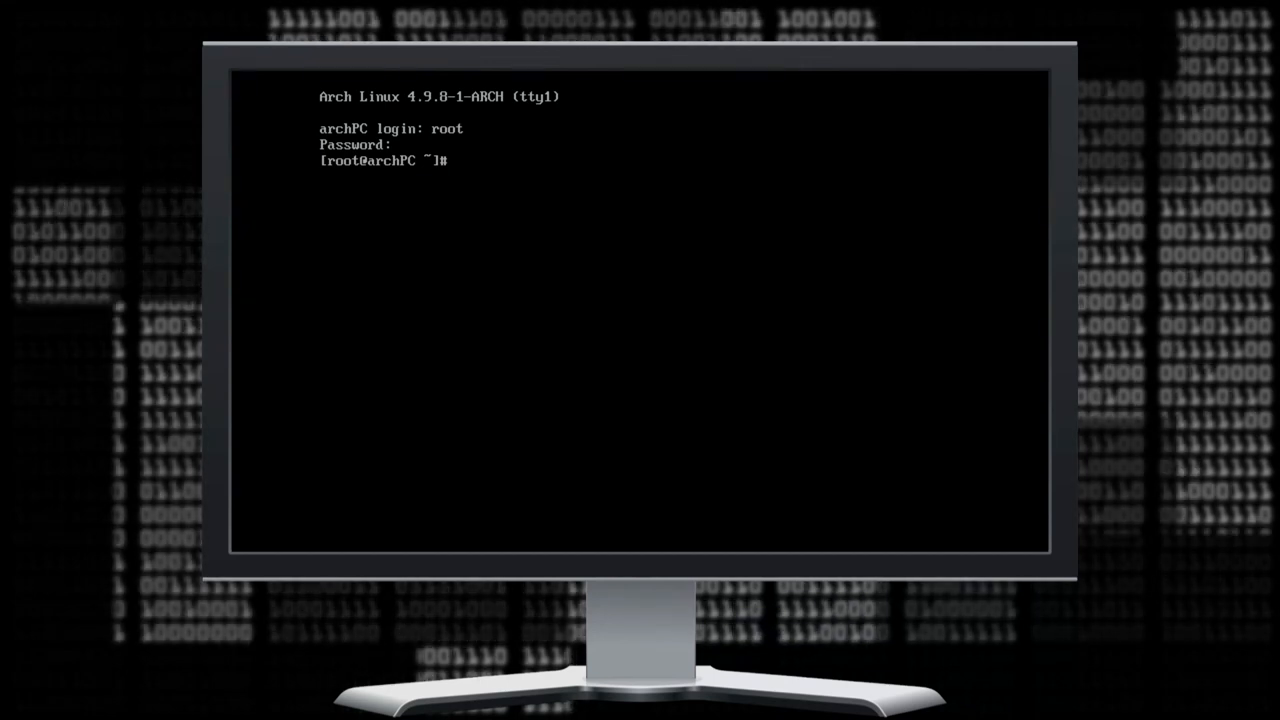
pyautogui.write('user')
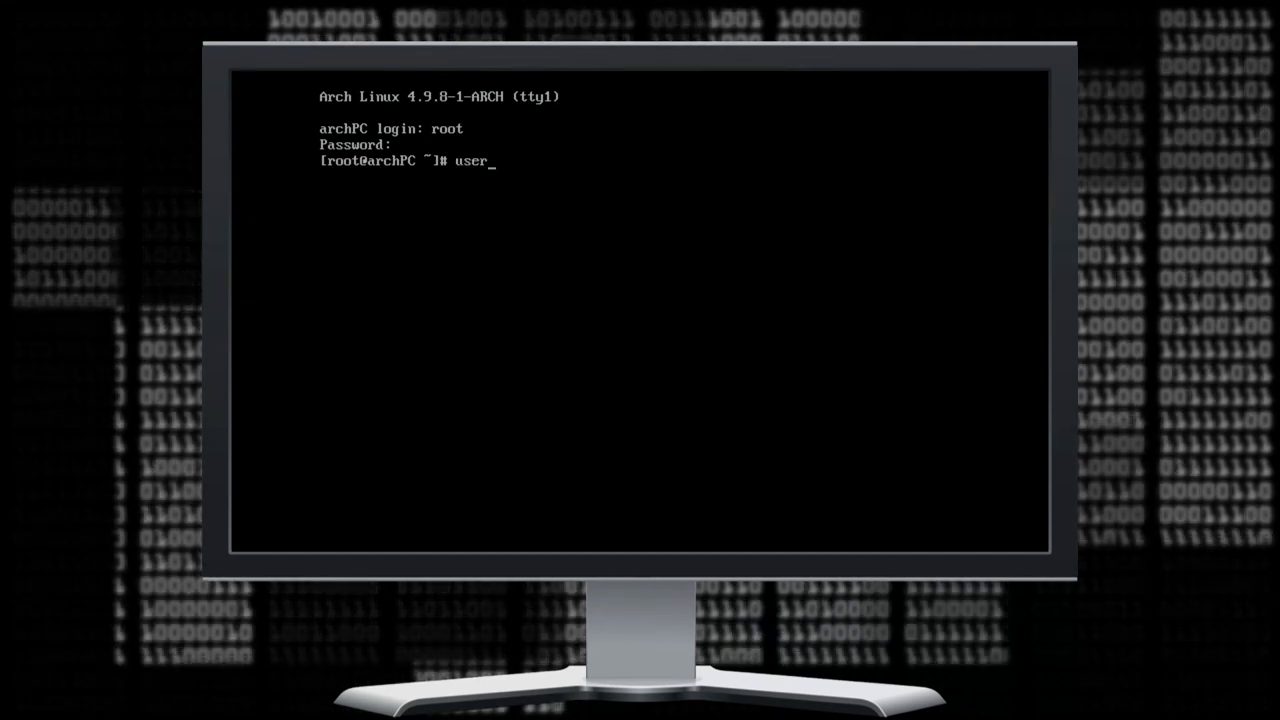
pyautogui.write('add')
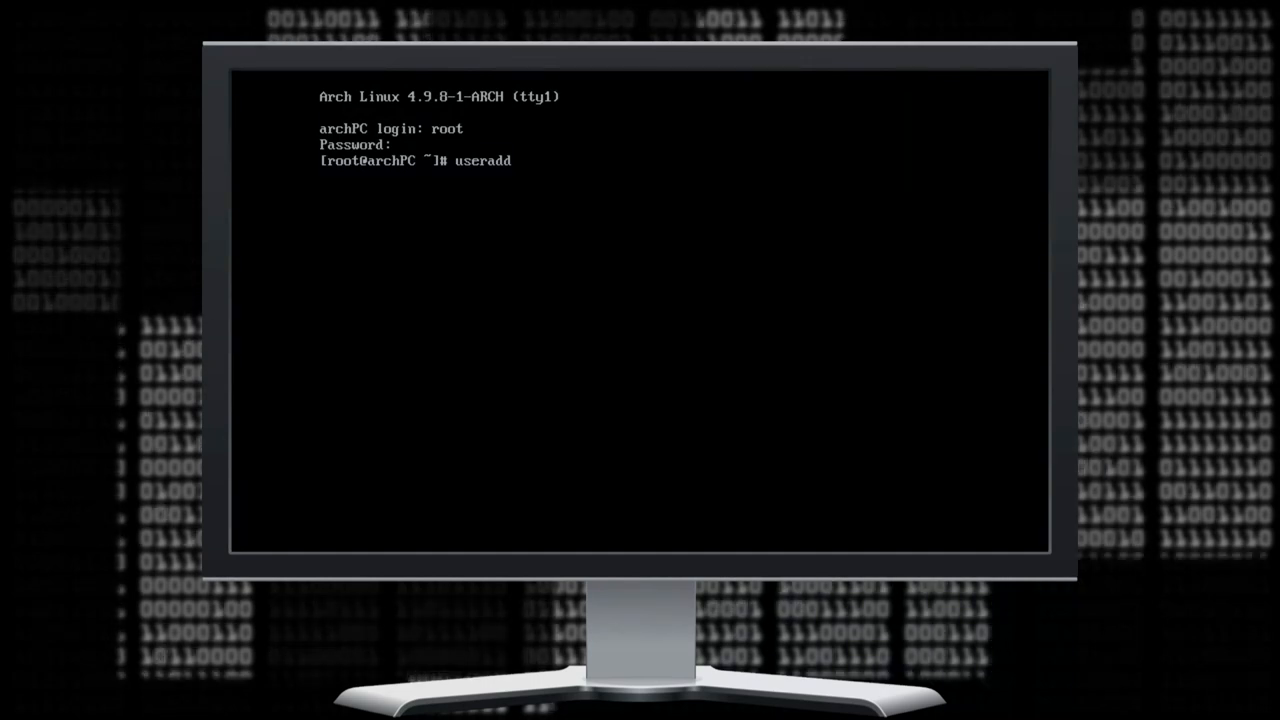
pyautogui.write('-m -g users -G wheel')
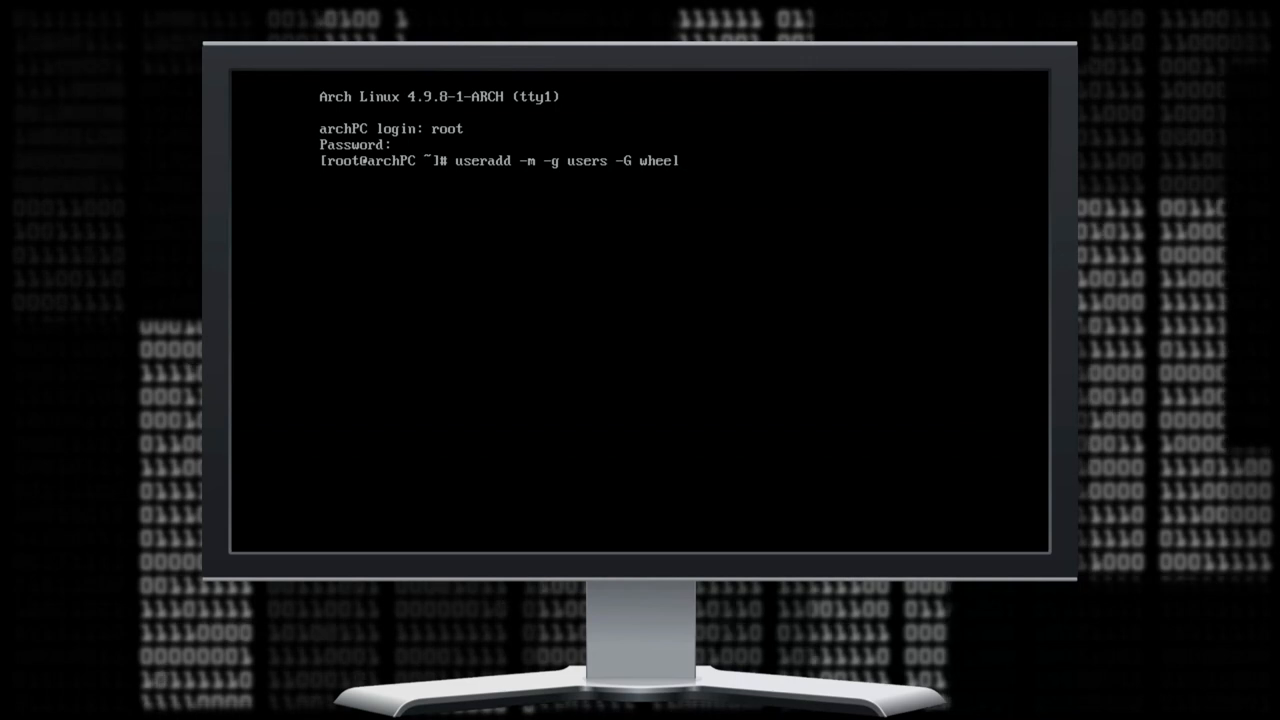
pyautogui.write('-s /bin/bash')
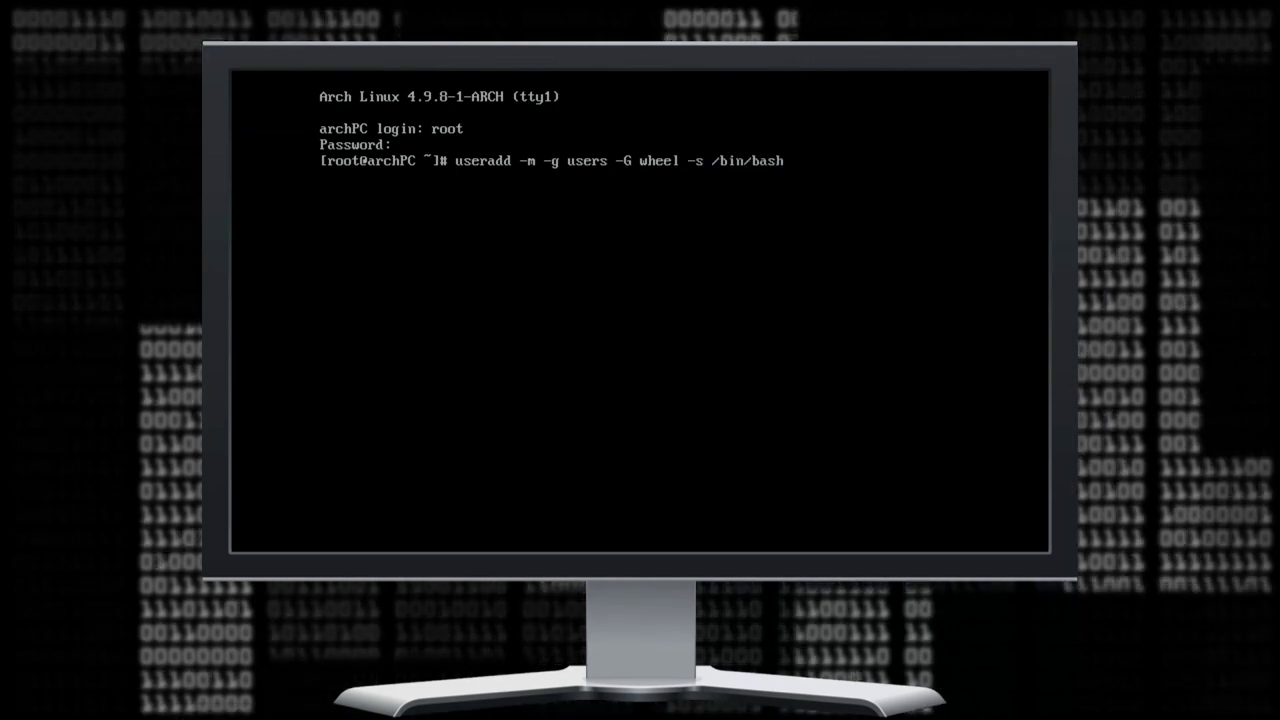
pyautogui.write('vbox')
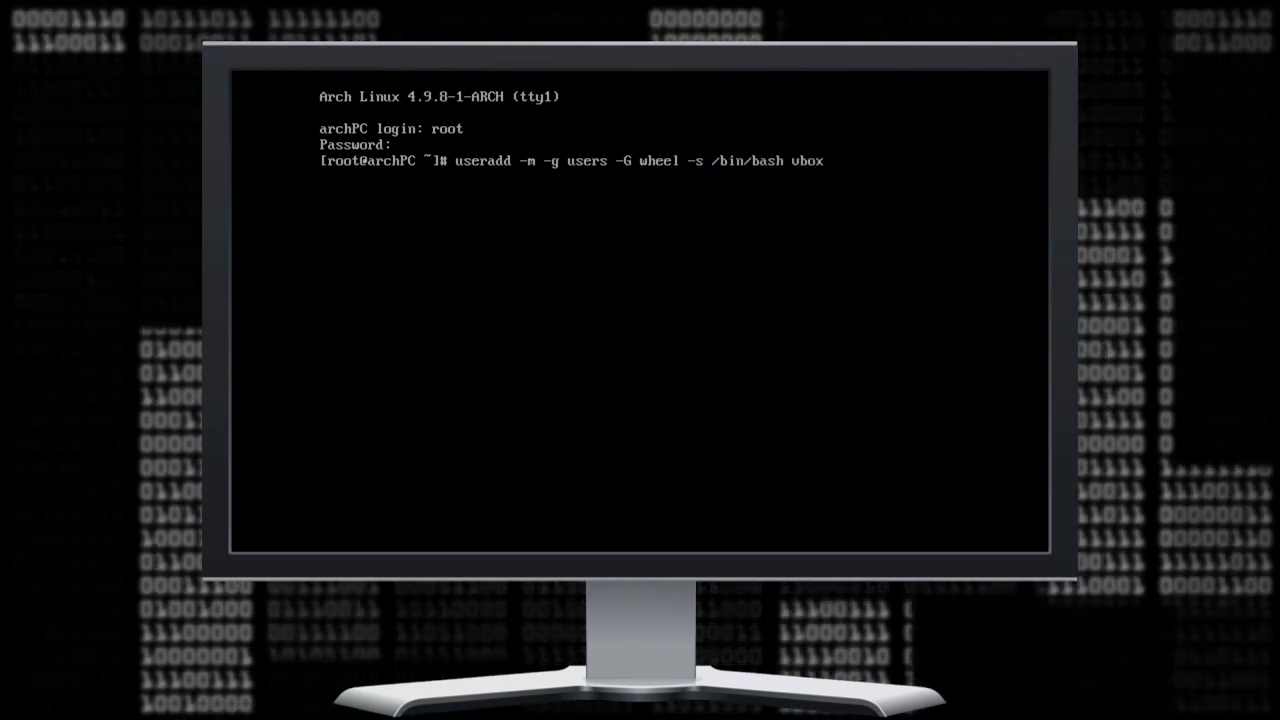
pyautogui.write('passwd v')
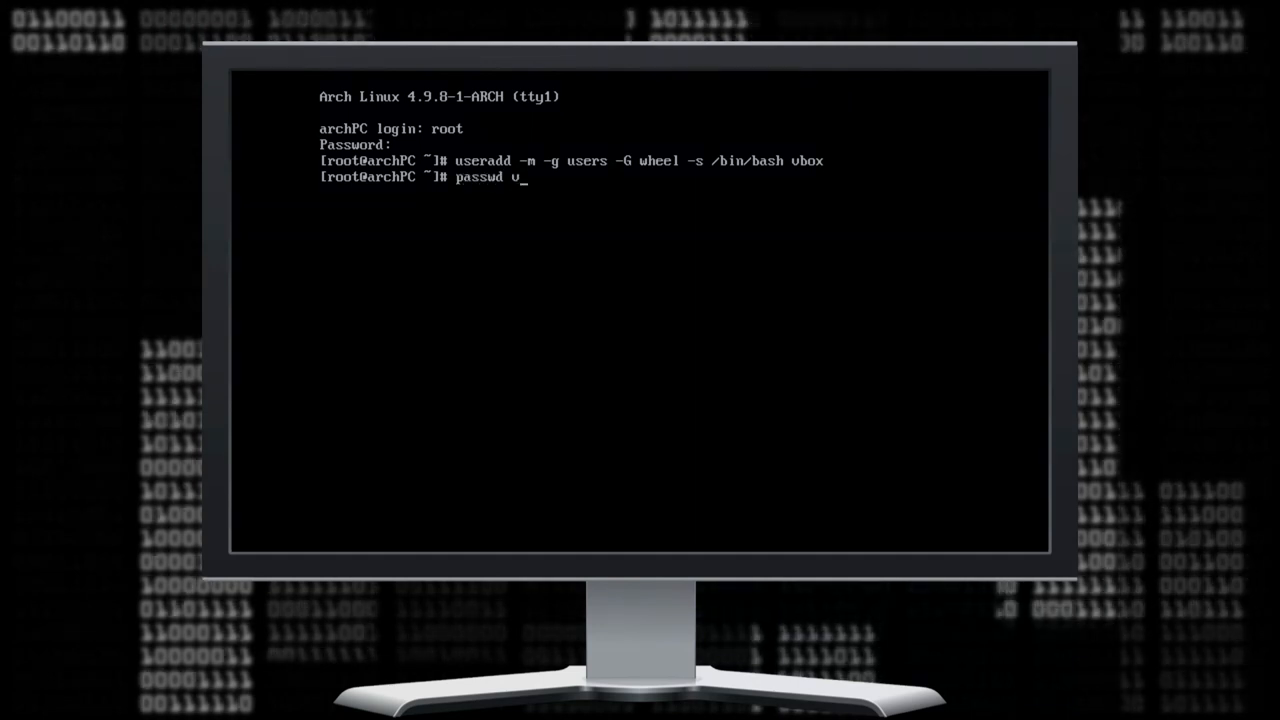
pyautogui.write('box')
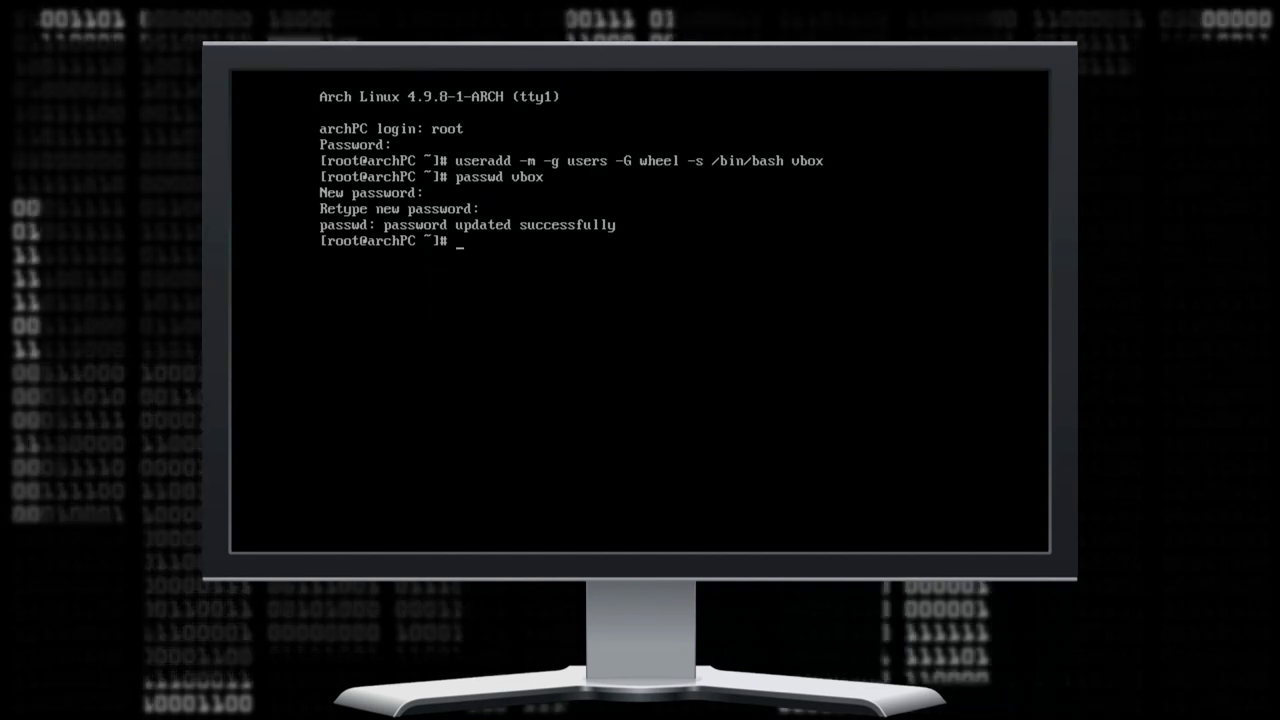
# Uncomment the %wheel ALL=(ALL) ALL rule via EDITOR=nano visudo, save, and exit root.
pyautogui.write('EDITO')
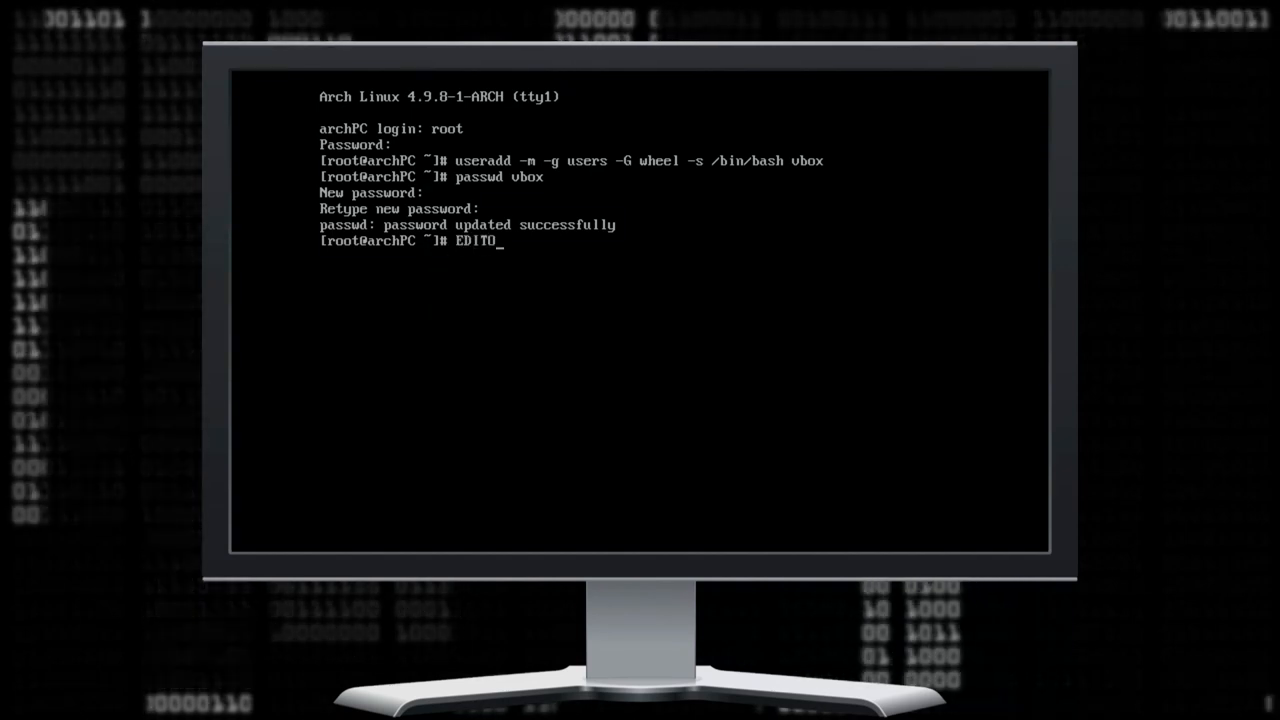
pyautogui.write('R=nano vi')
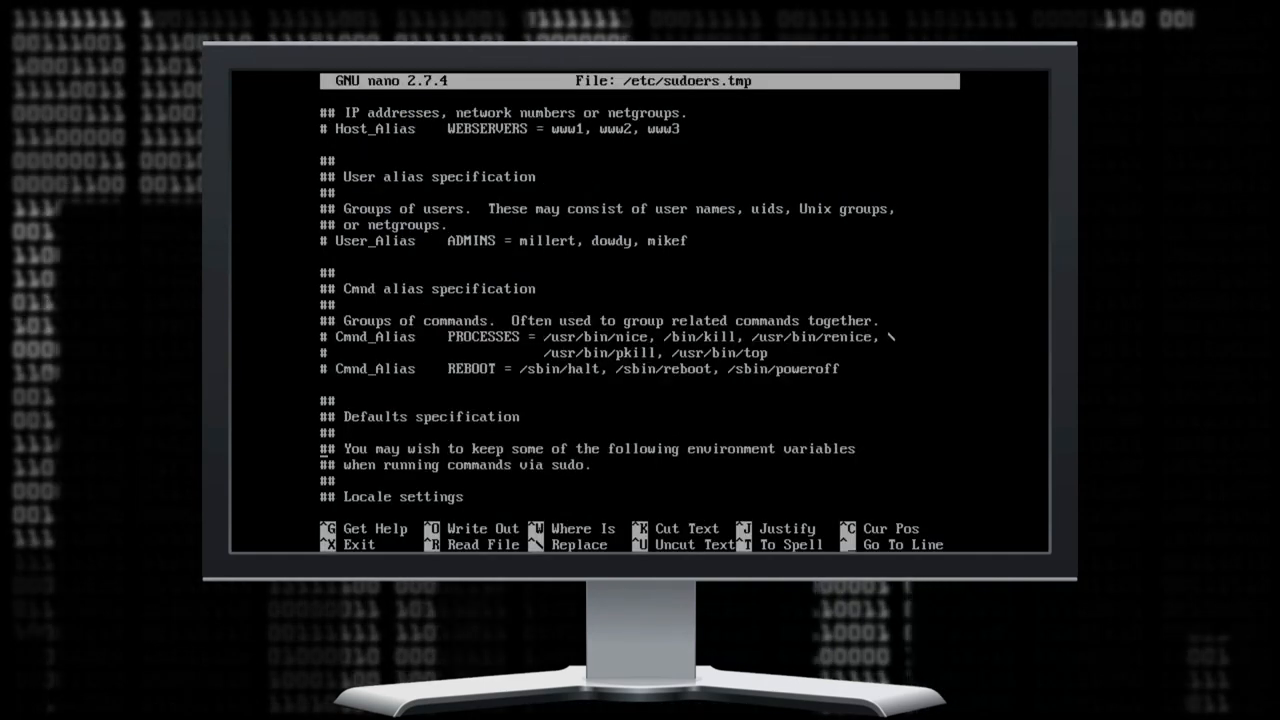
pyautogui.scroll(-3)
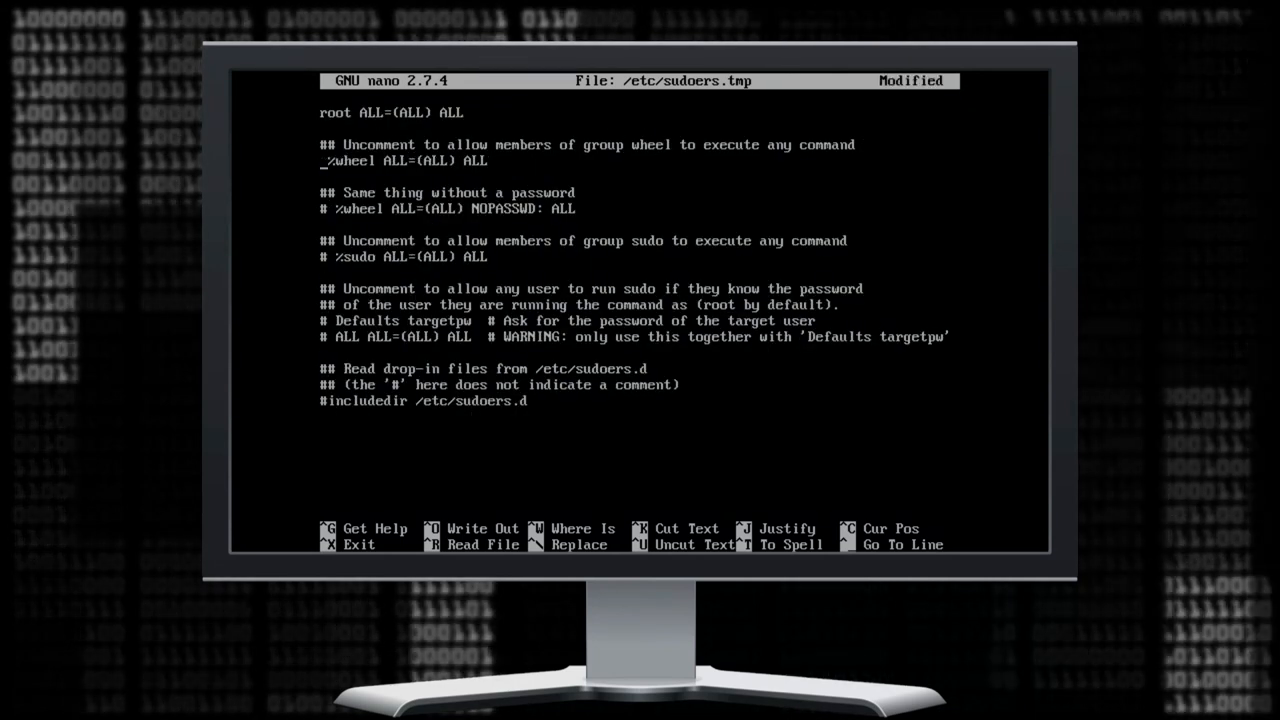
pyautogui.press('ctrl+x')
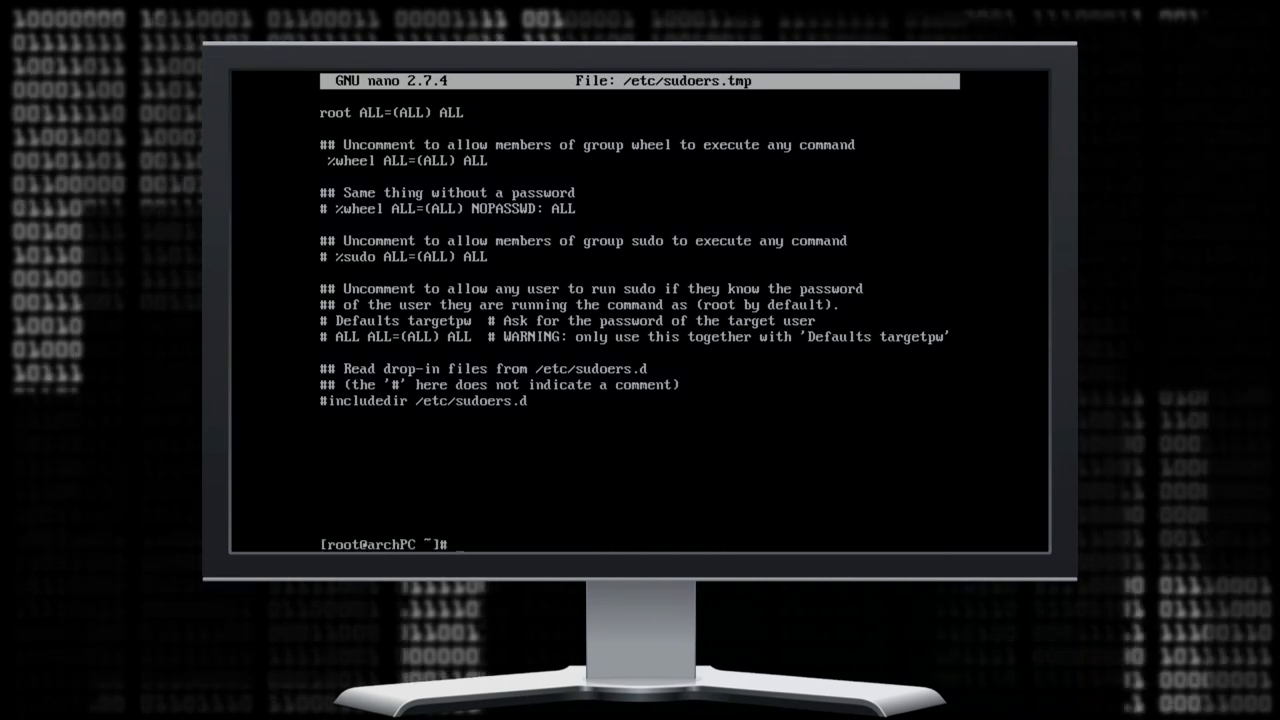
pyautogui.write('e')
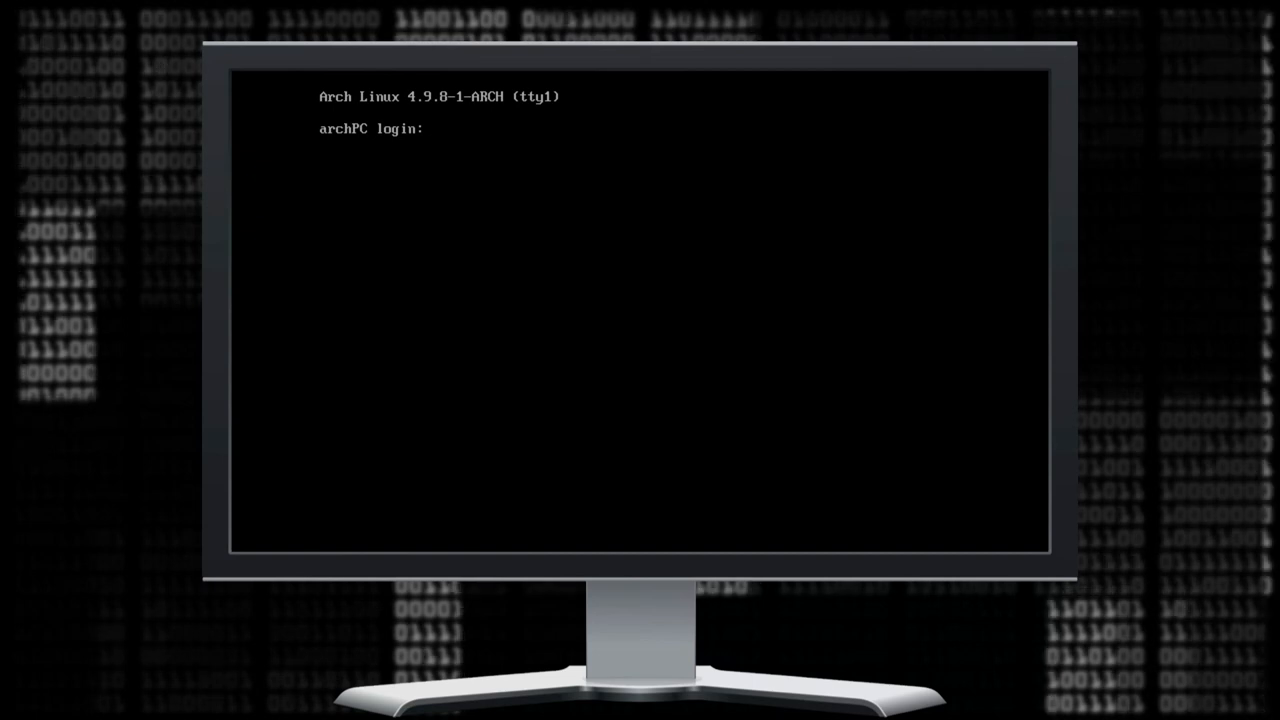
# Log in as vbox and install pulseaudio and pulseaudio-alsa with sudo pacman.
pyautogui.write('vbox')
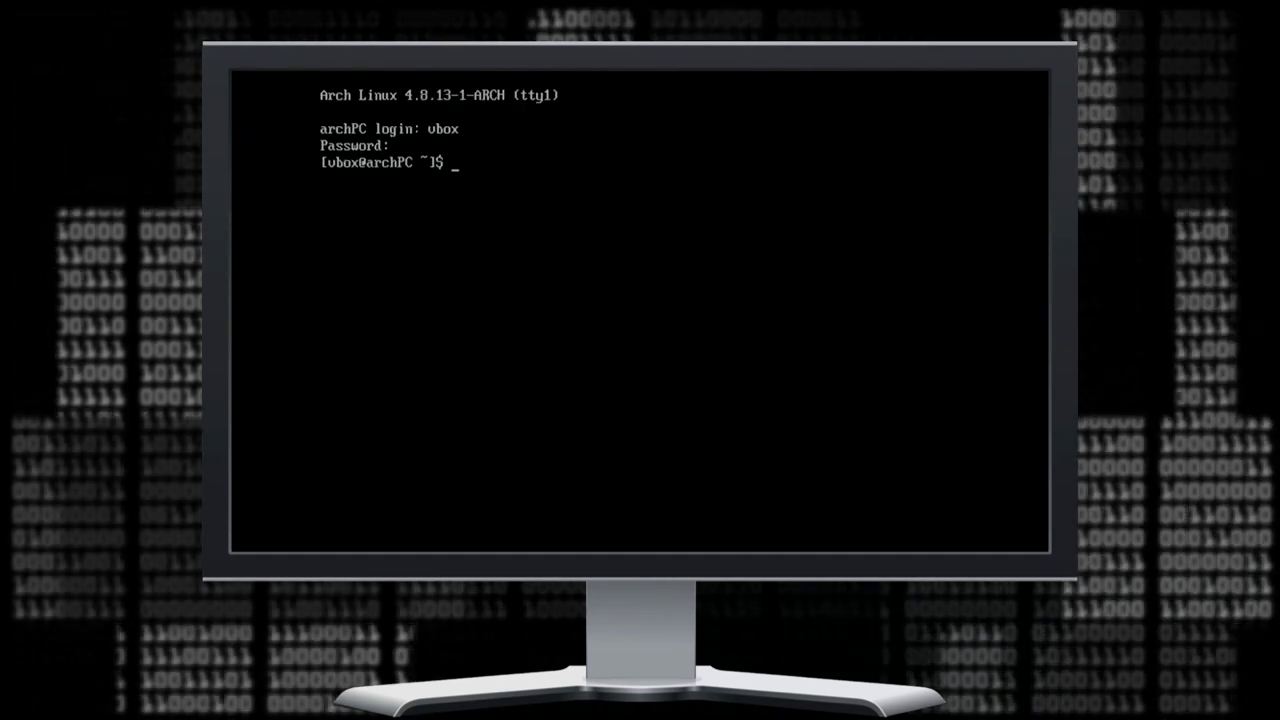
pyautogui.write('sudo pacman')
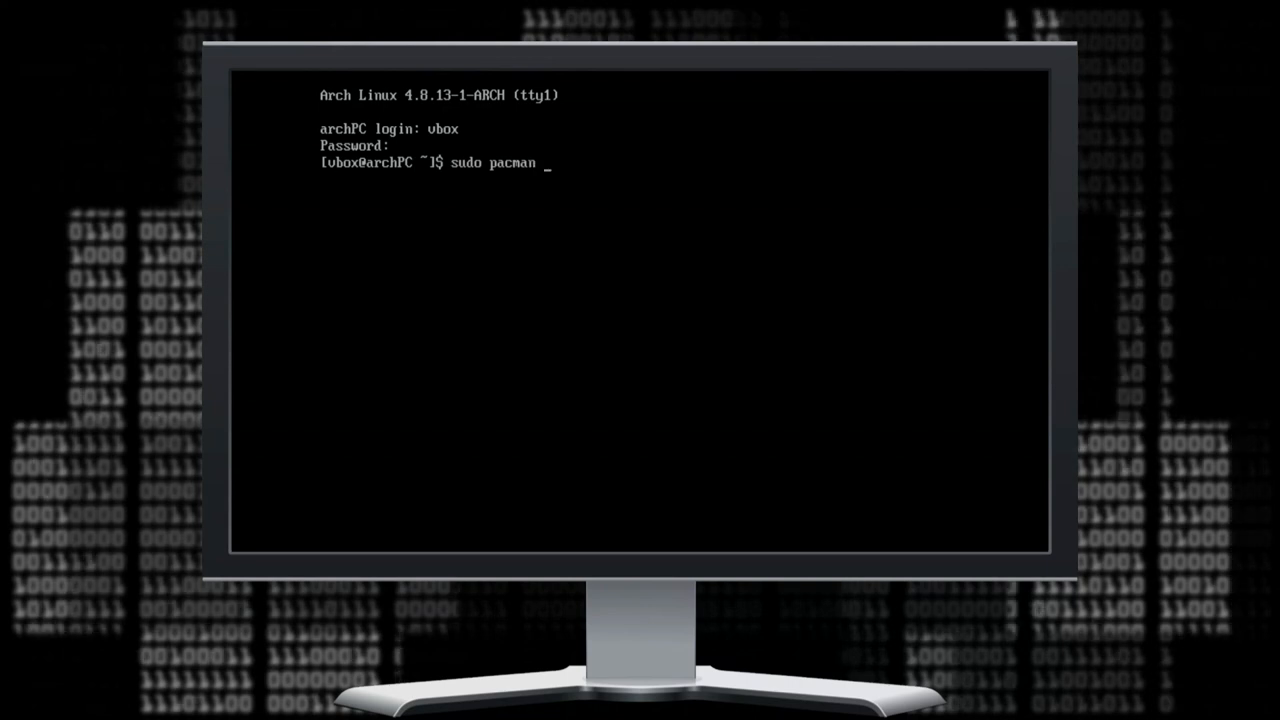
pyautogui.write('-S pulseau')
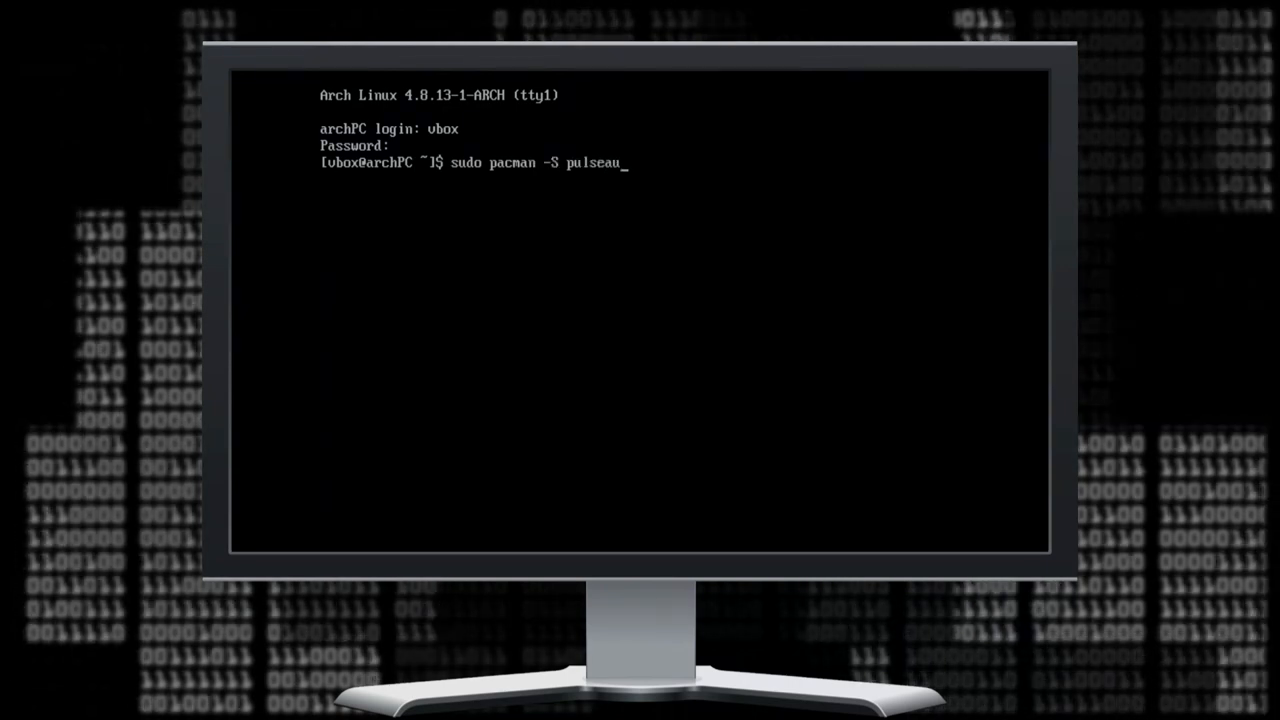
pyautogui.write('dio pulseaud')
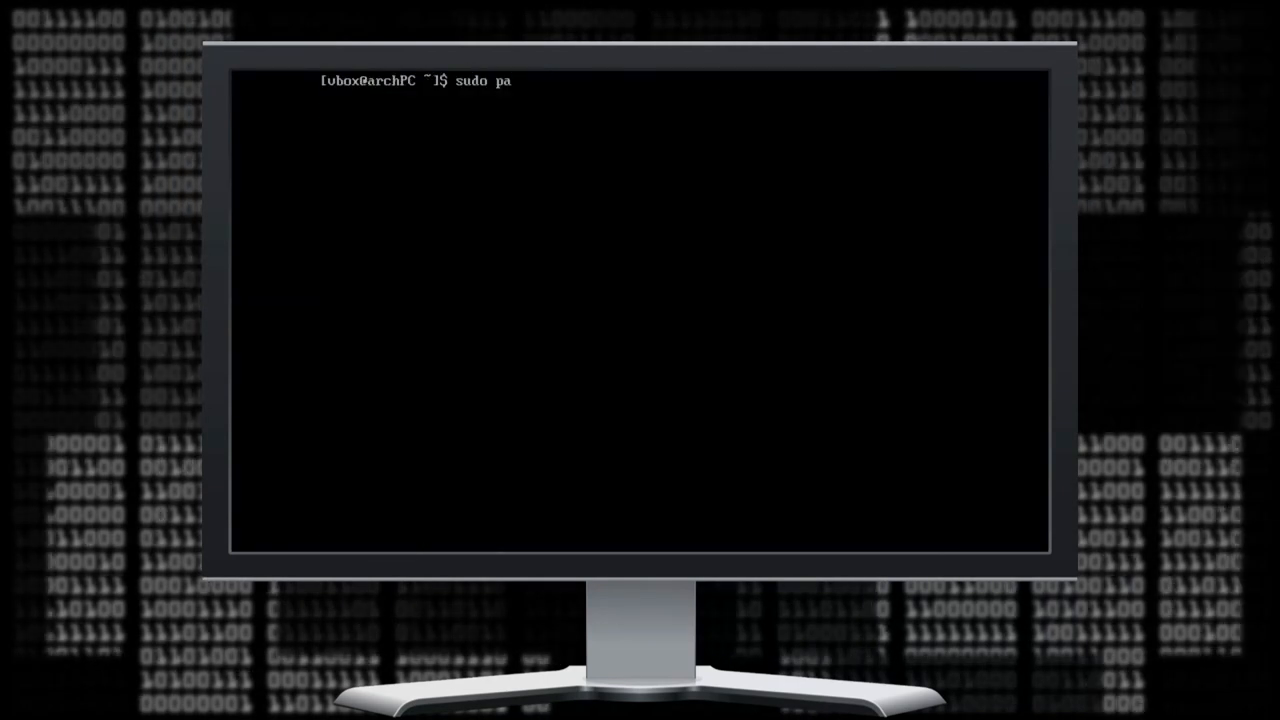
# Install xorg and xorg-xinit with sudo pacman, accepting the default selection.
pyautogui.write('cman -S')
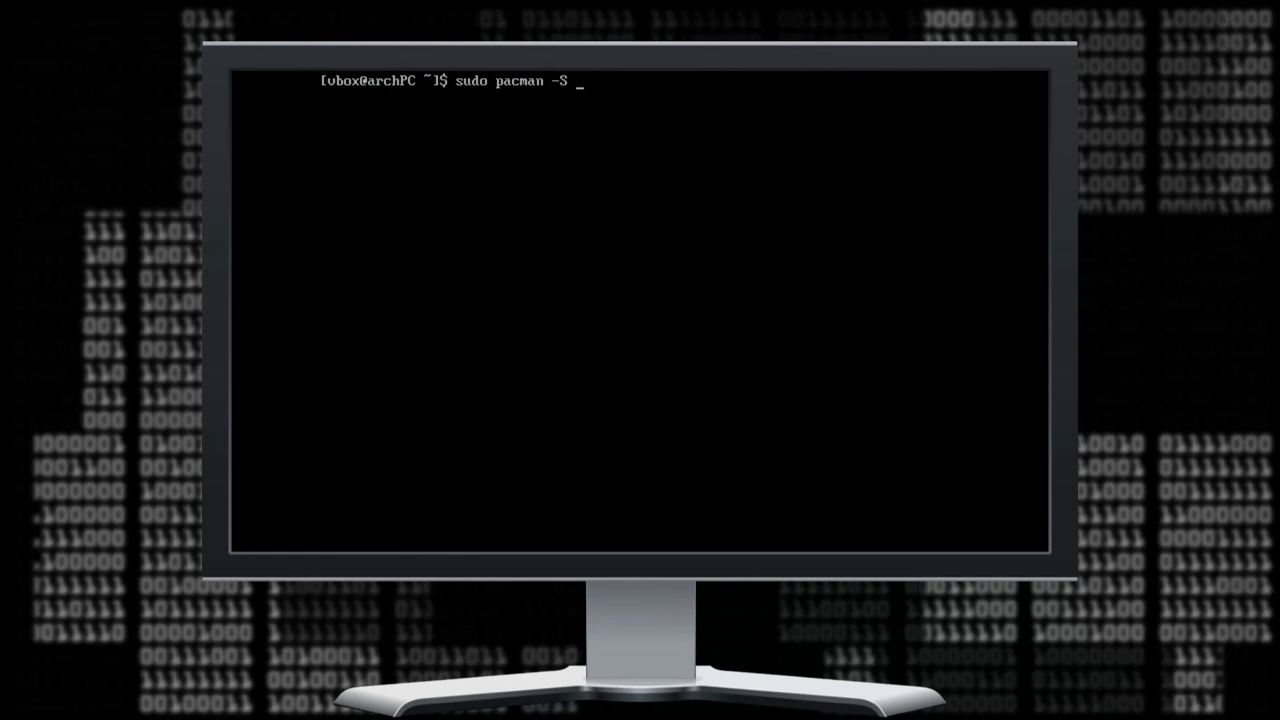
pyautogui.write('xorg xorg-xinit')
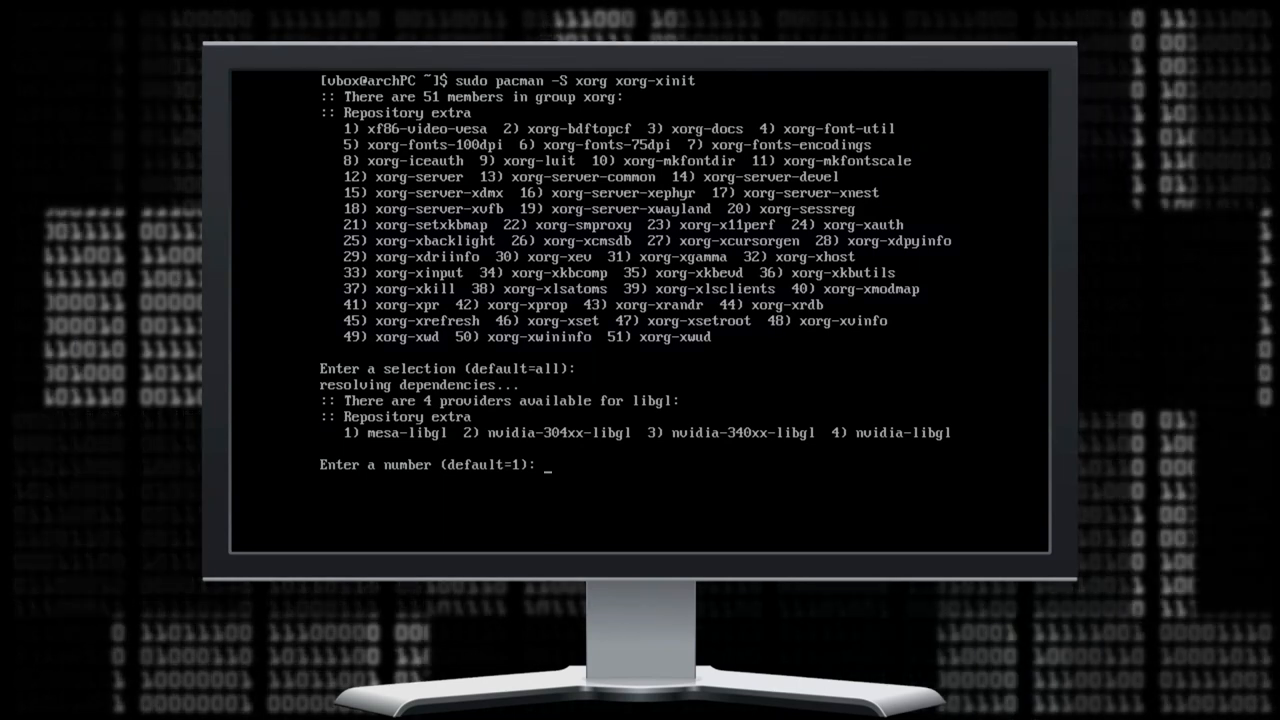
pyautogui.write('1')
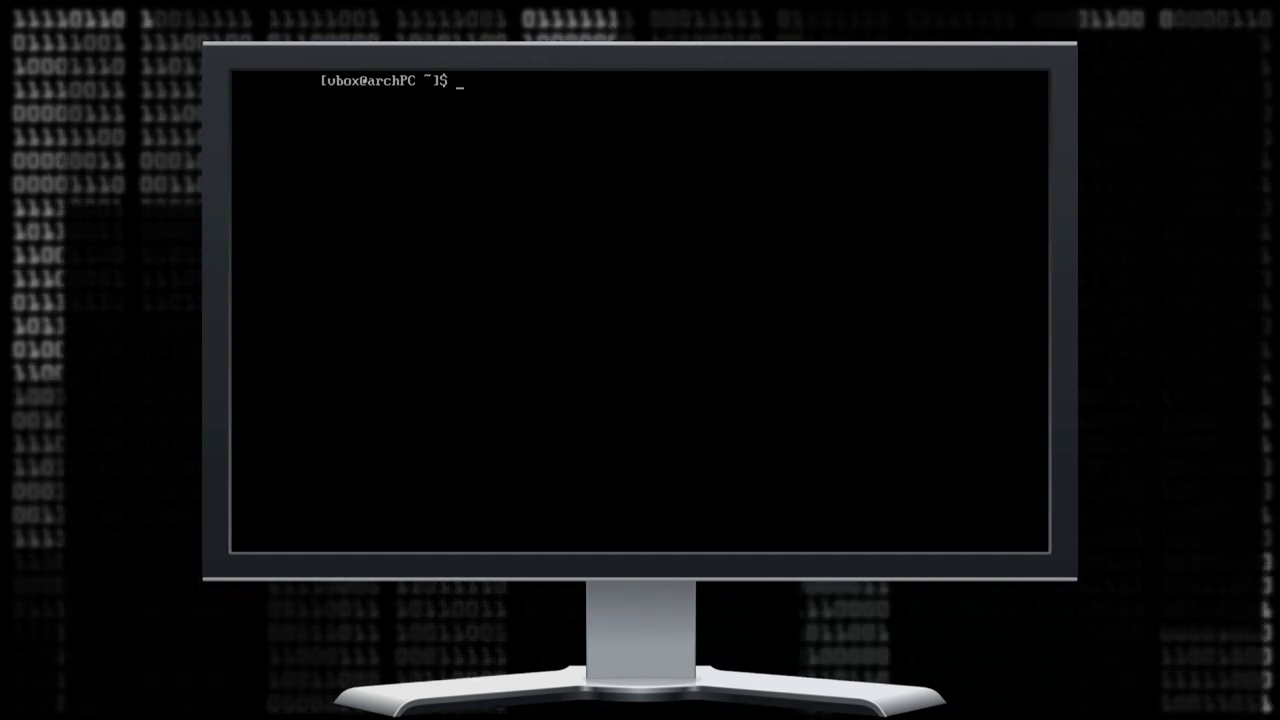
# Write 'exec startkde' into ~/.xinitrc.
pyautogui.write('echo "')
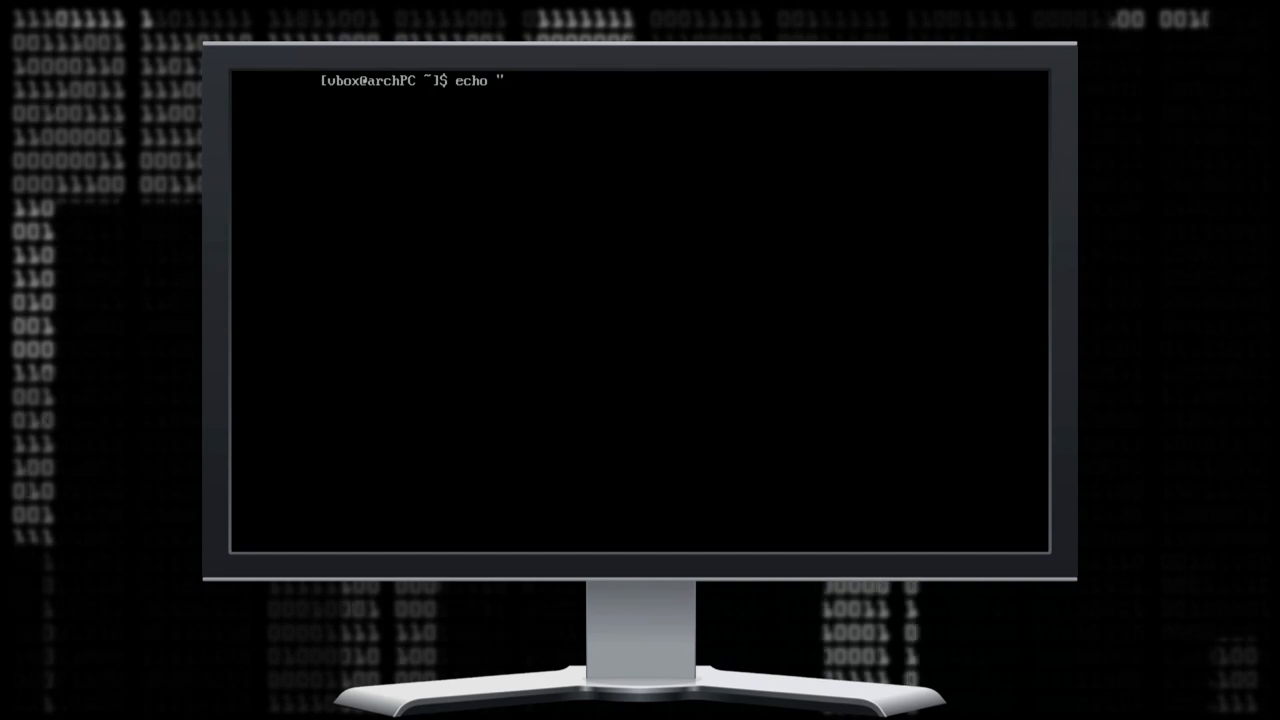
pyautogui.write('exec')
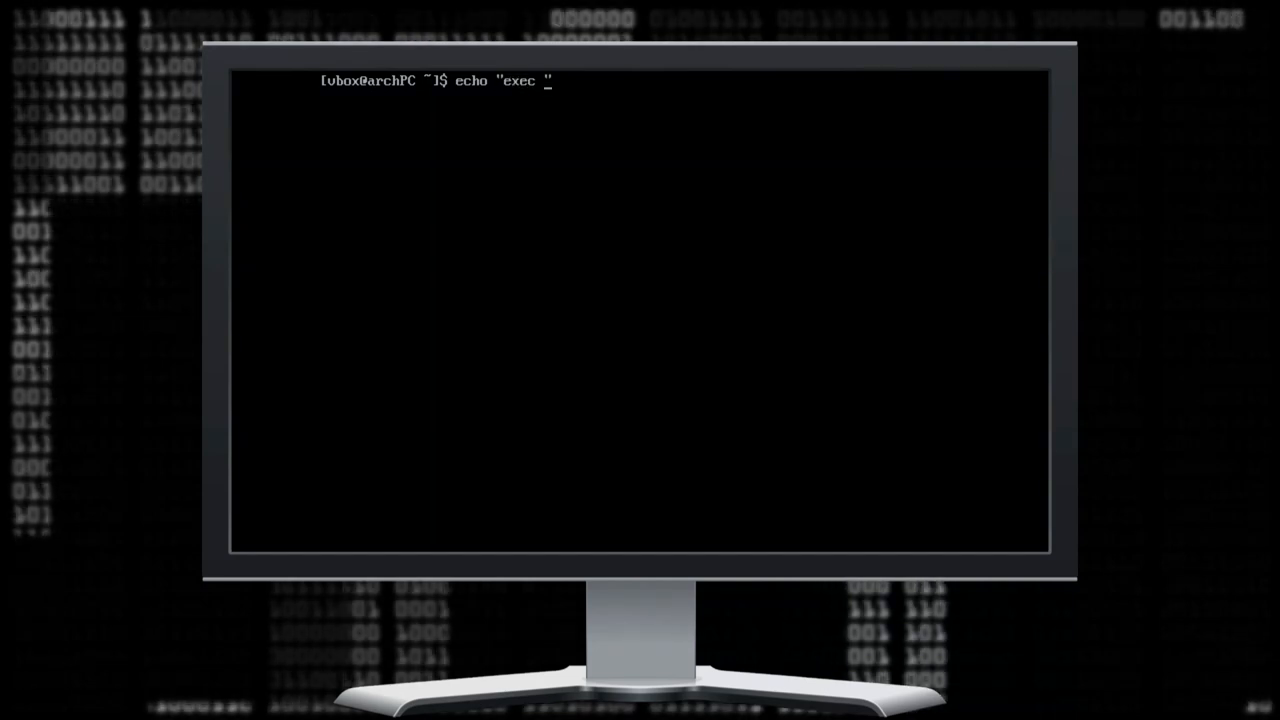
pyautogui.write('startkde" > ~/.xinitrc')
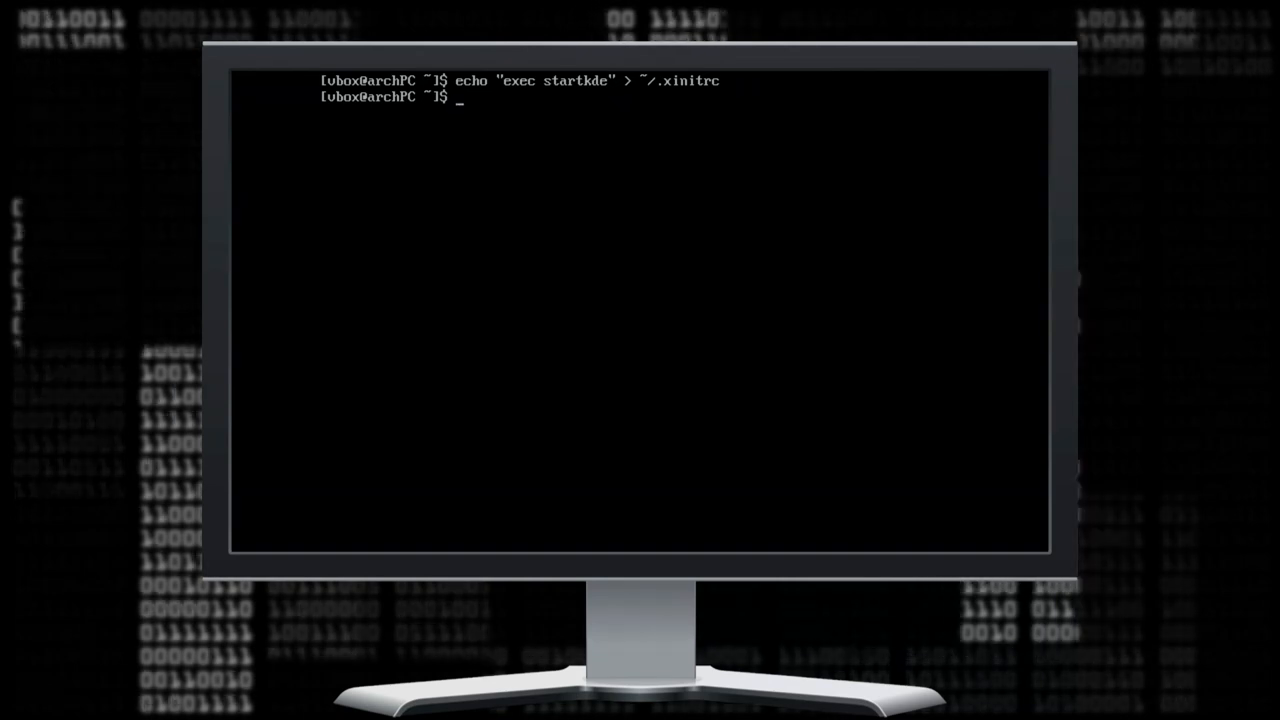
# Install the plasma package group and launch the Plasma desktop with startx.
pyautogui.write('sudo pacman -S plasma')
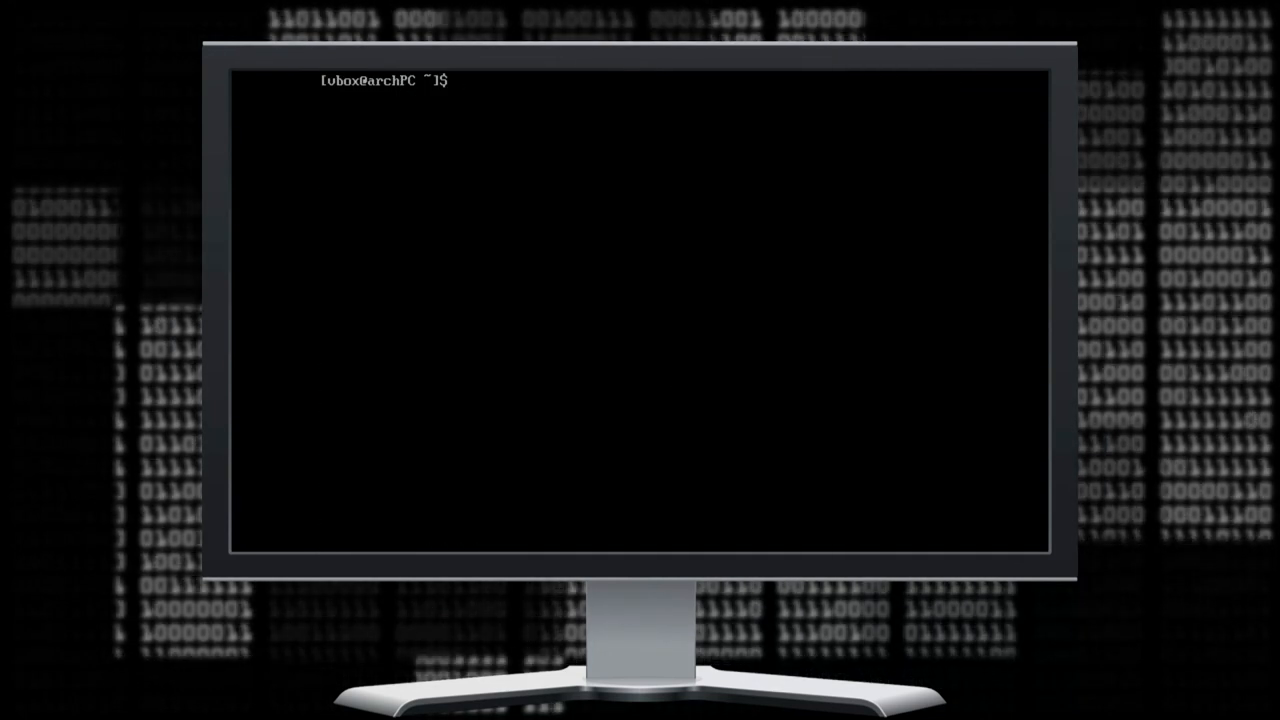
pyautogui.write('startx')
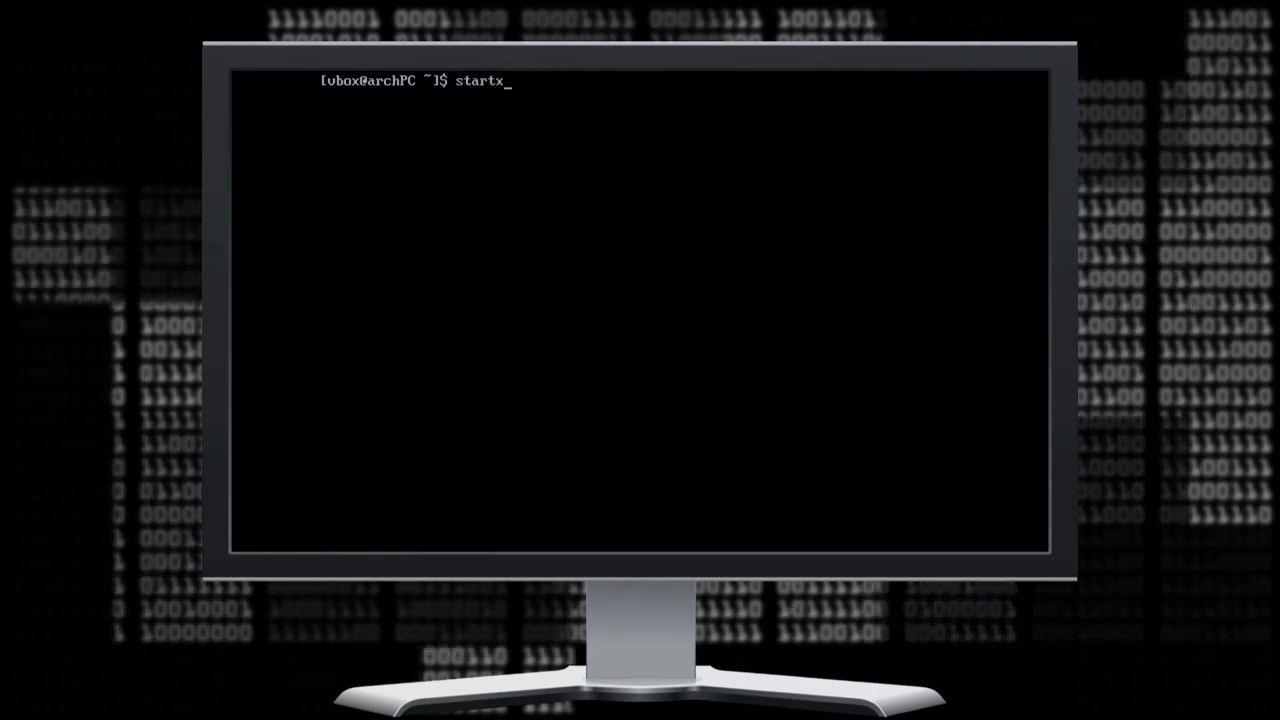
pyautogui.press('Return')
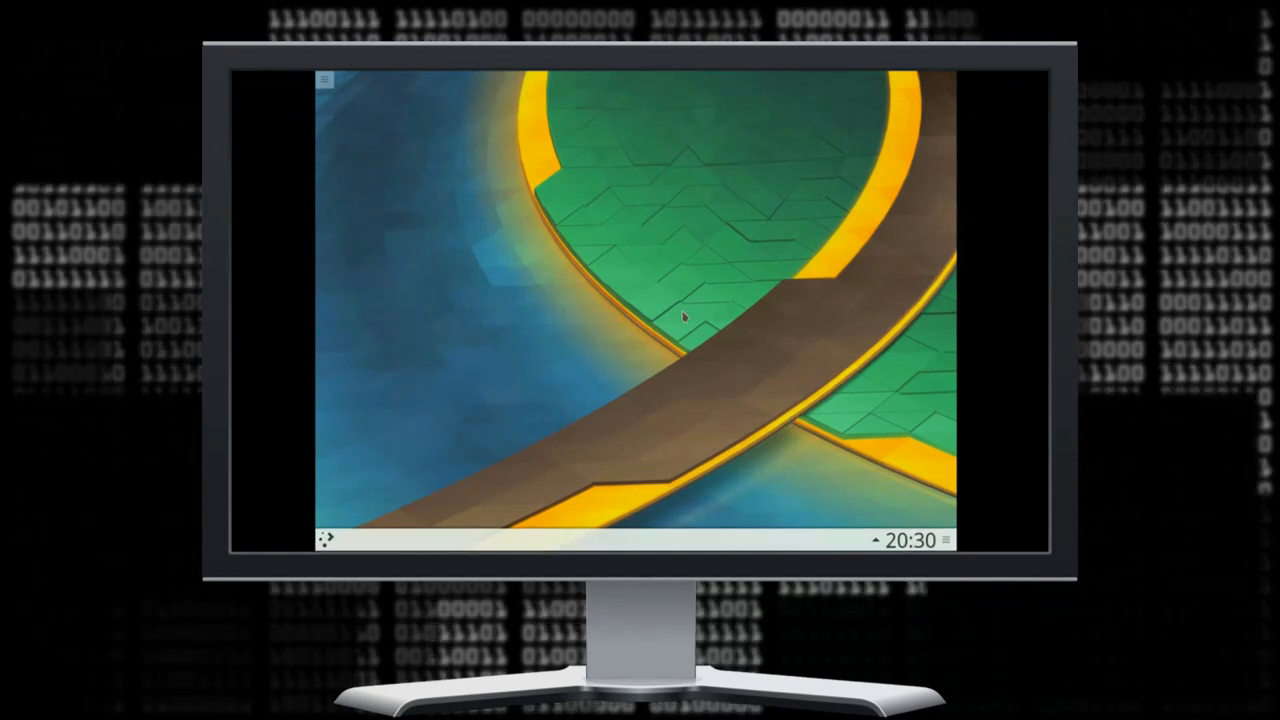
# In a Konsole terminal, install sddm with sudo pacman and enable it via systemctl.
pyautogui.click(324, 539)
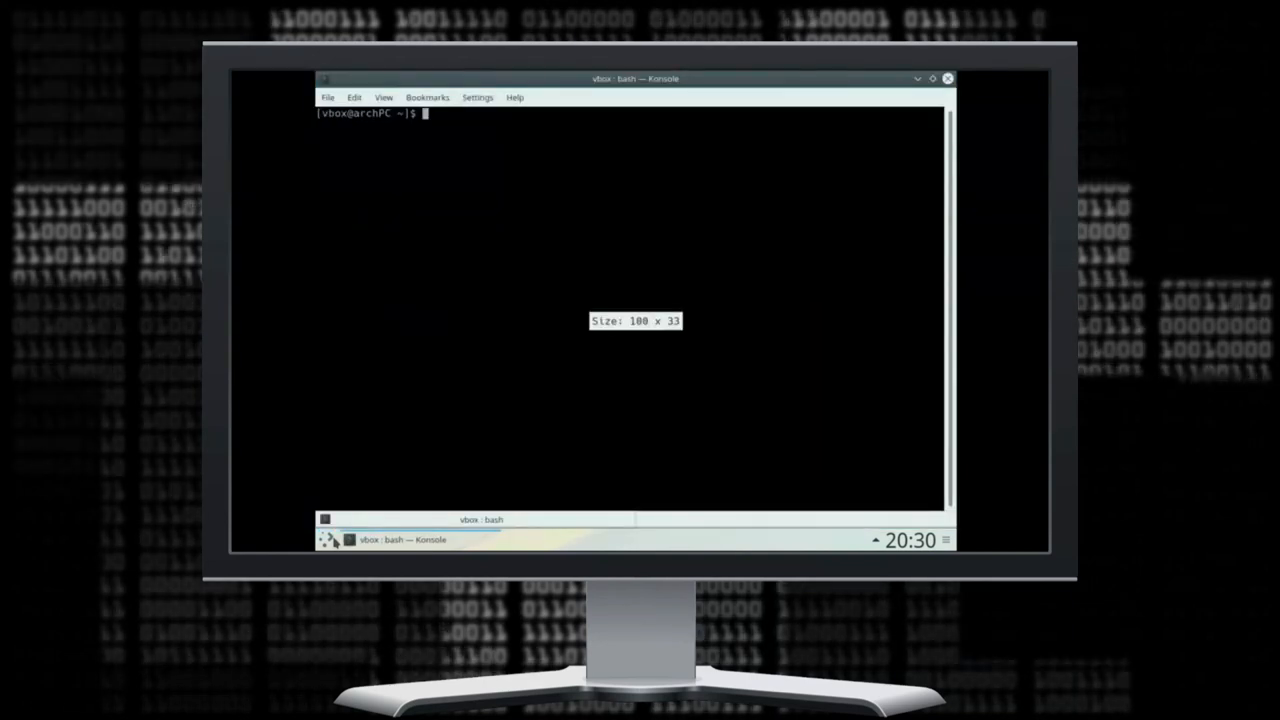
pyautogui.write('sudo pacman')
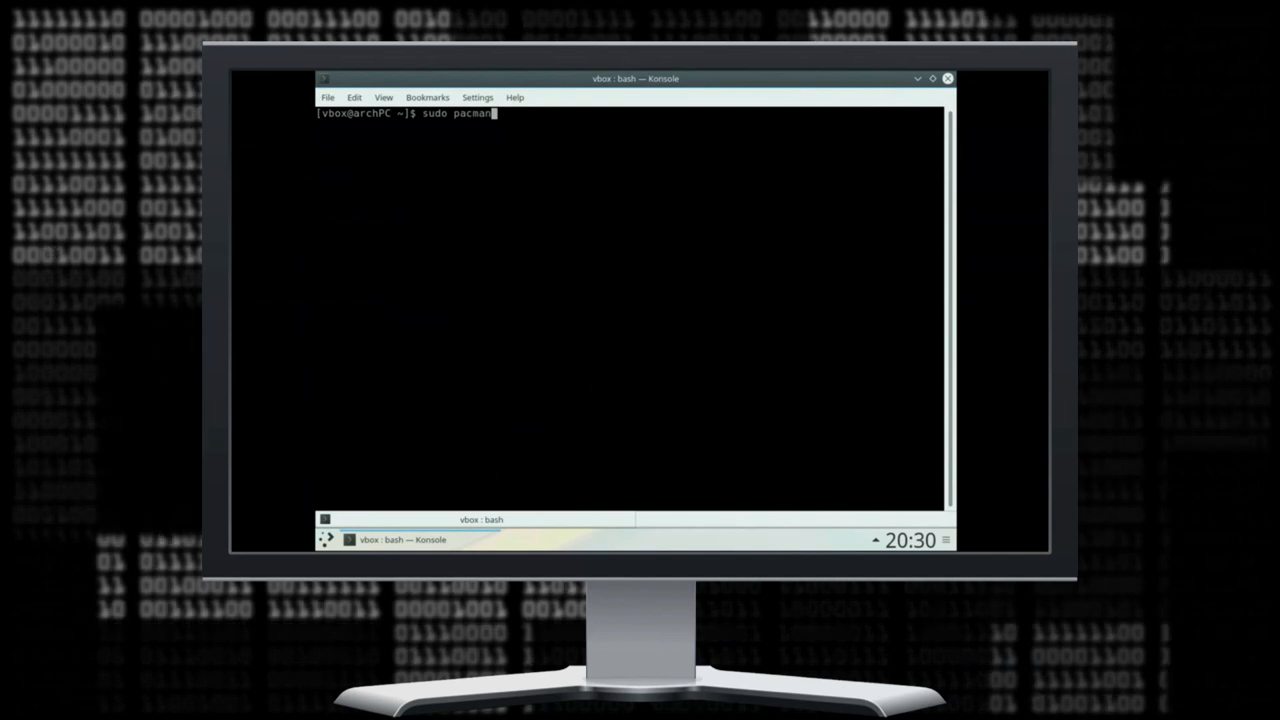
pyautogui.write('-S sdde')
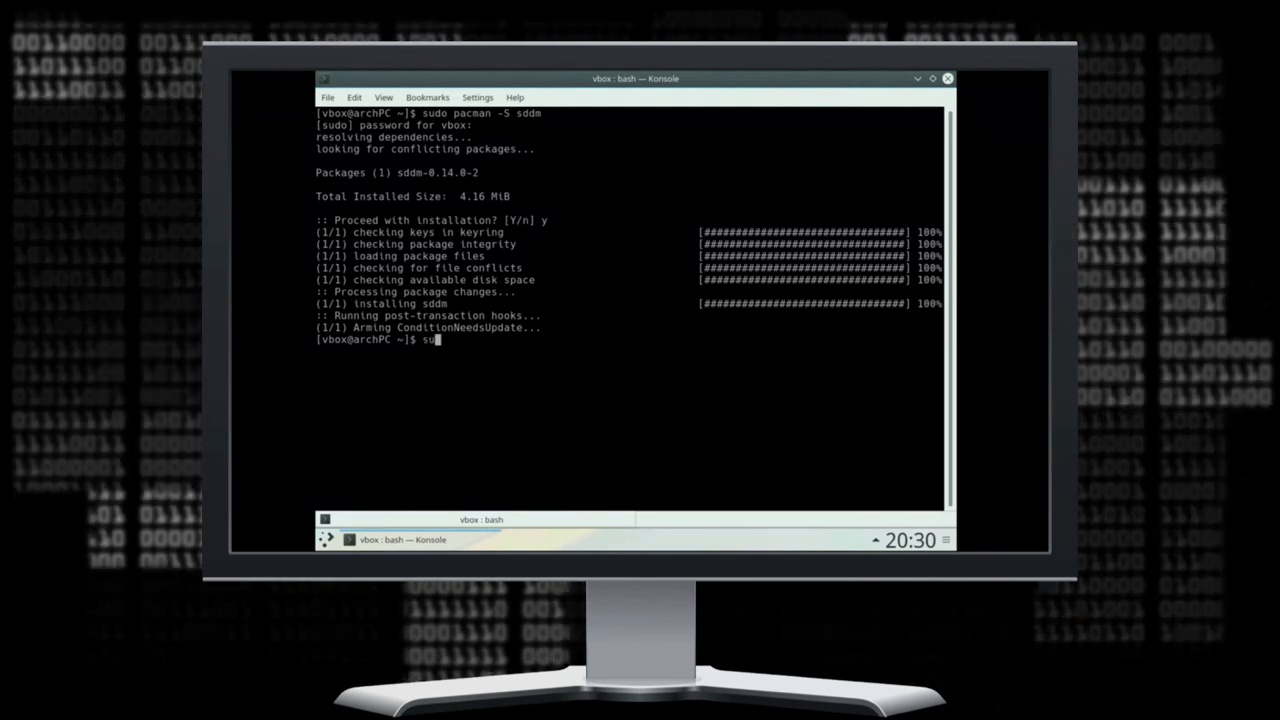
pyautogui.write('sudo systemctl ena')
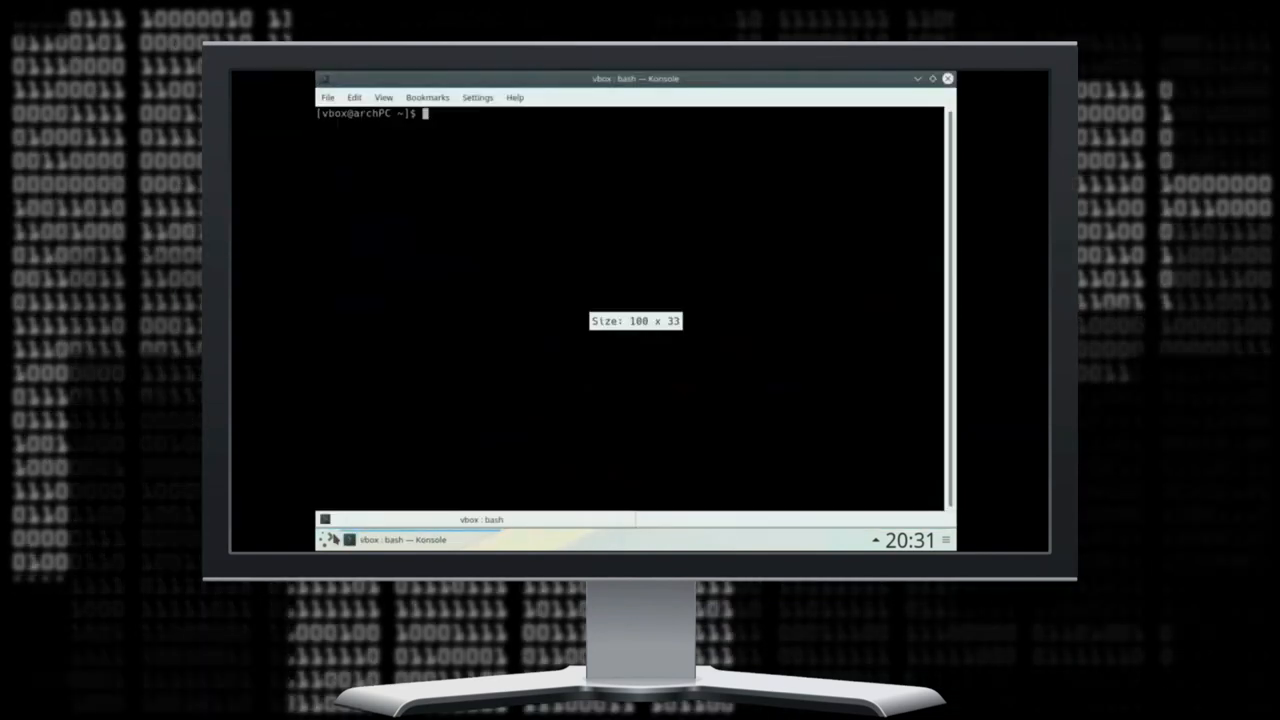
# Run uname -a to show kernel 4.9.8-1-ARCH, then close Konsole.
pyautogui.write('uname -a')
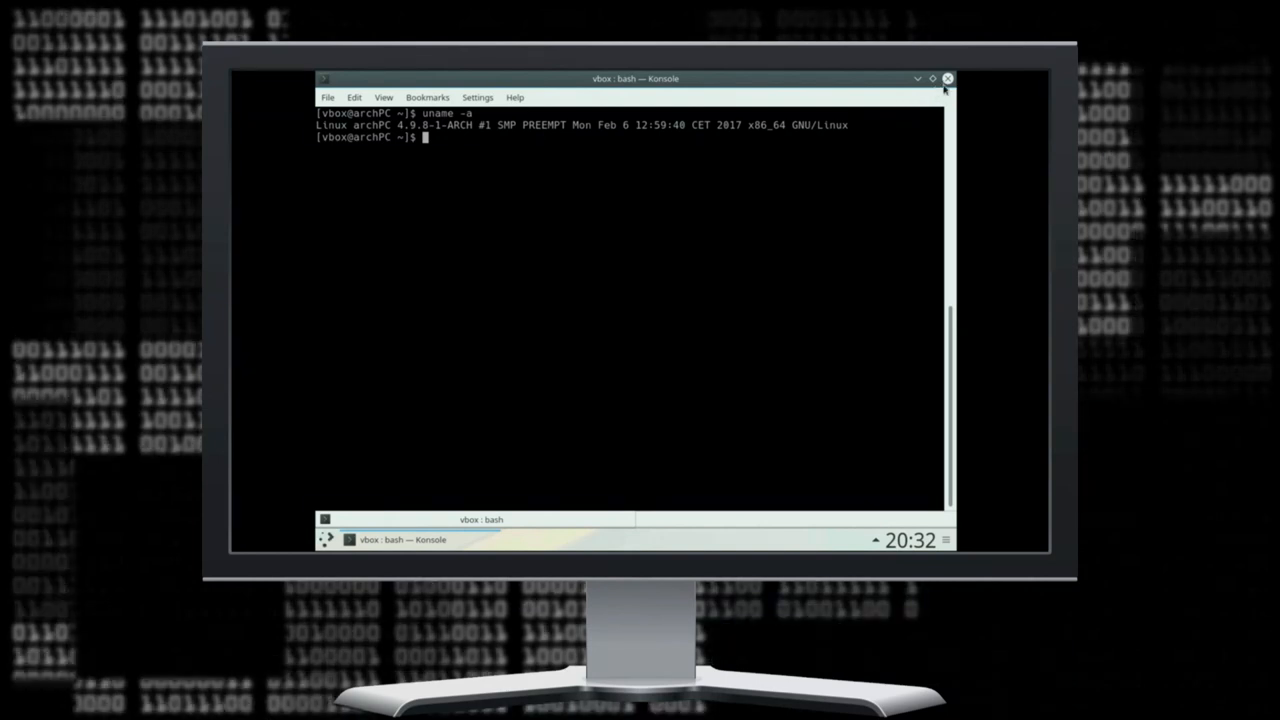
pyautogui.click(947, 78)
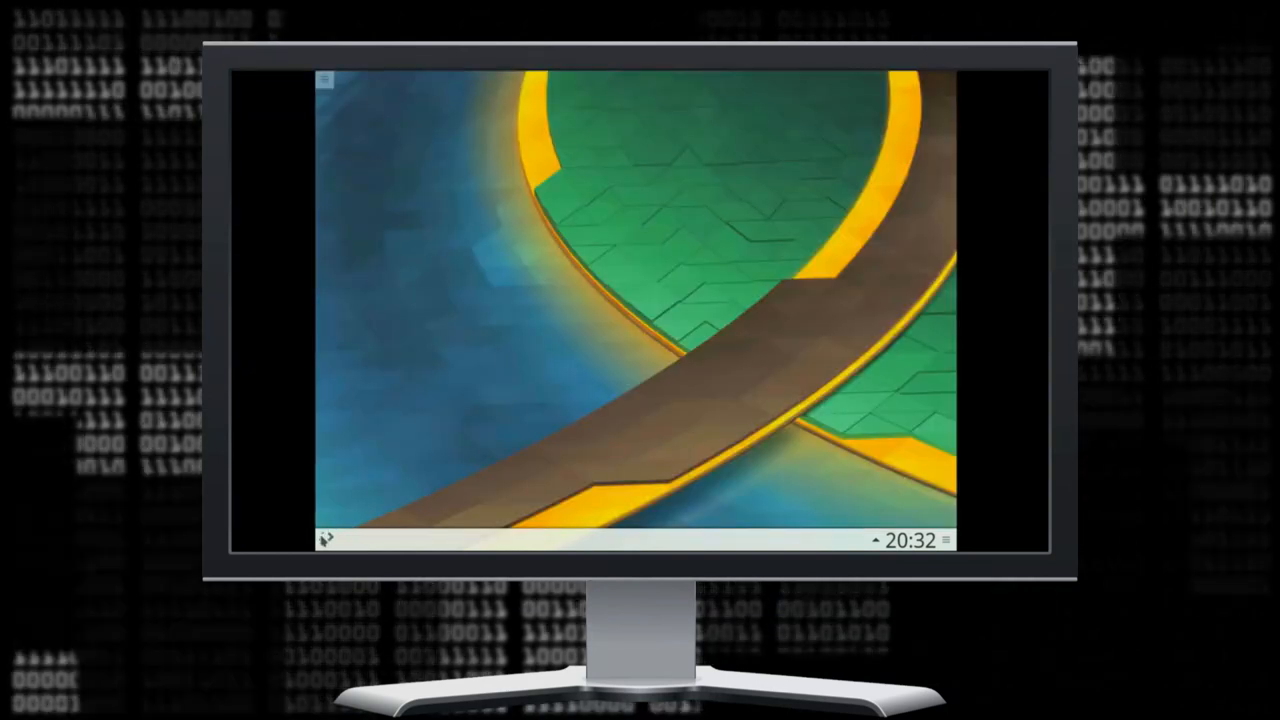